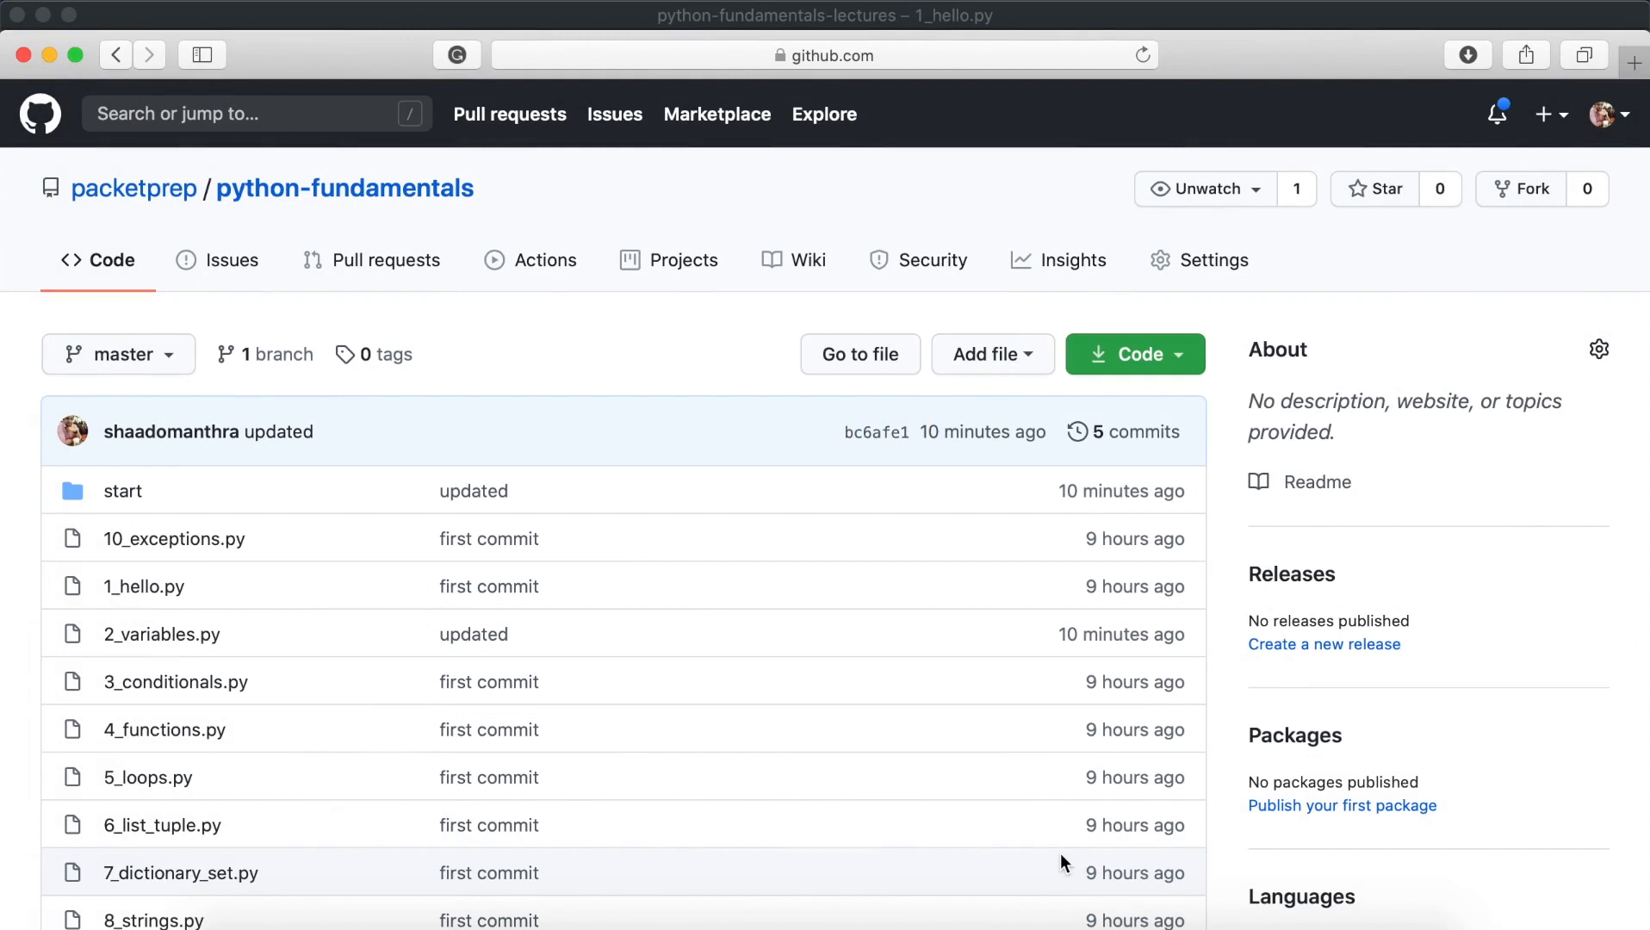
mouse_move(523, 634)
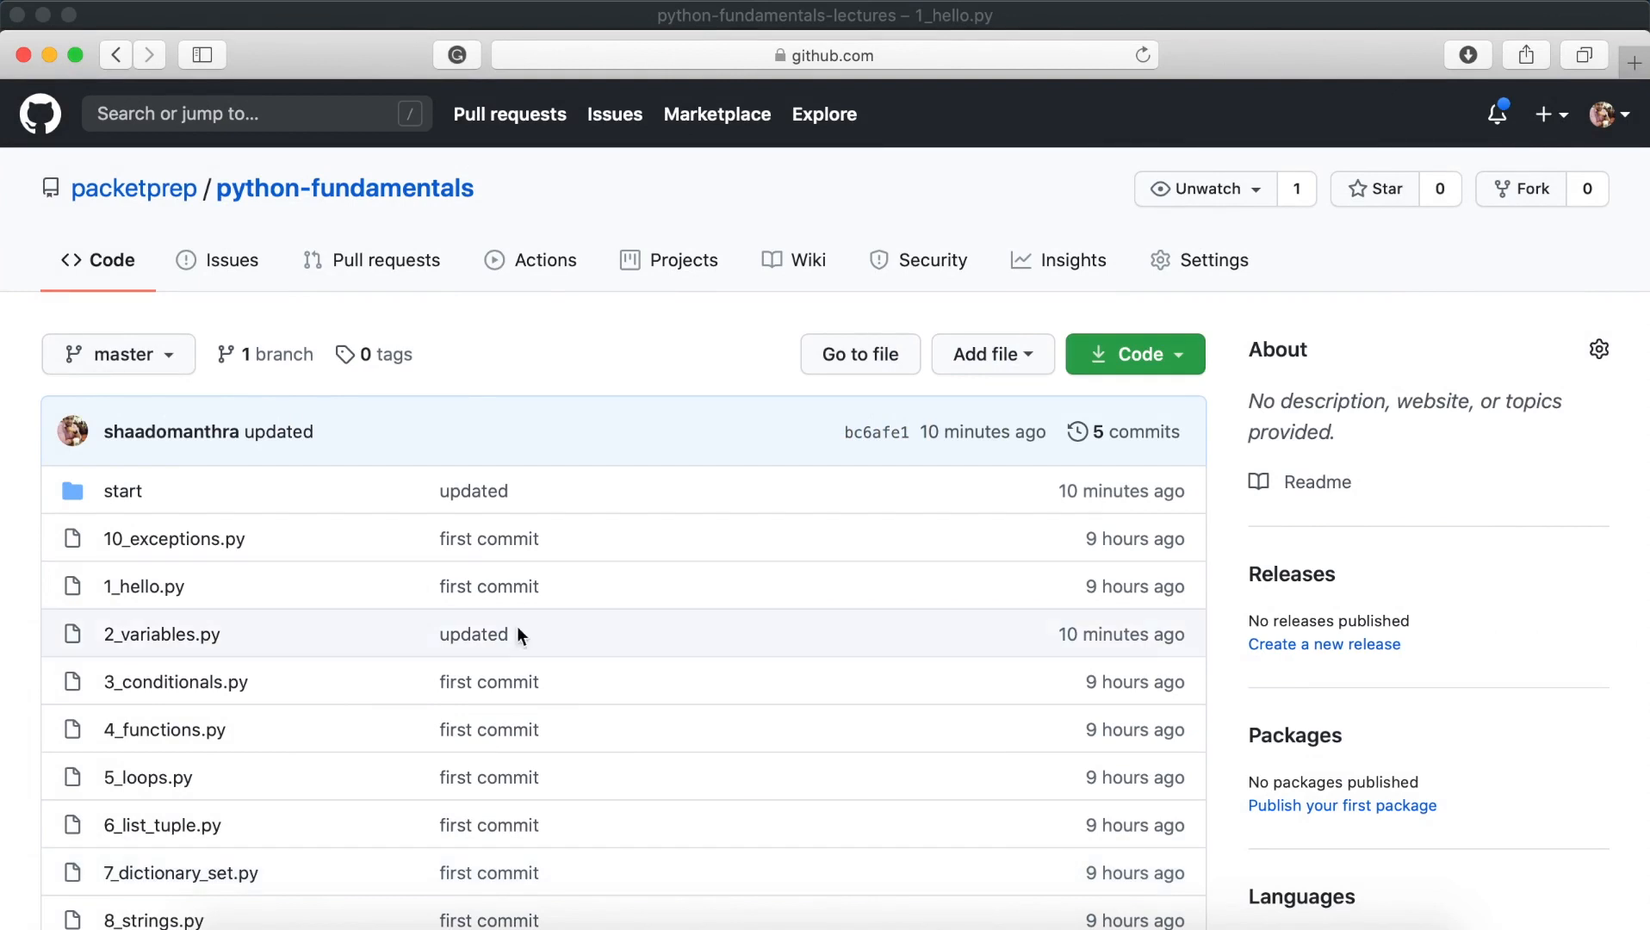
mouse_move(271, 207)
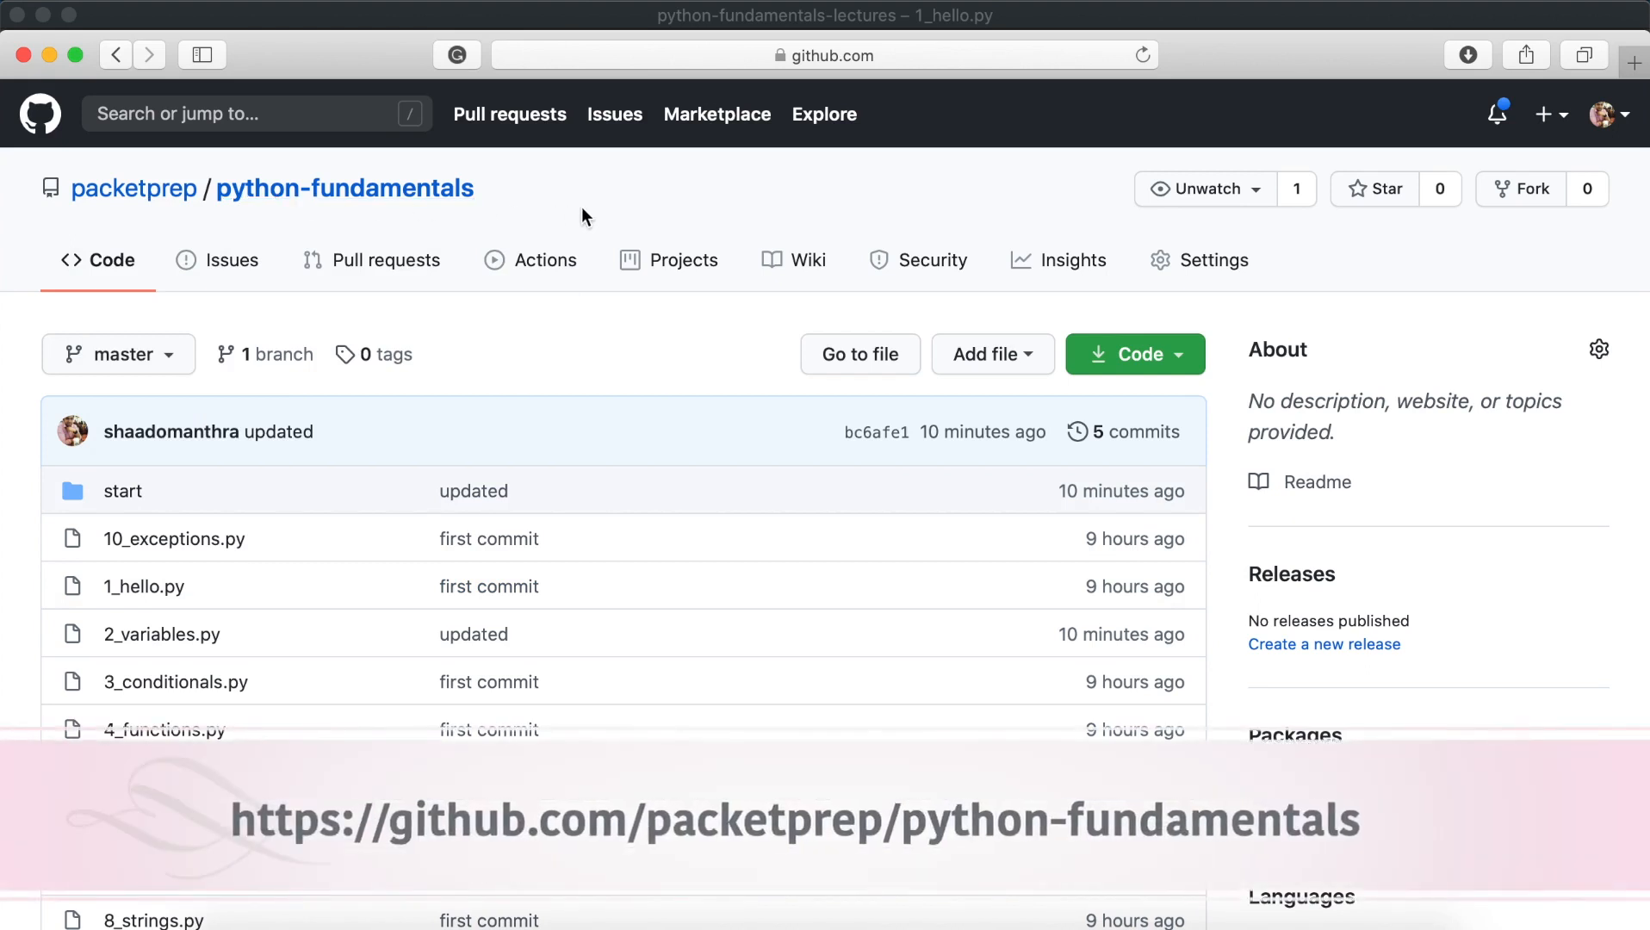
mouse_move(622, 340)
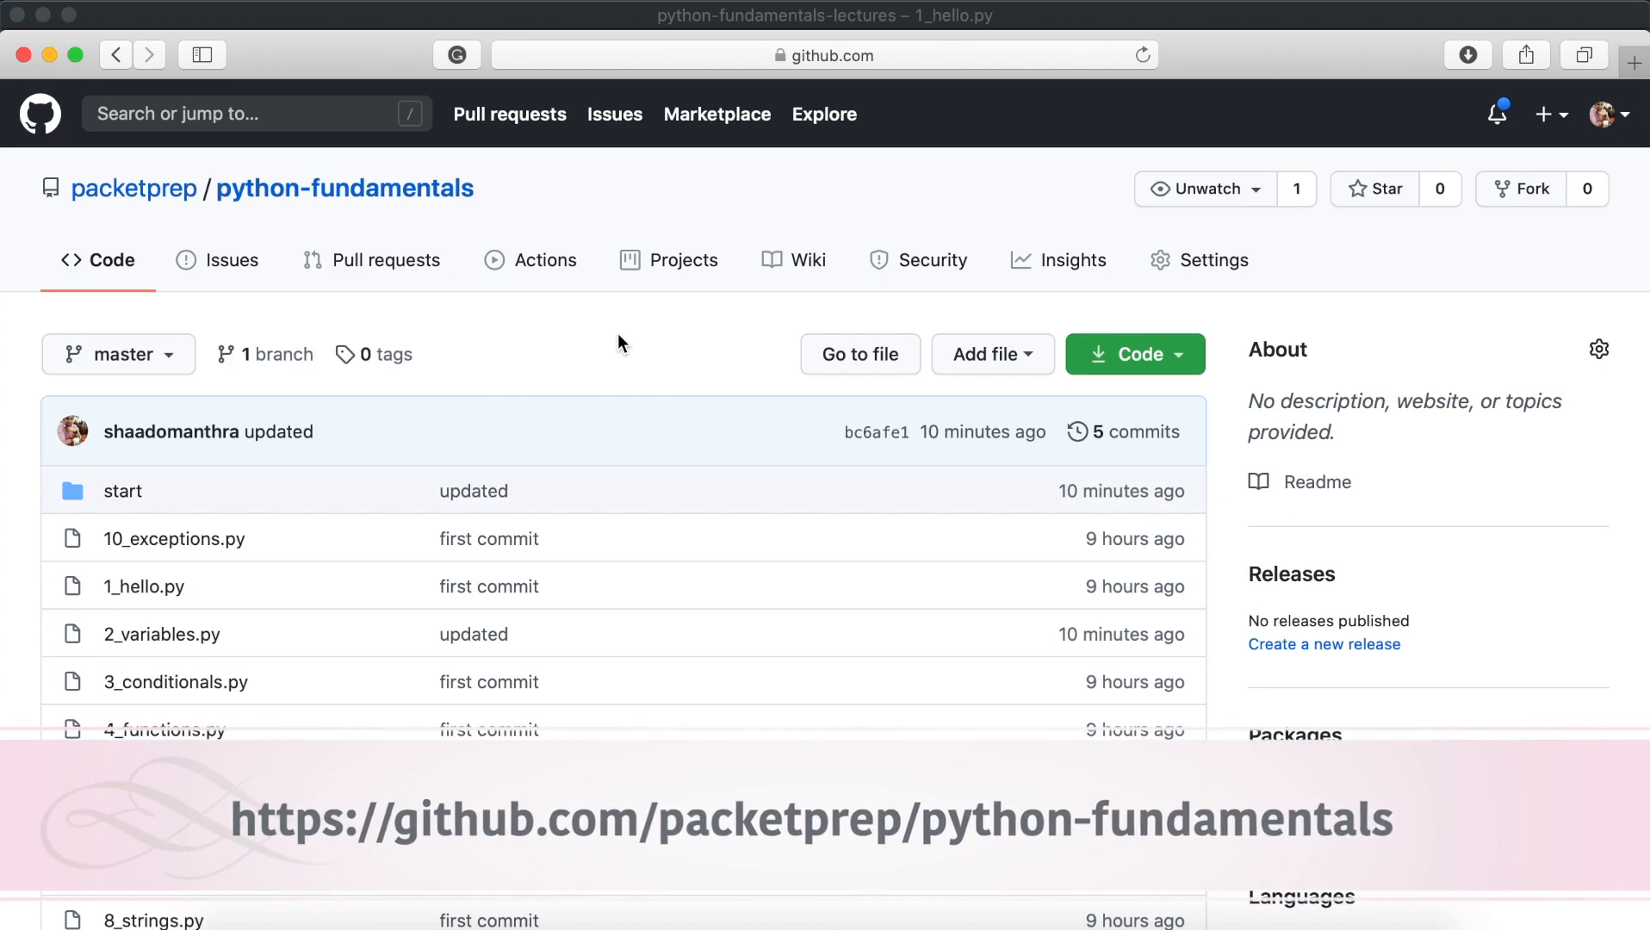
Browse the python-fundamentals repository and open its start folder.
click(1135, 354)
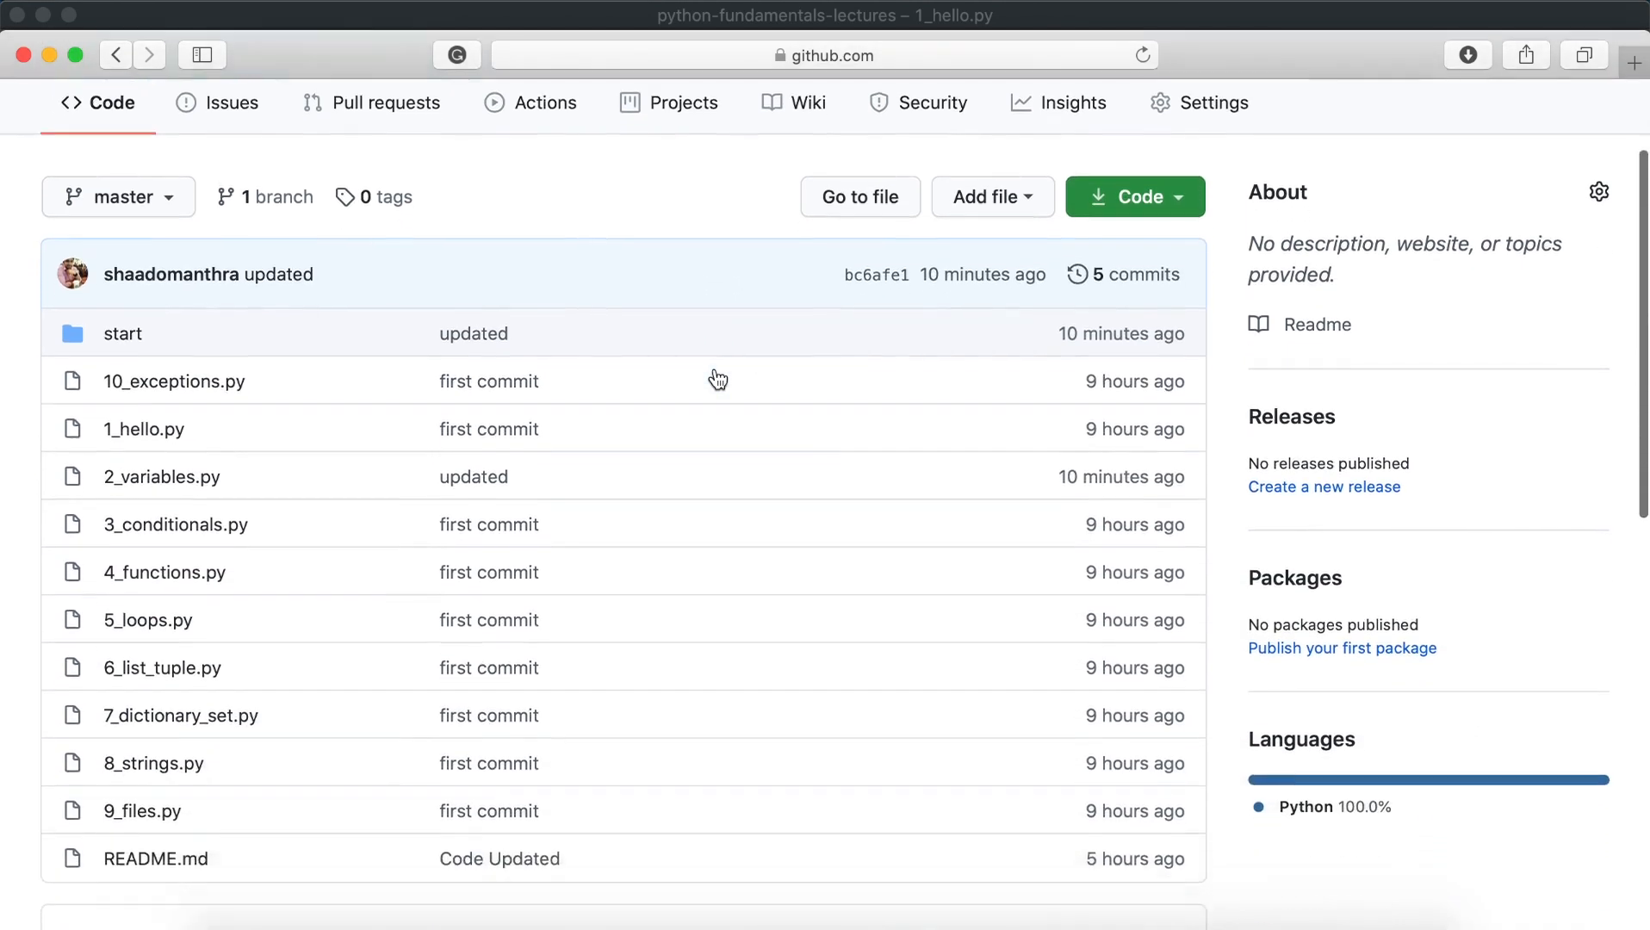
scroll(down, 3)
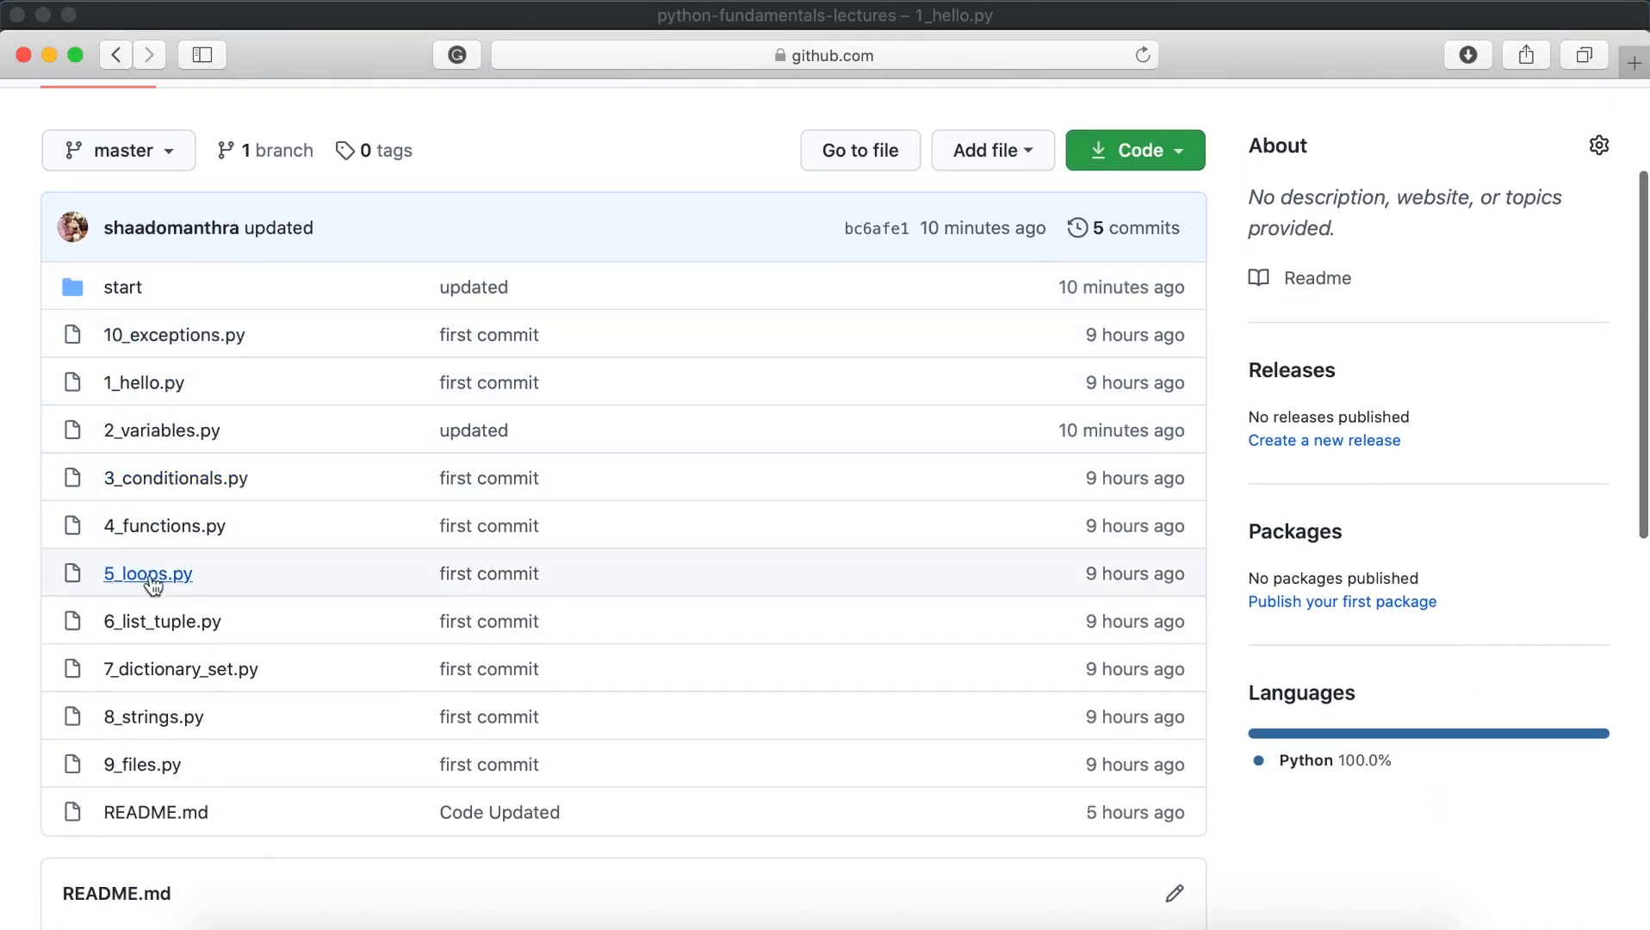
mouse_move(166, 650)
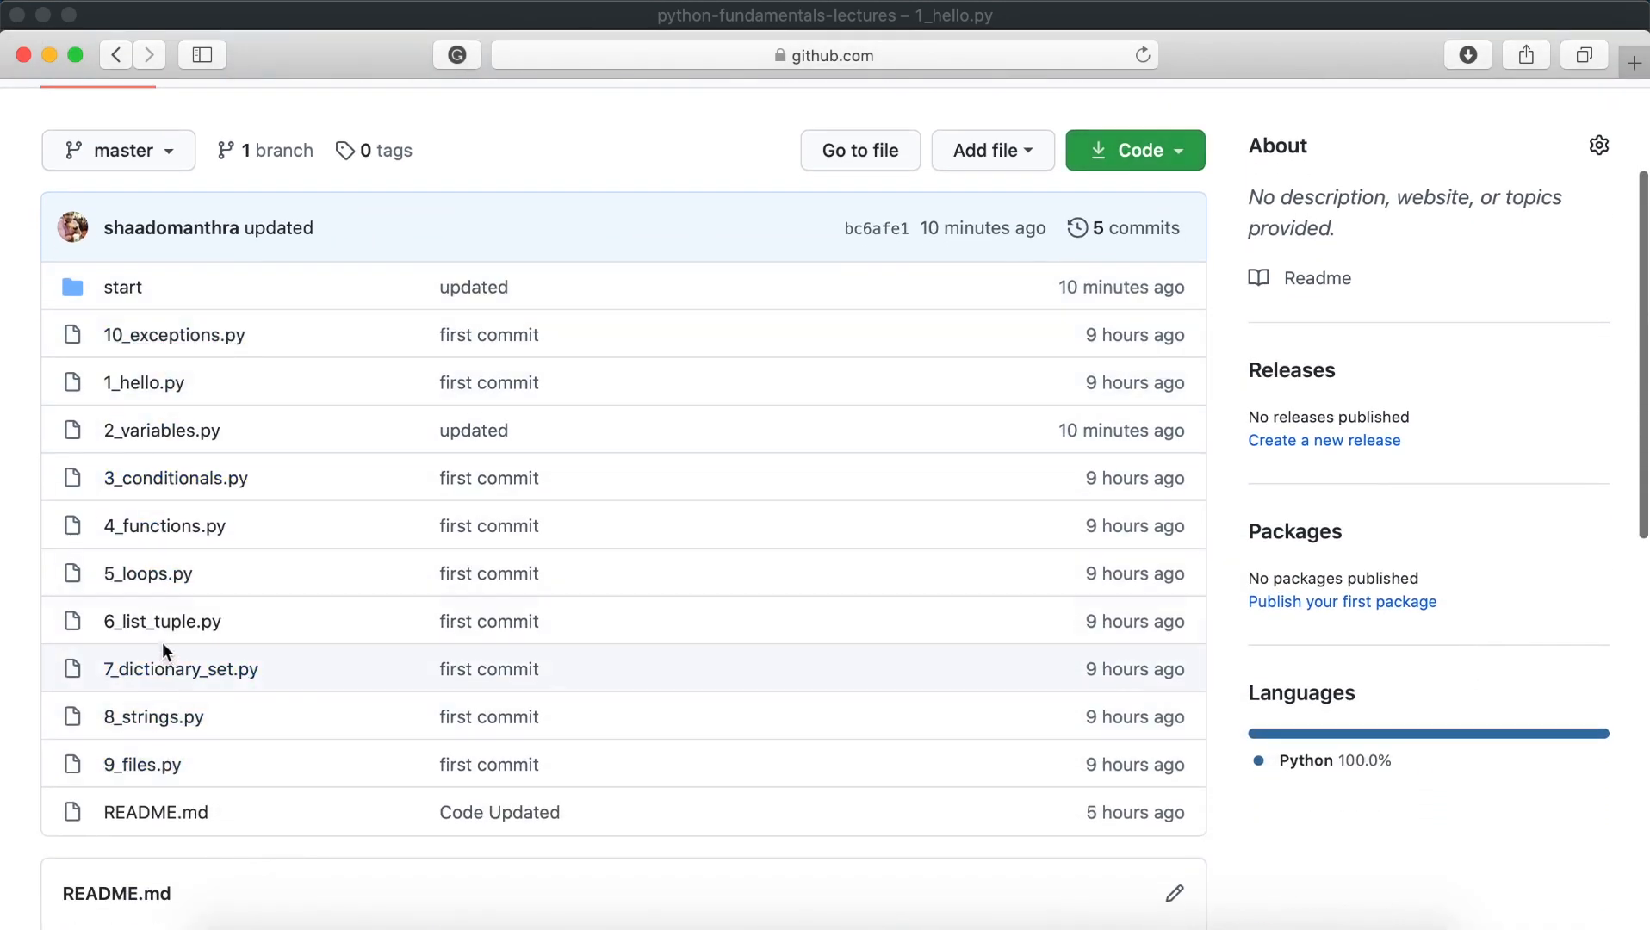
mouse_move(122, 291)
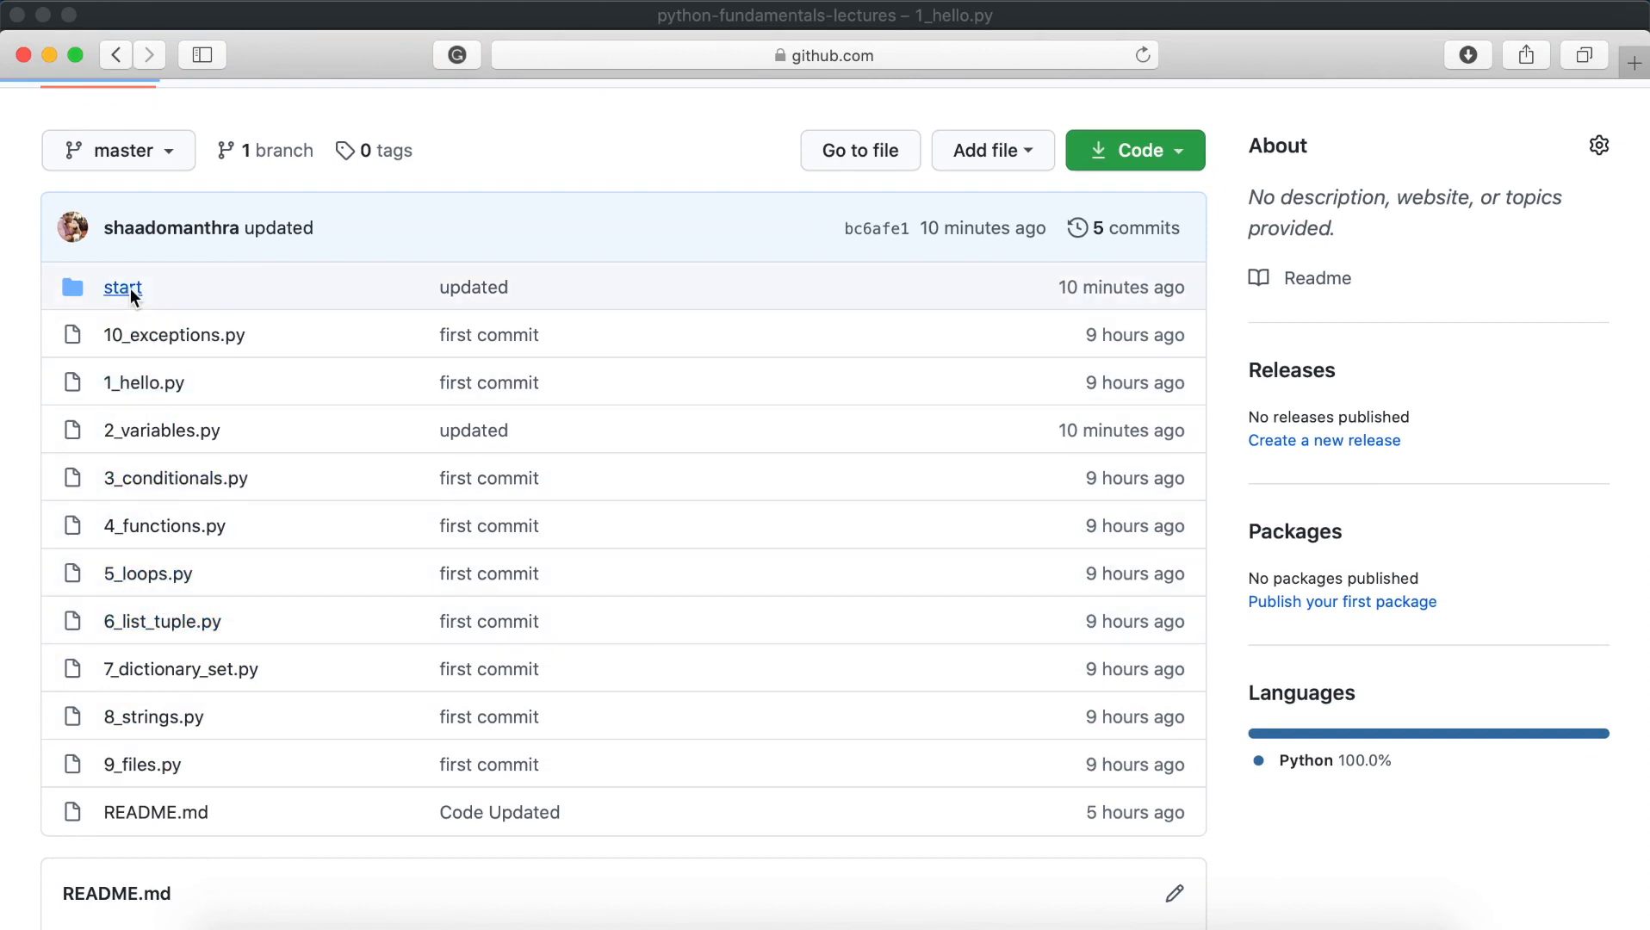
click(121, 289)
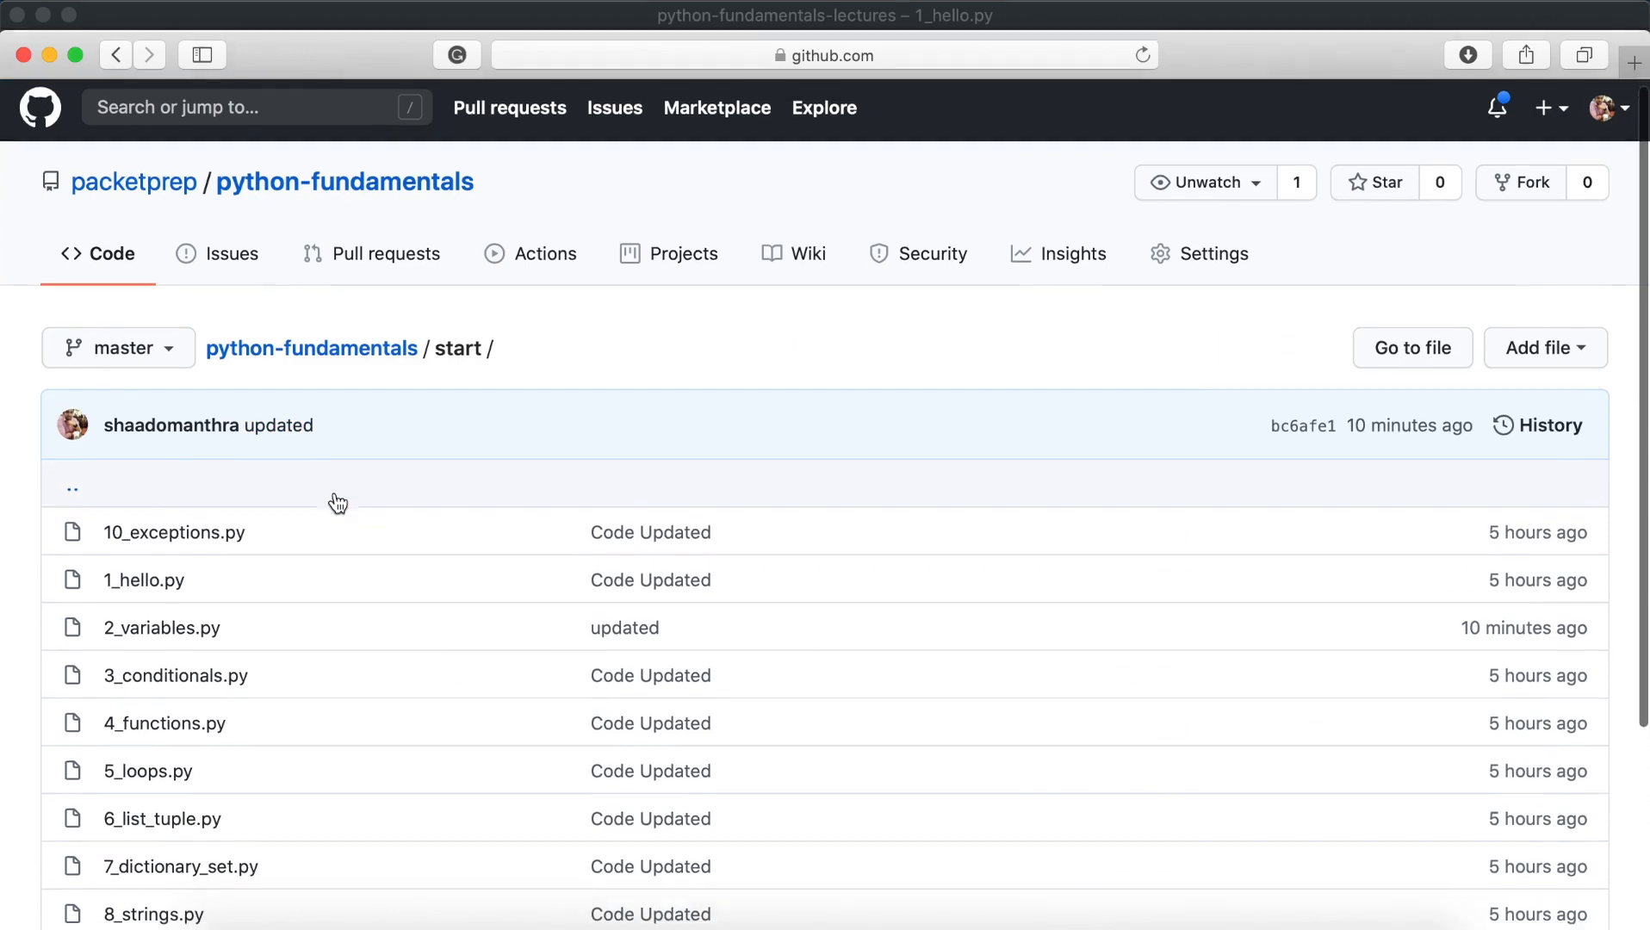
scroll(down, 3)
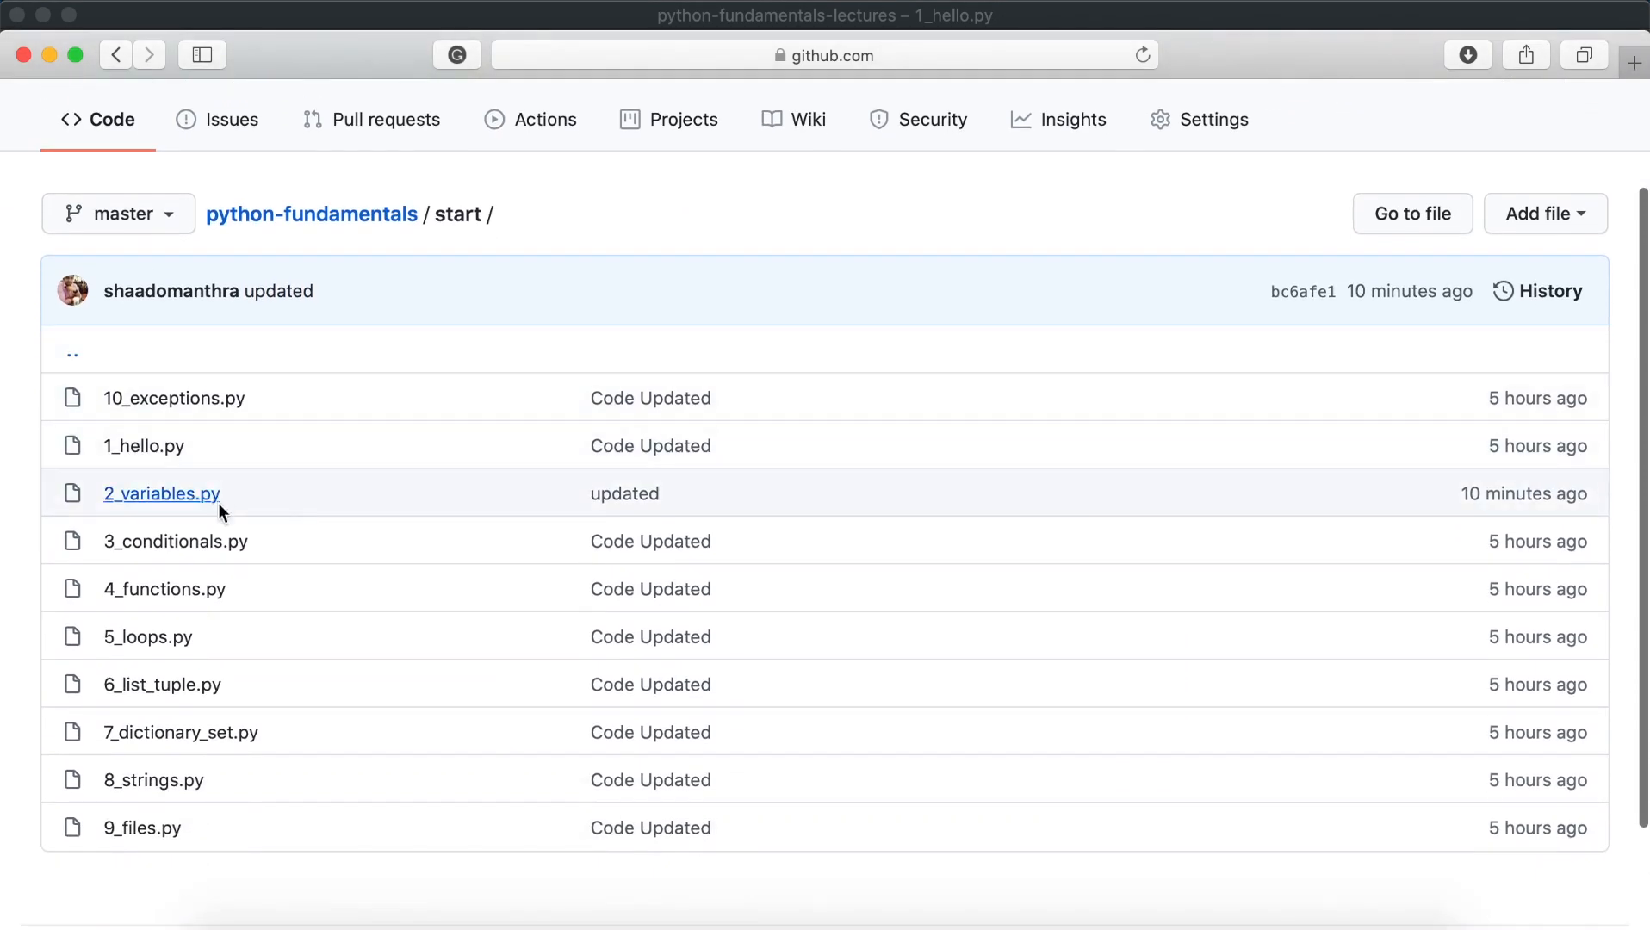
scroll(down, 3)
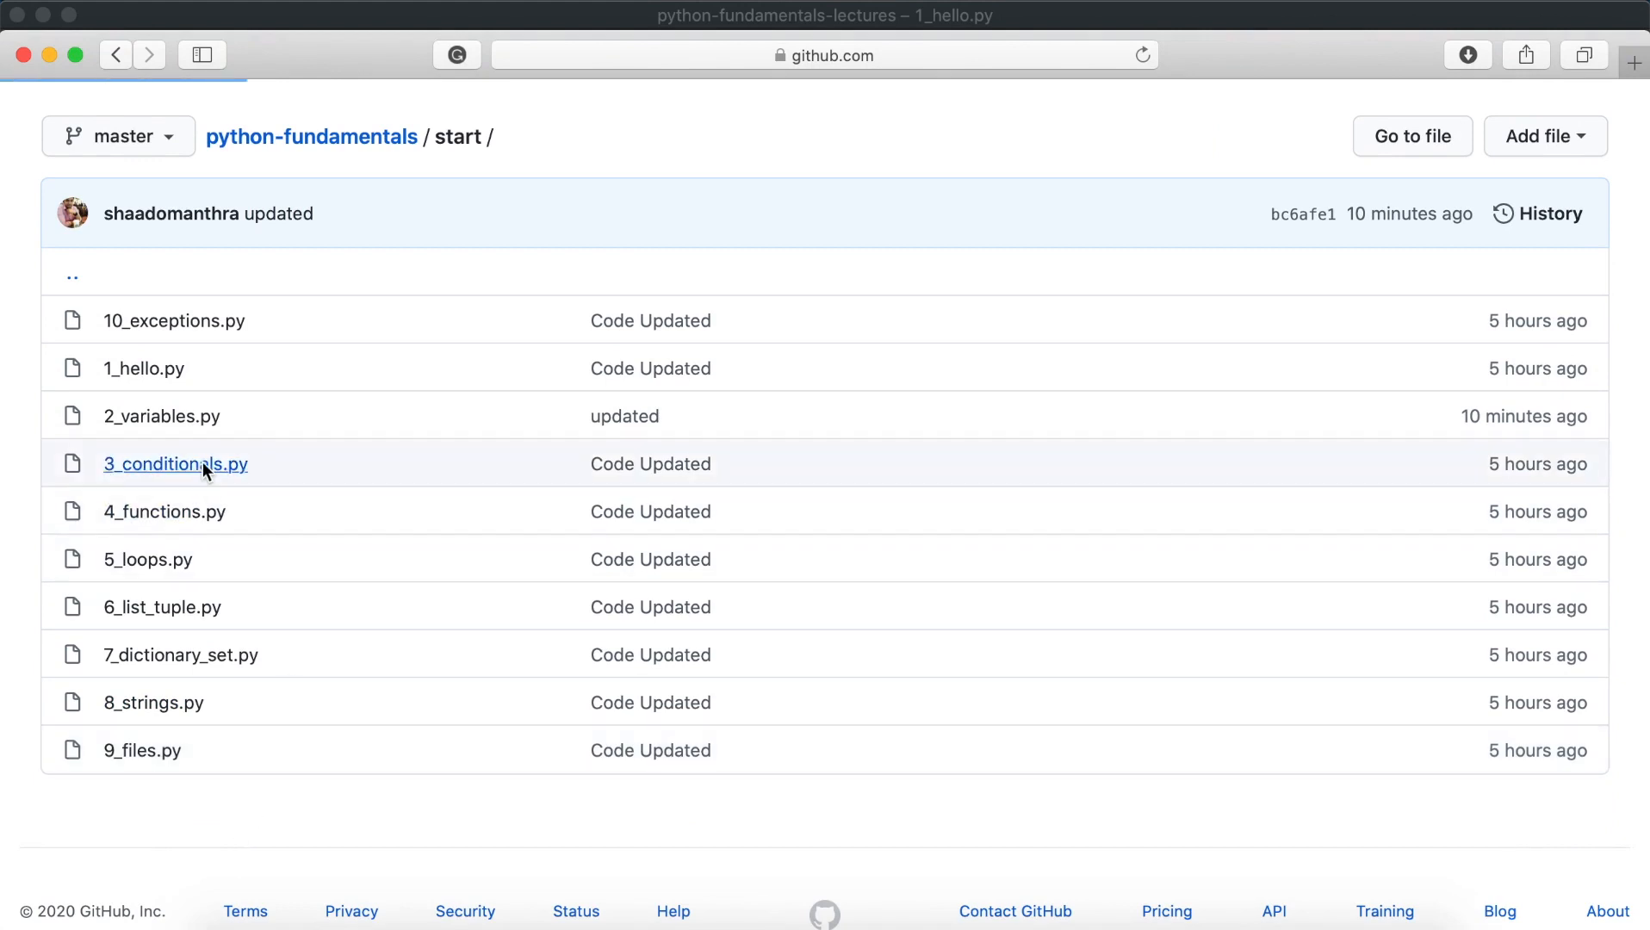
Open 3_conditionals.py, then return to the start folder.
click(174, 464)
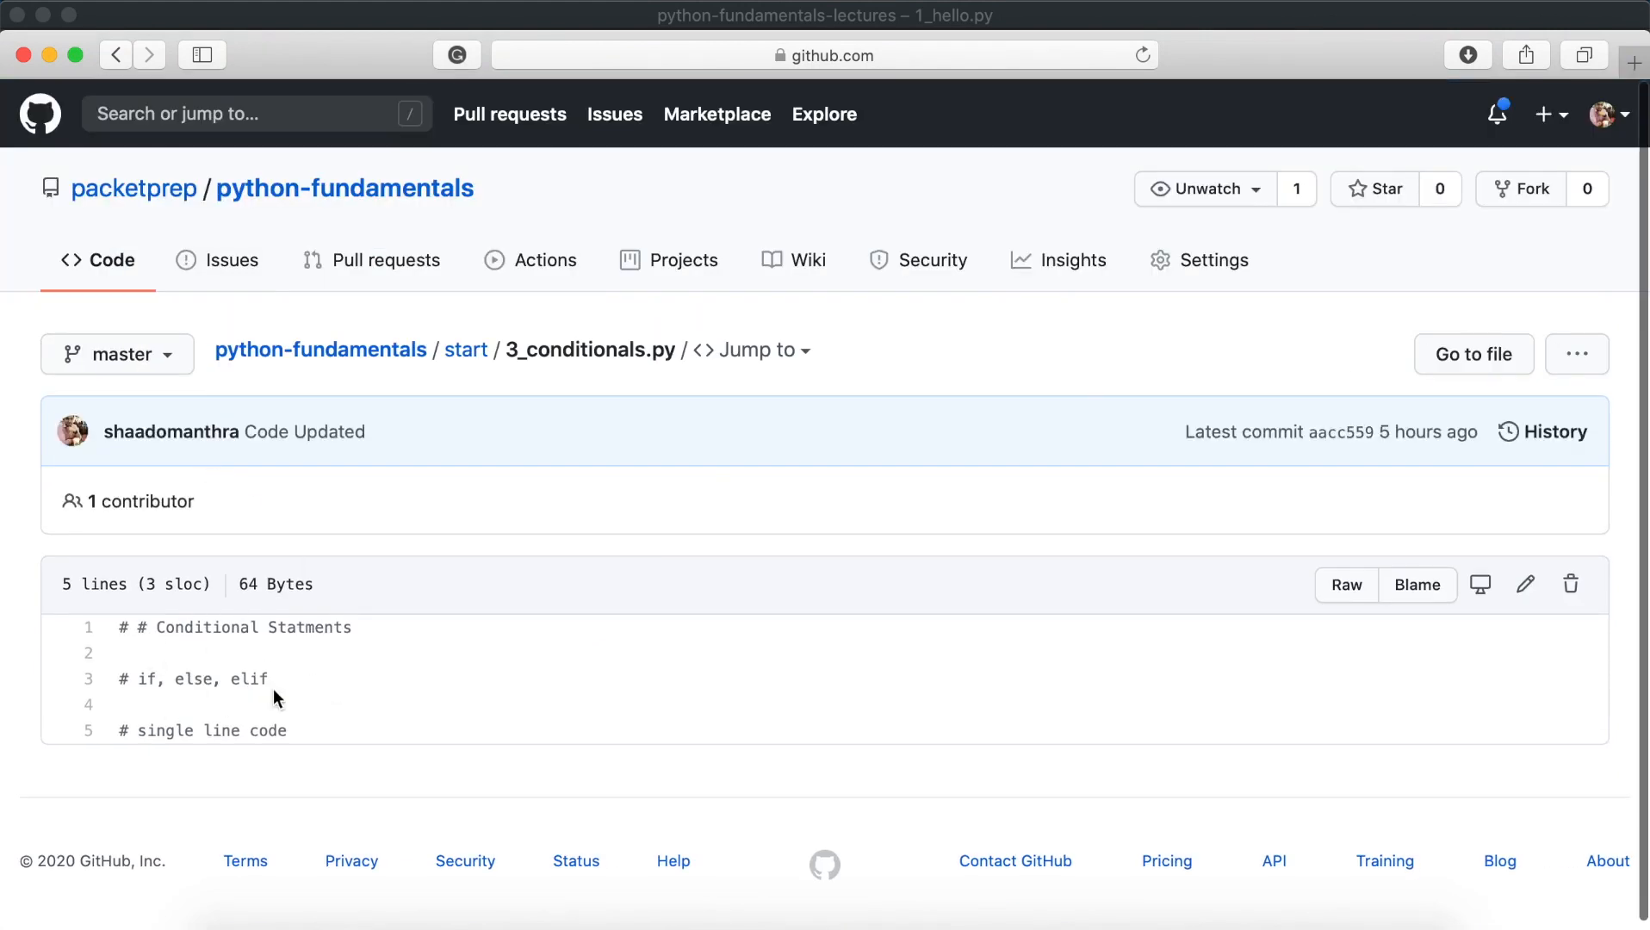
mouse_move(477, 388)
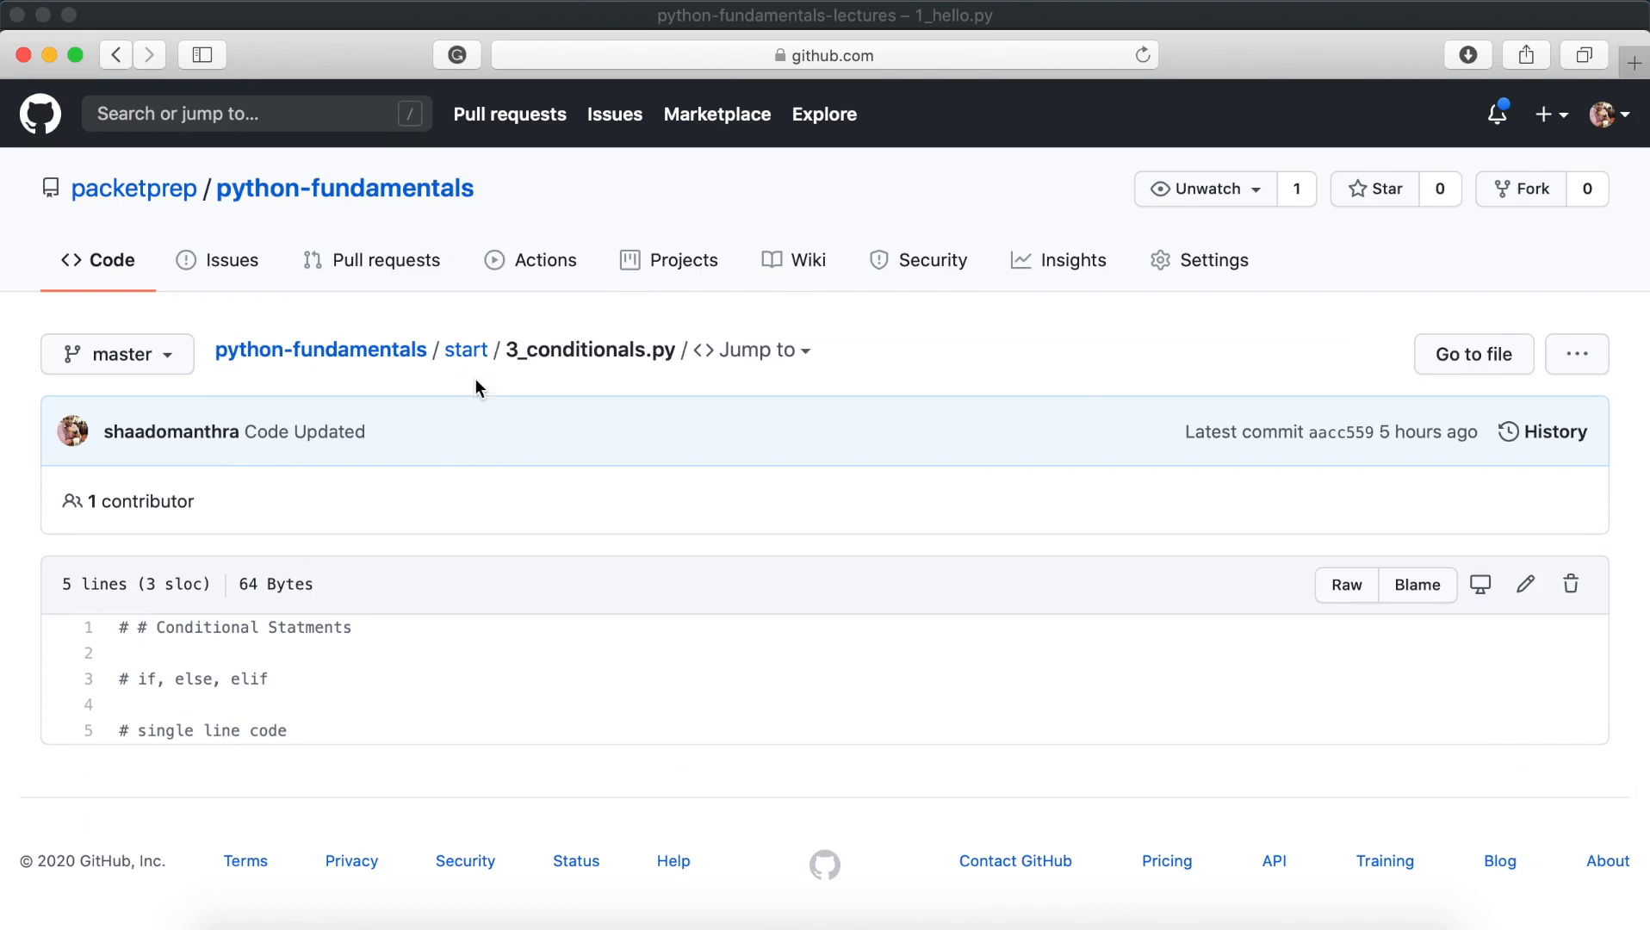
click(465, 350)
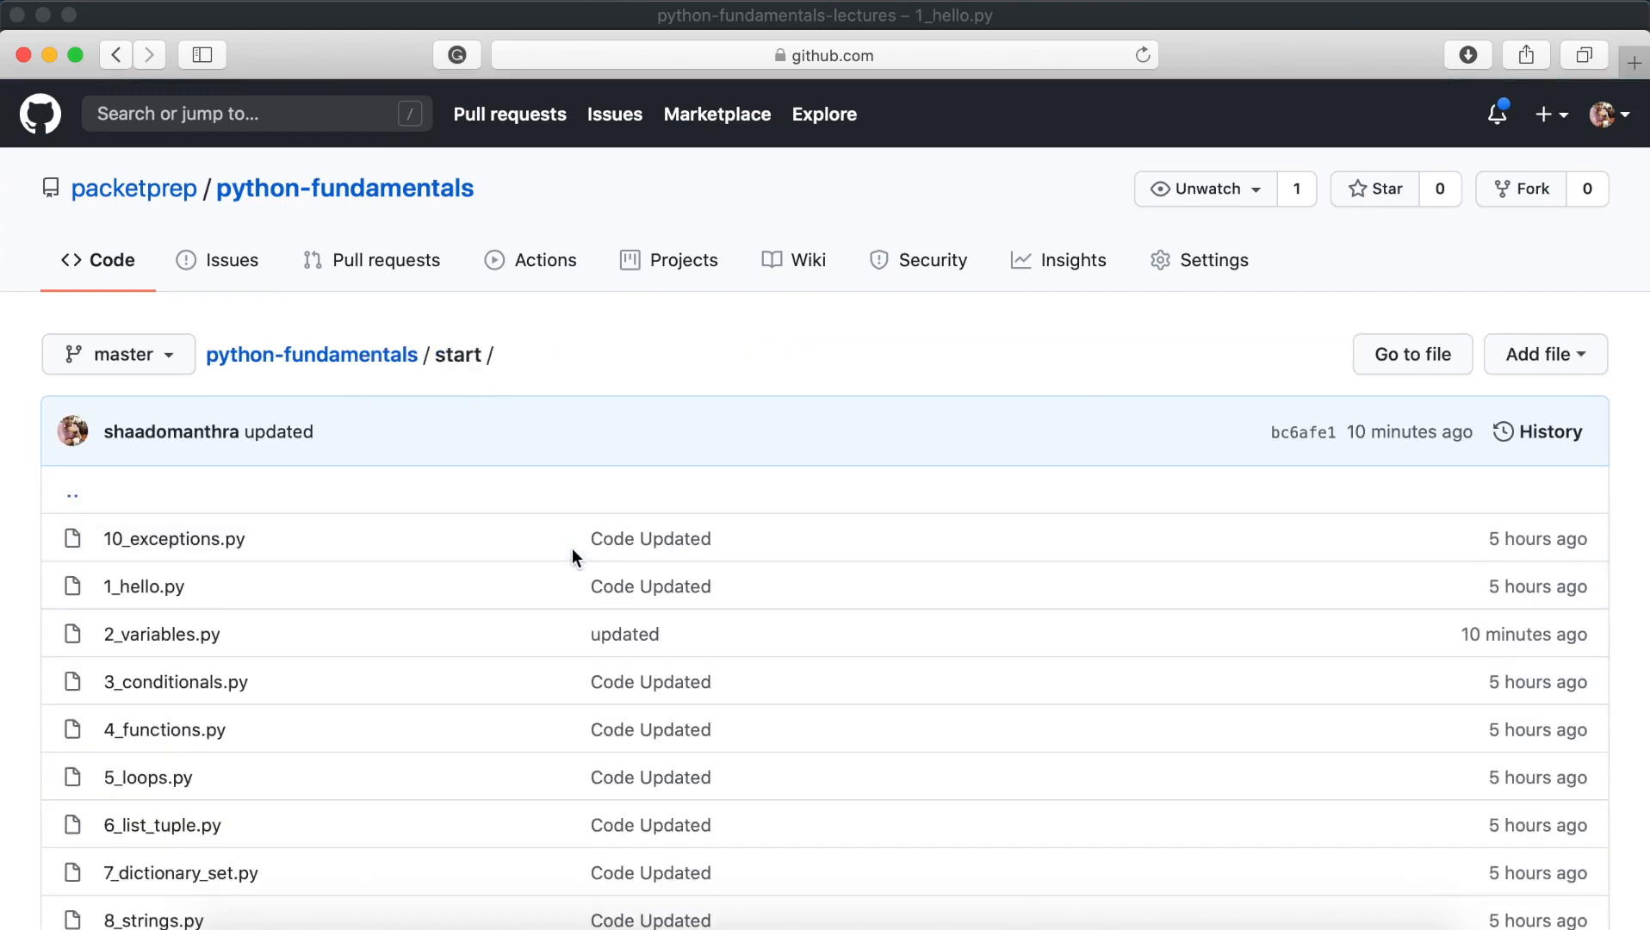
scroll(down, 3)
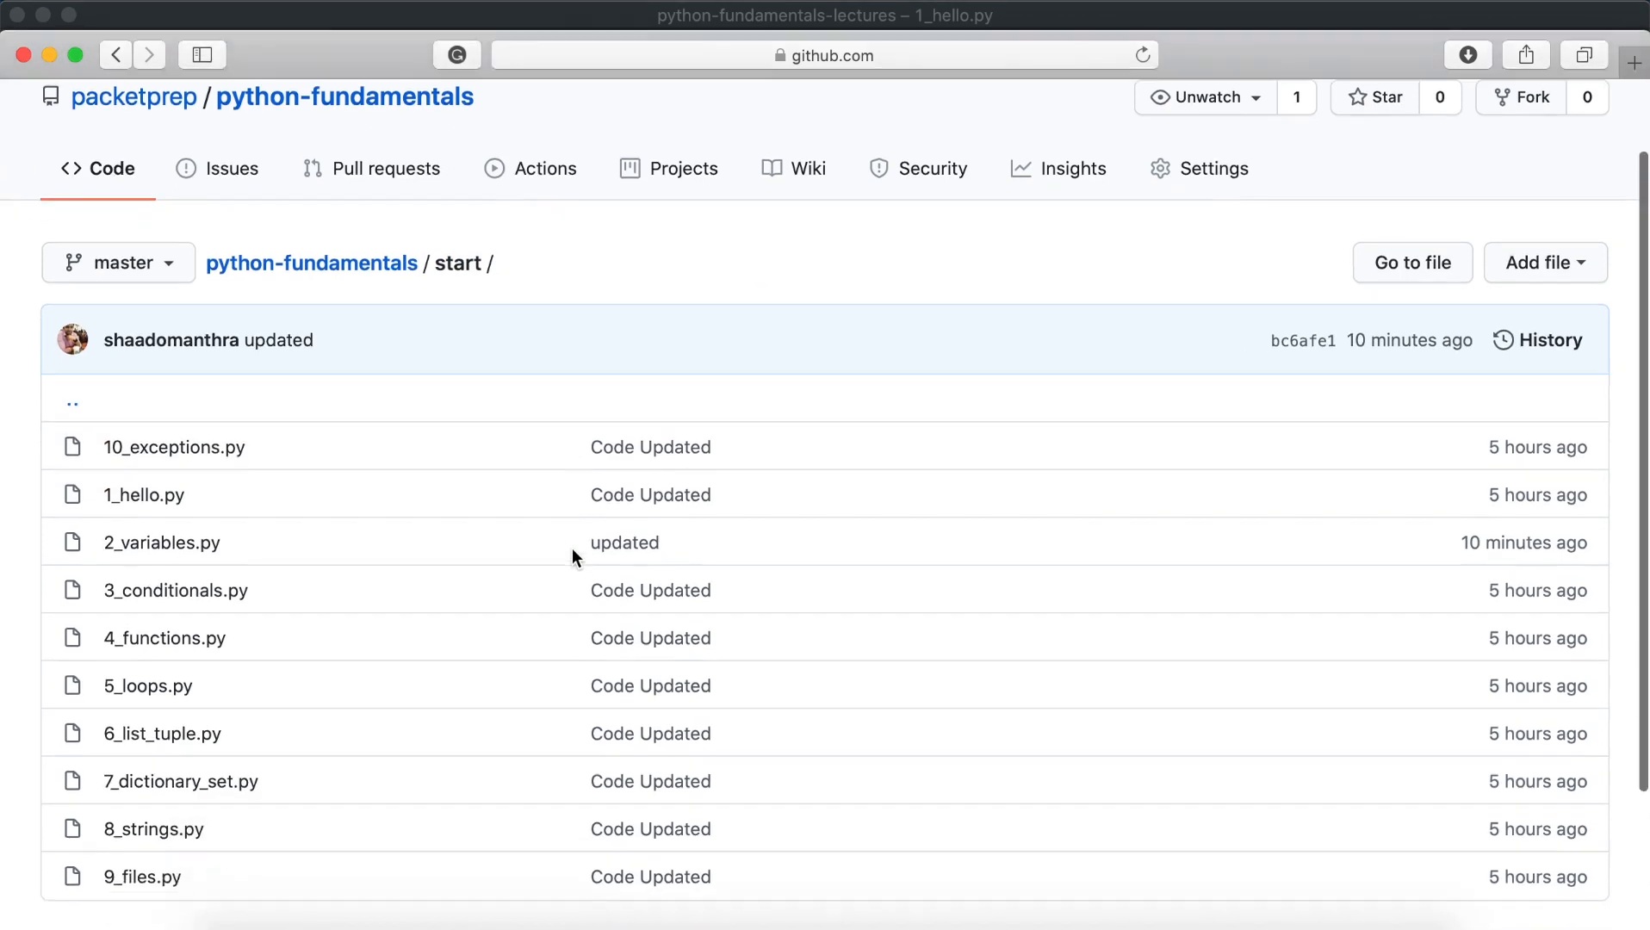
mouse_move(401, 696)
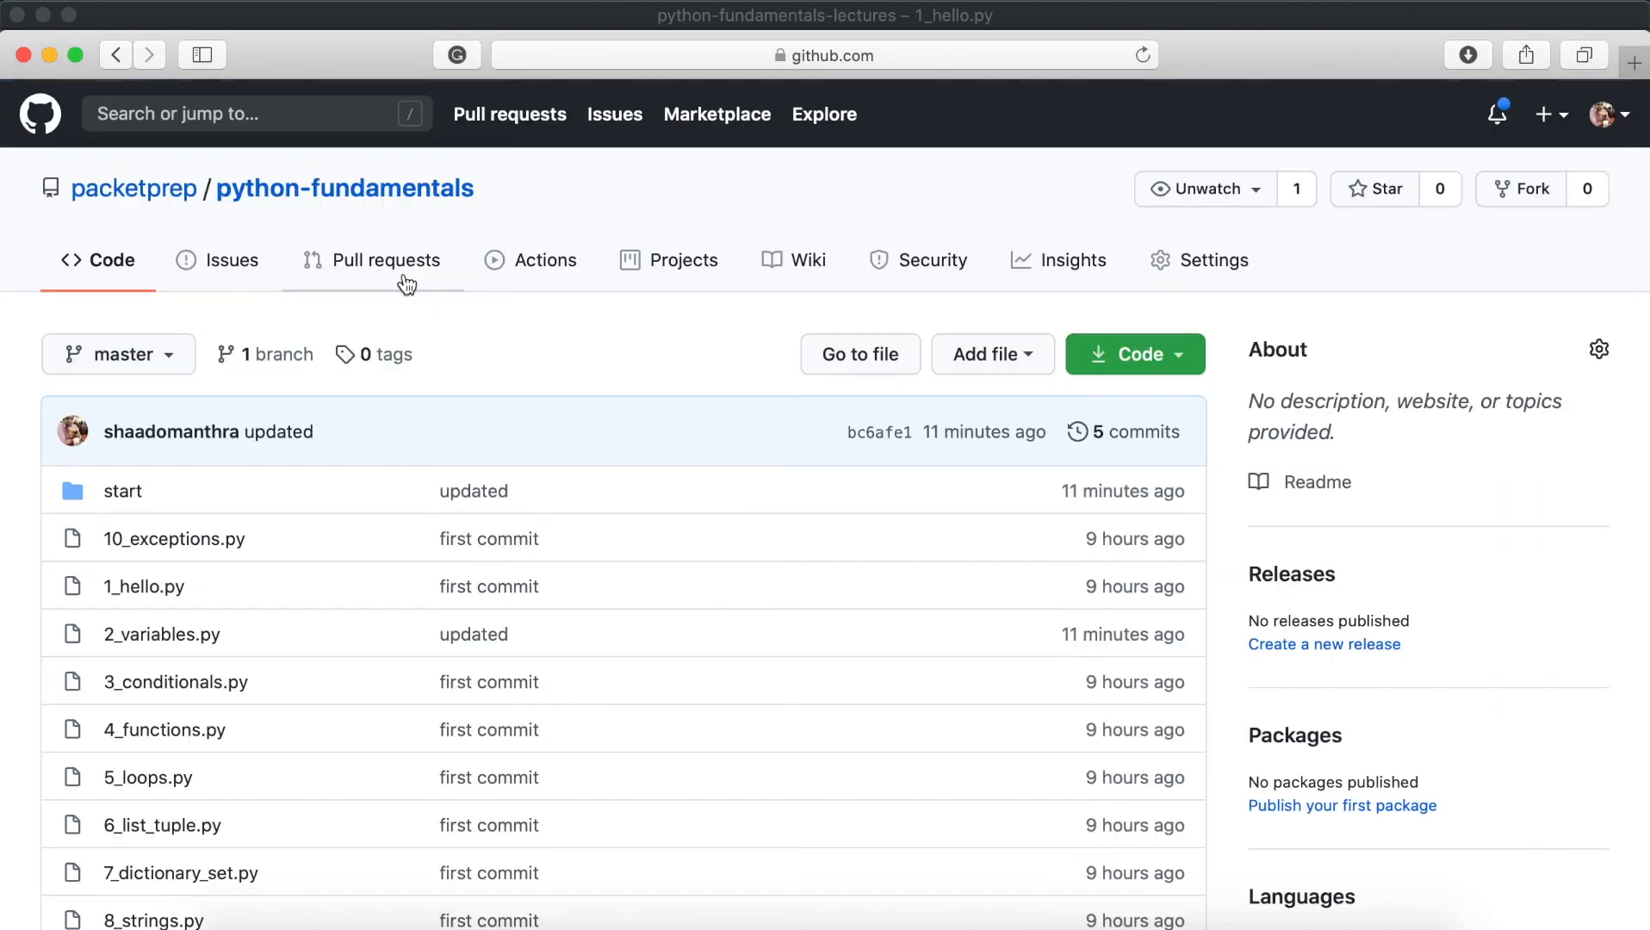
mouse_move(565, 407)
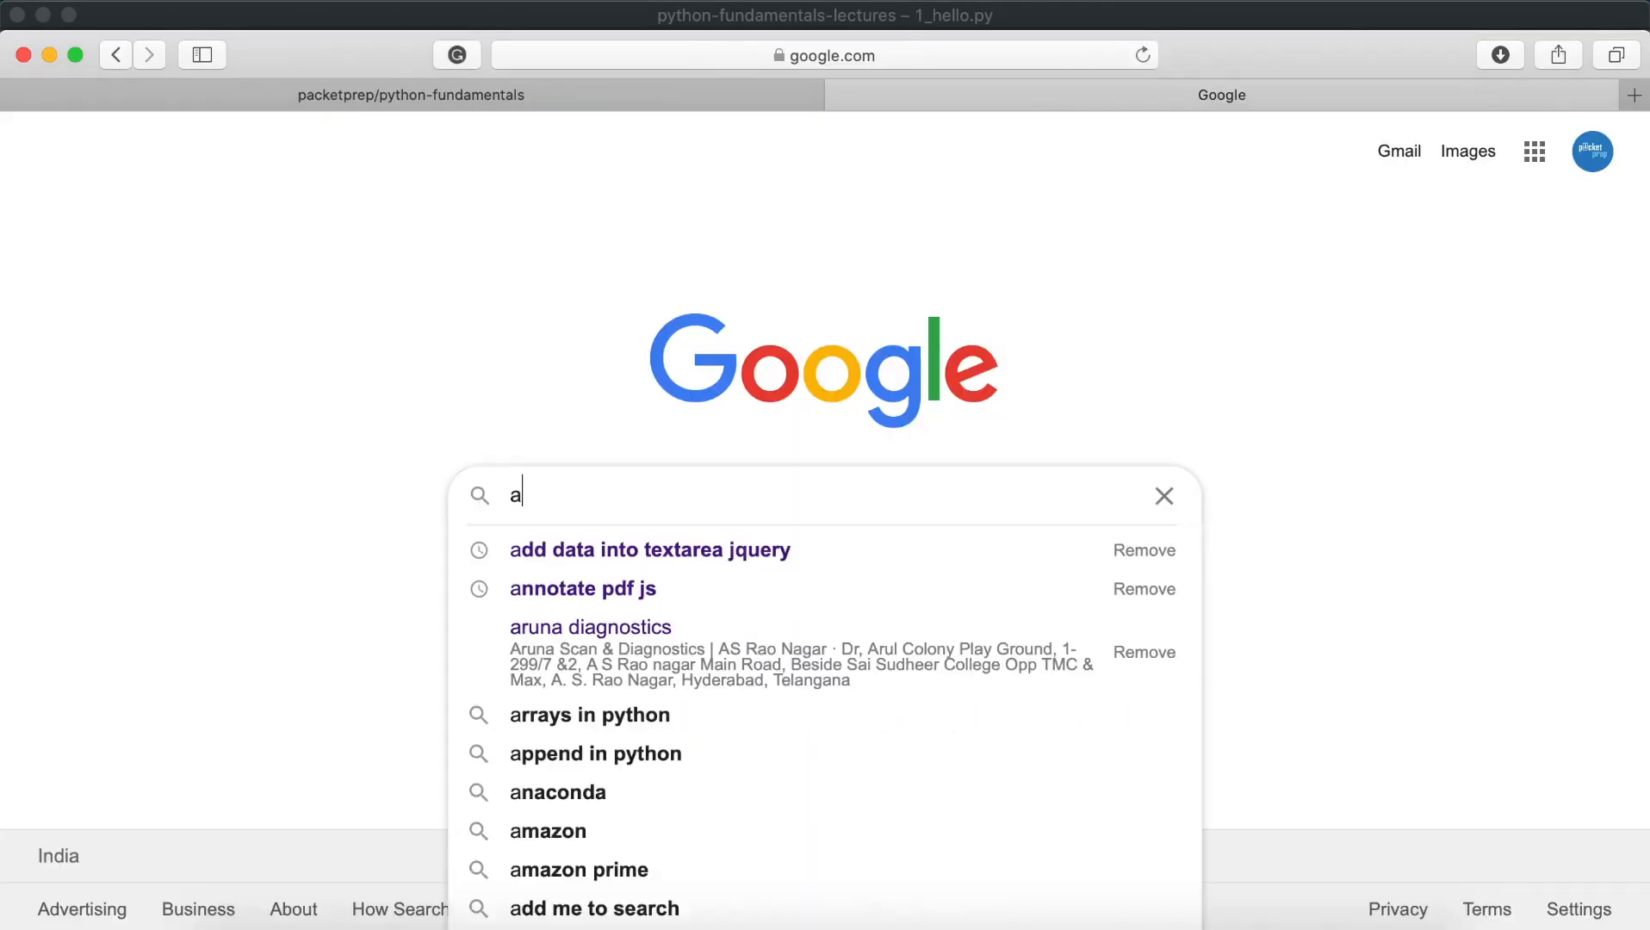
Search Google for 'atom editor', then start a search for pycharm.
text(tom e)
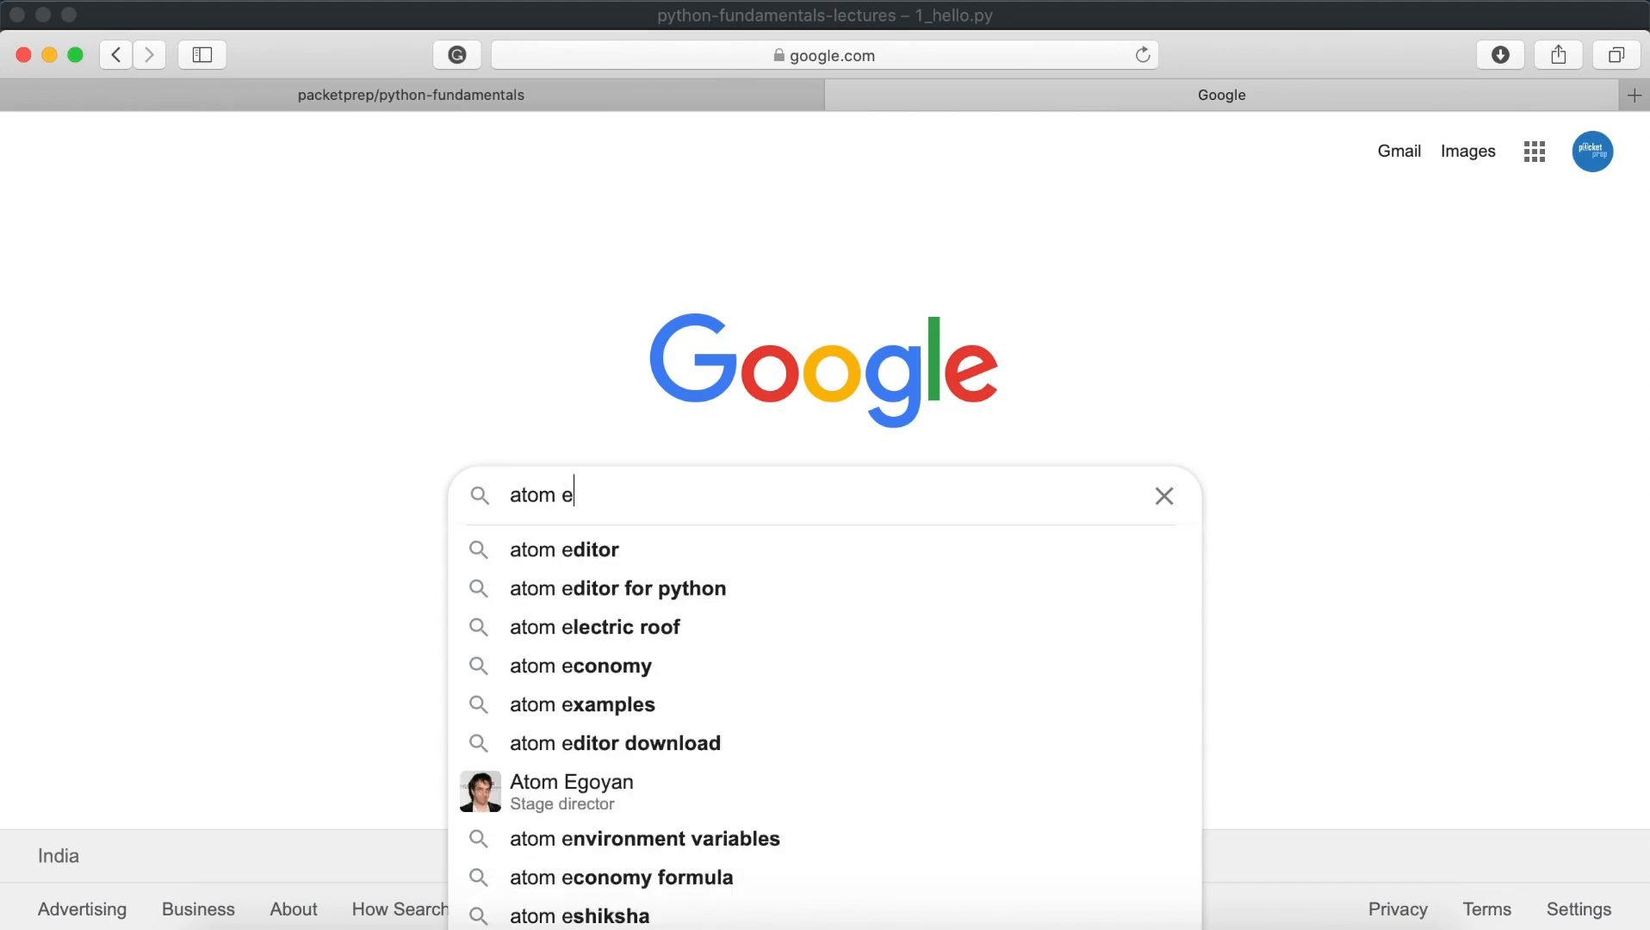
click(564, 550)
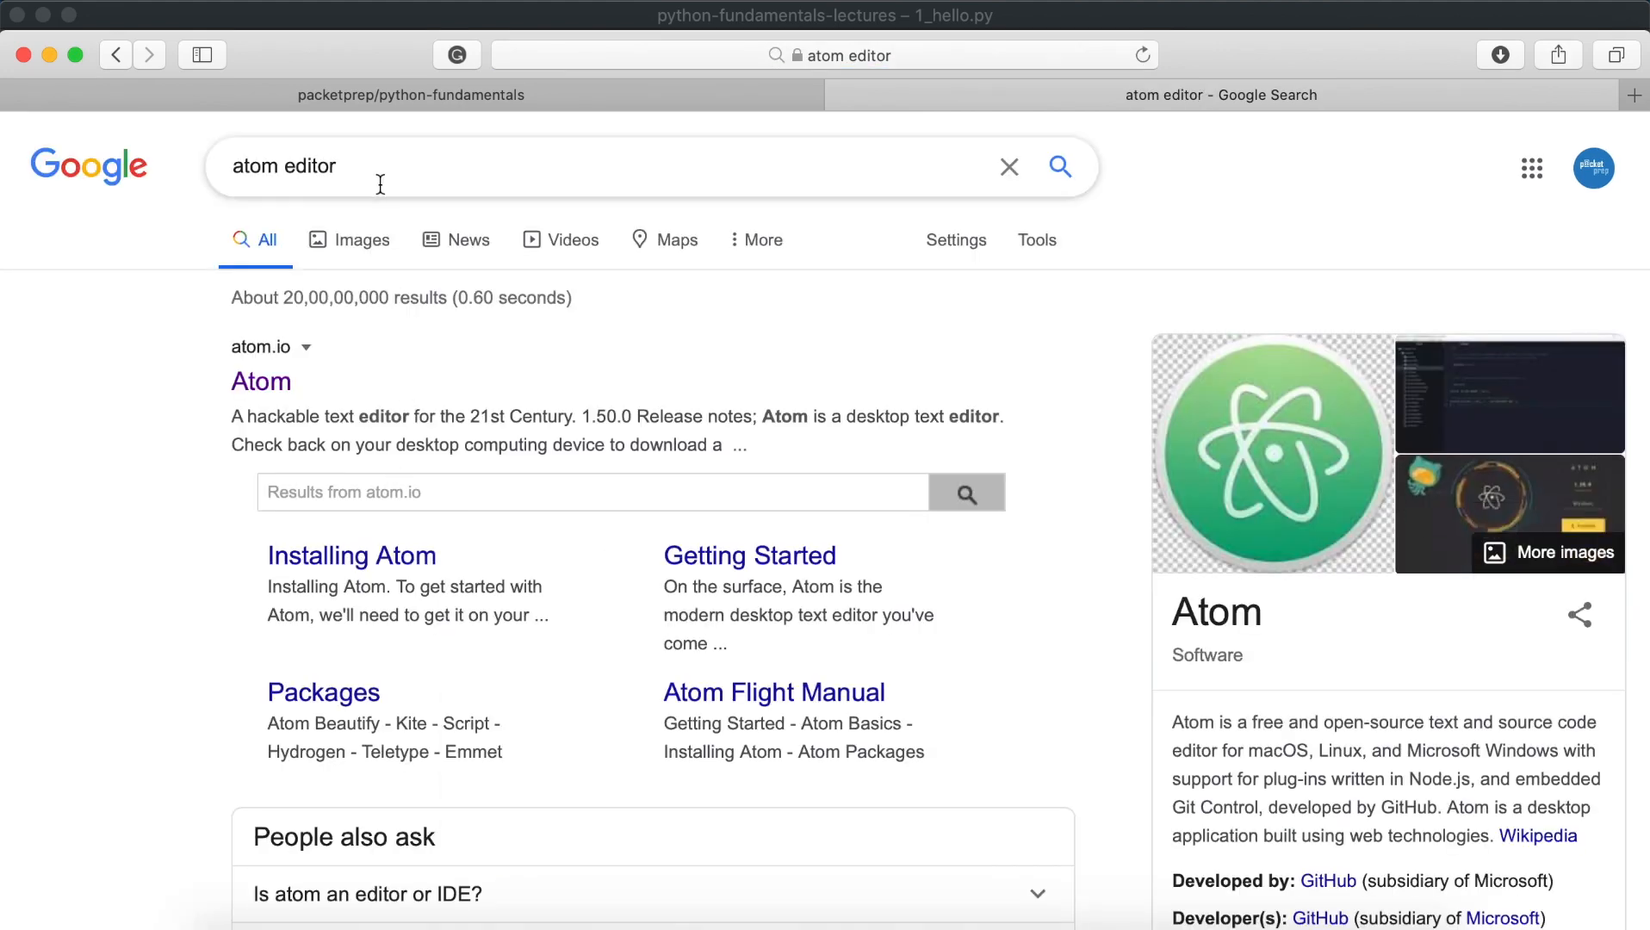
text(pycharm)
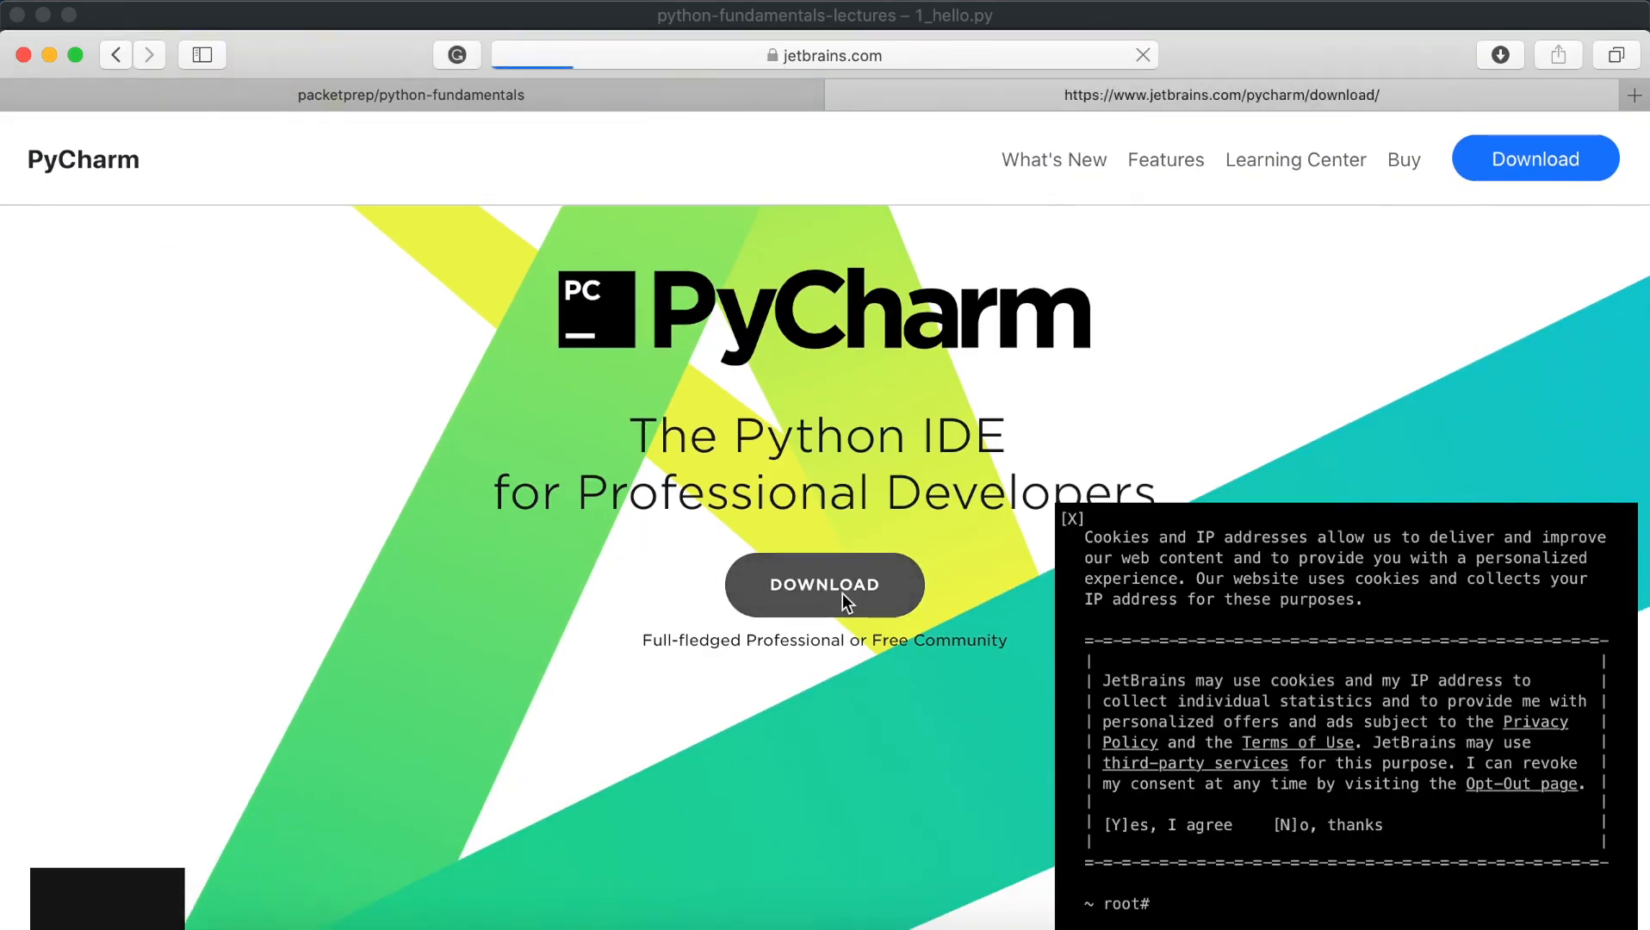
Open the PyCharm download options on the JetBrains page.
click(824, 585)
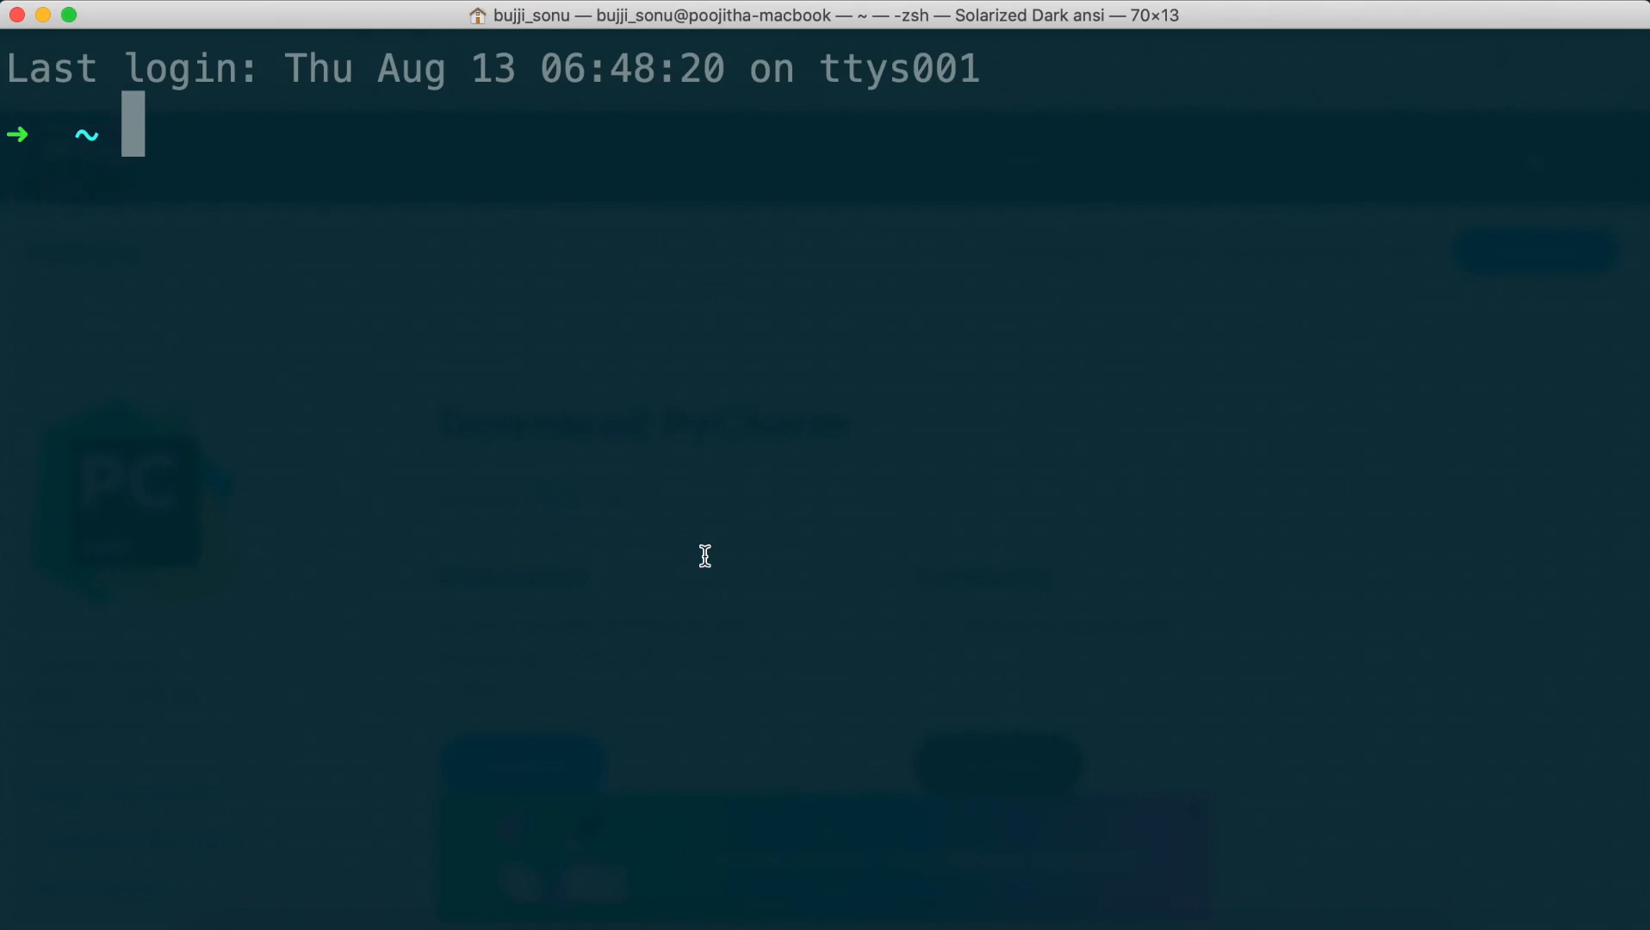
Check the Python version with python -V (3.8.3), then switch to the browser.
text(python)
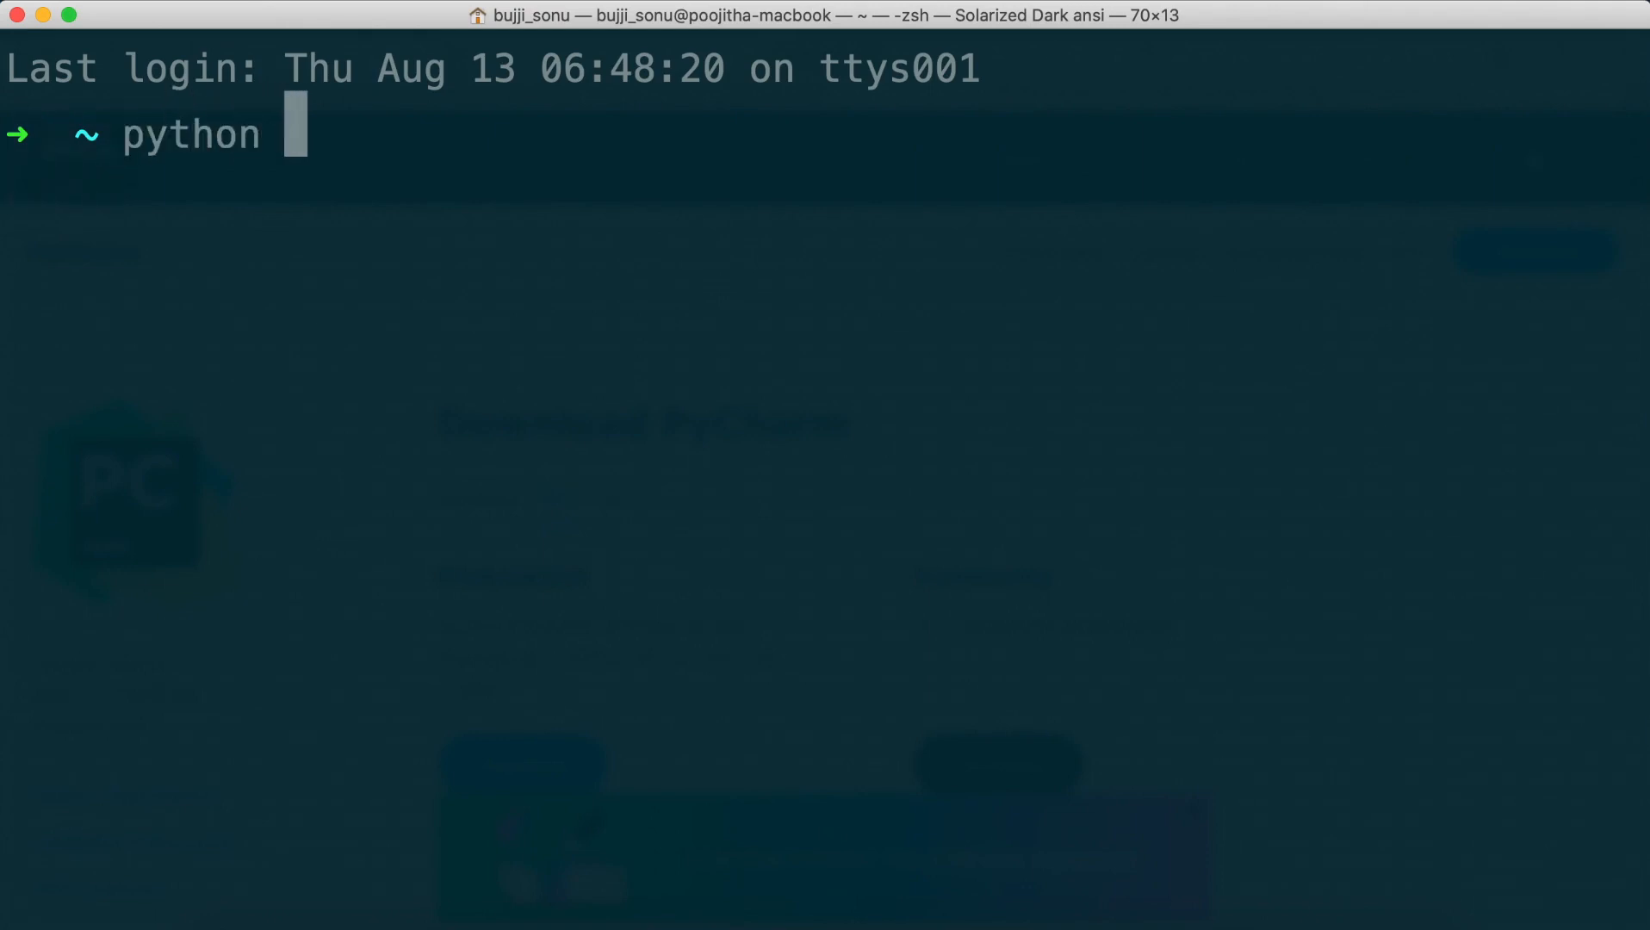
text(-V)
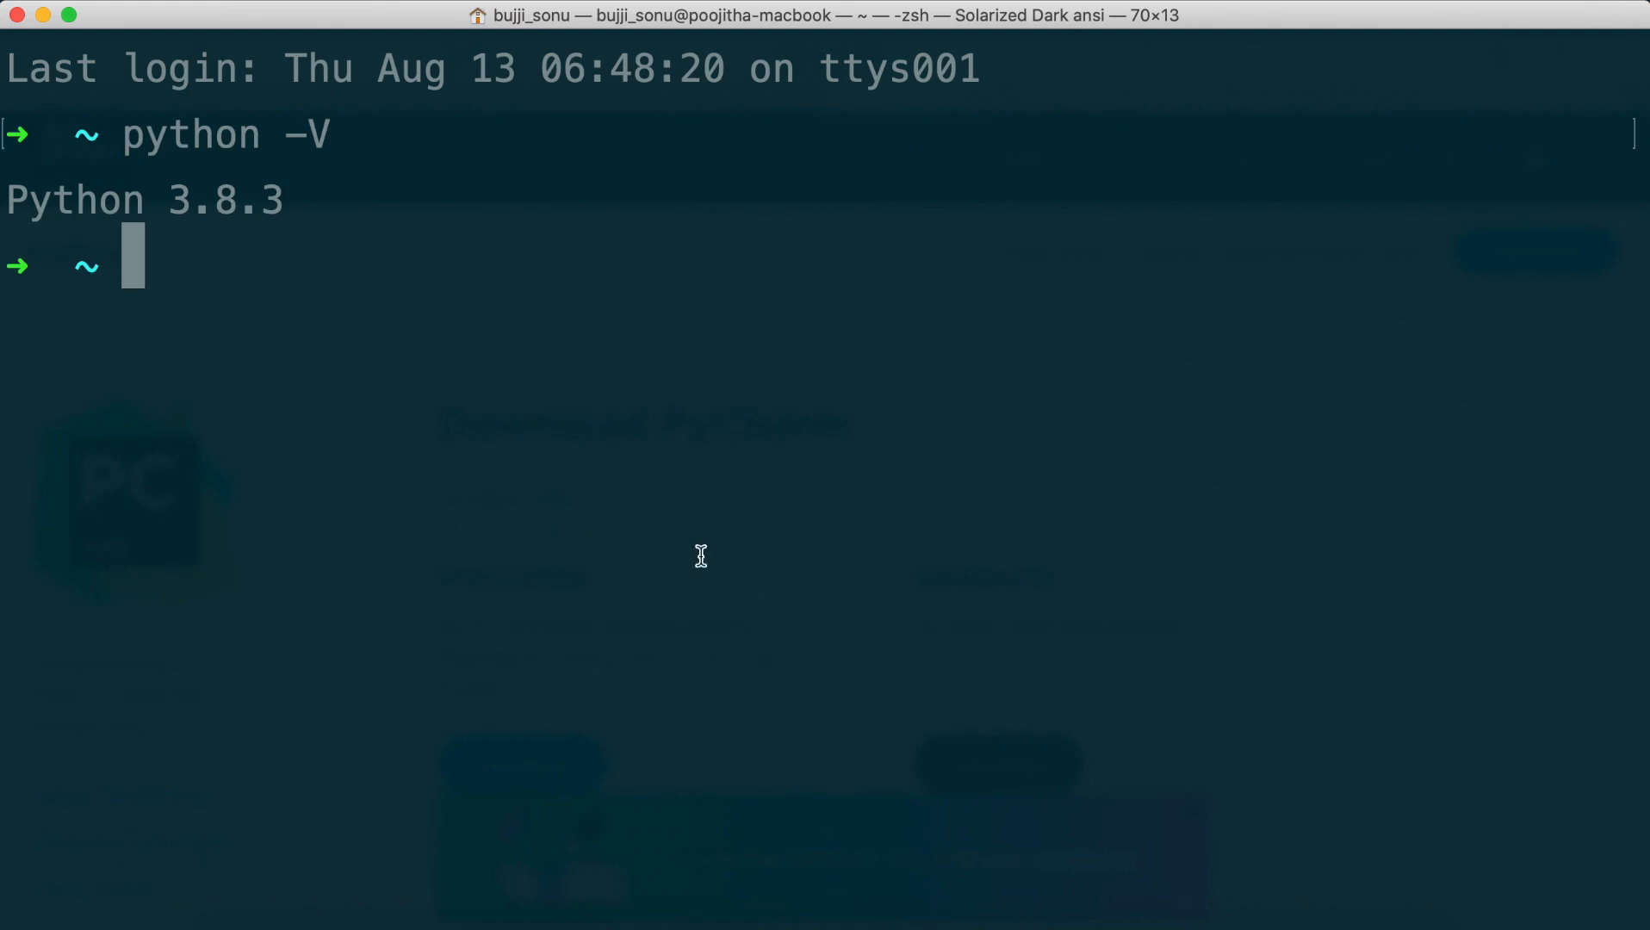
mouse_move(151, 209)
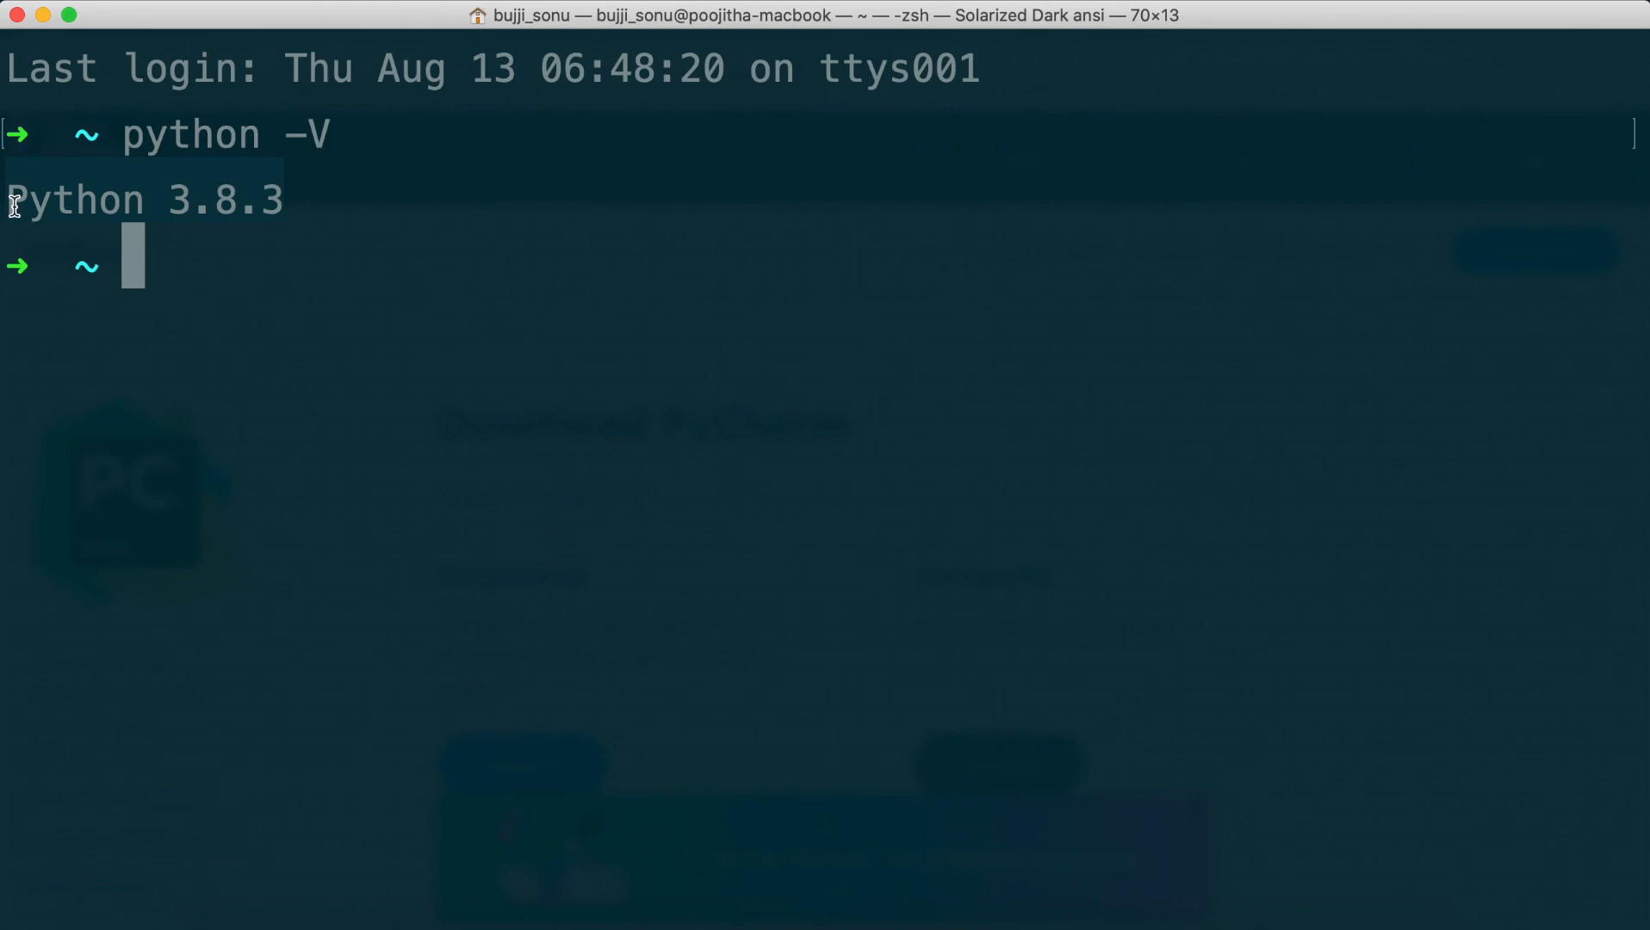
mouse_move(499, 920)
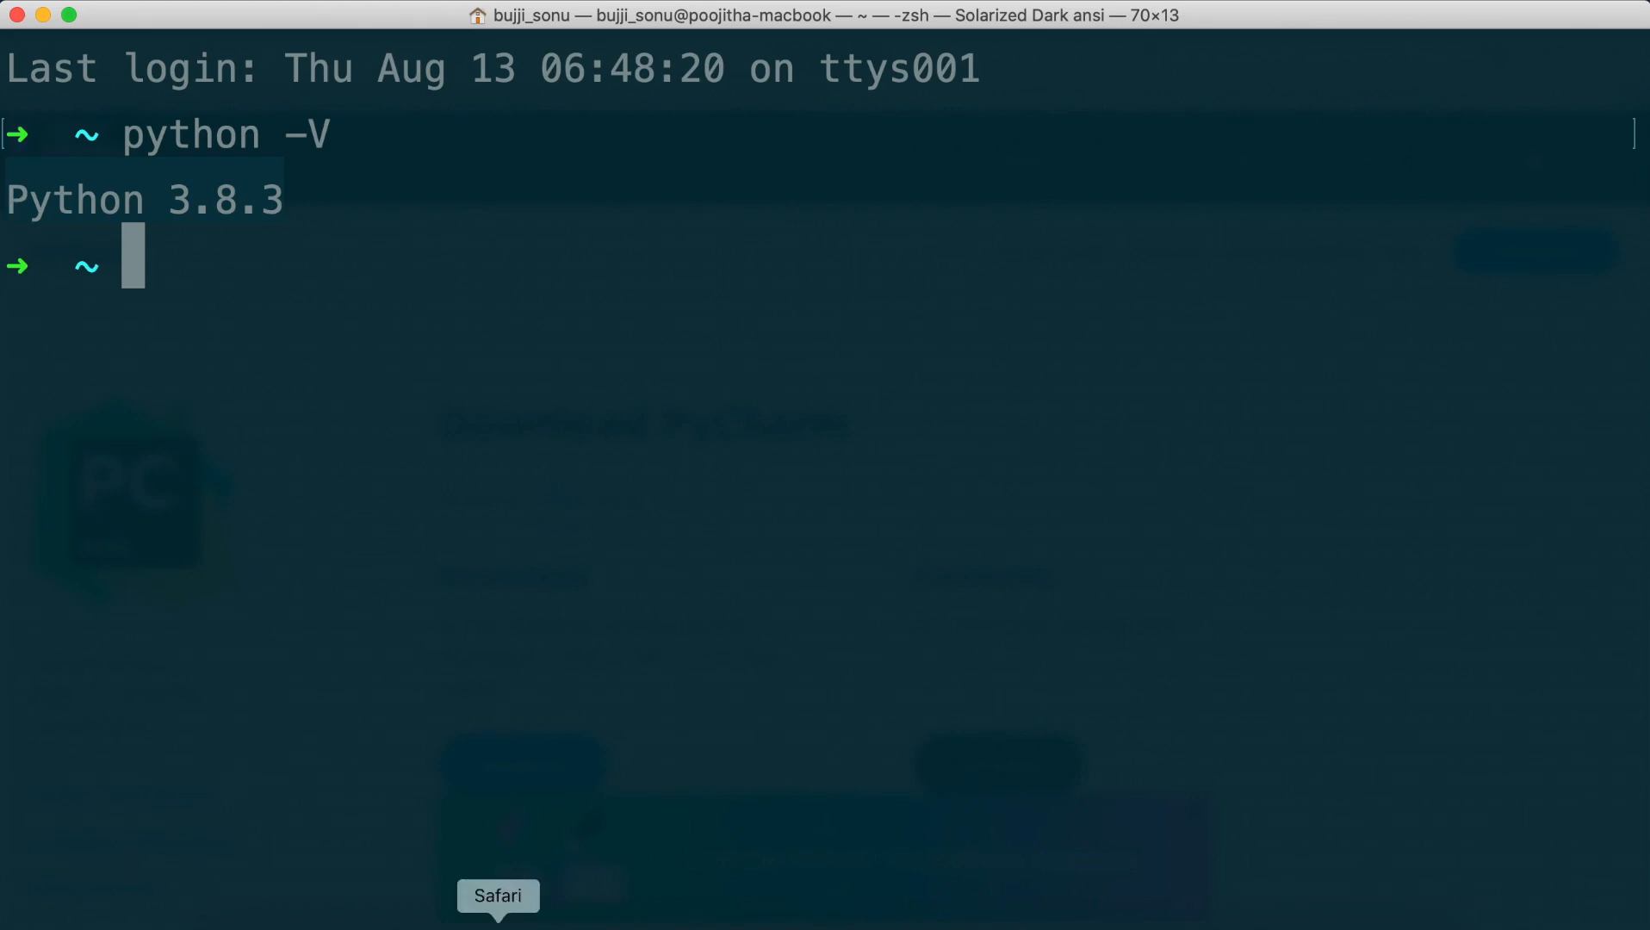
click(498, 897)
text(google.)
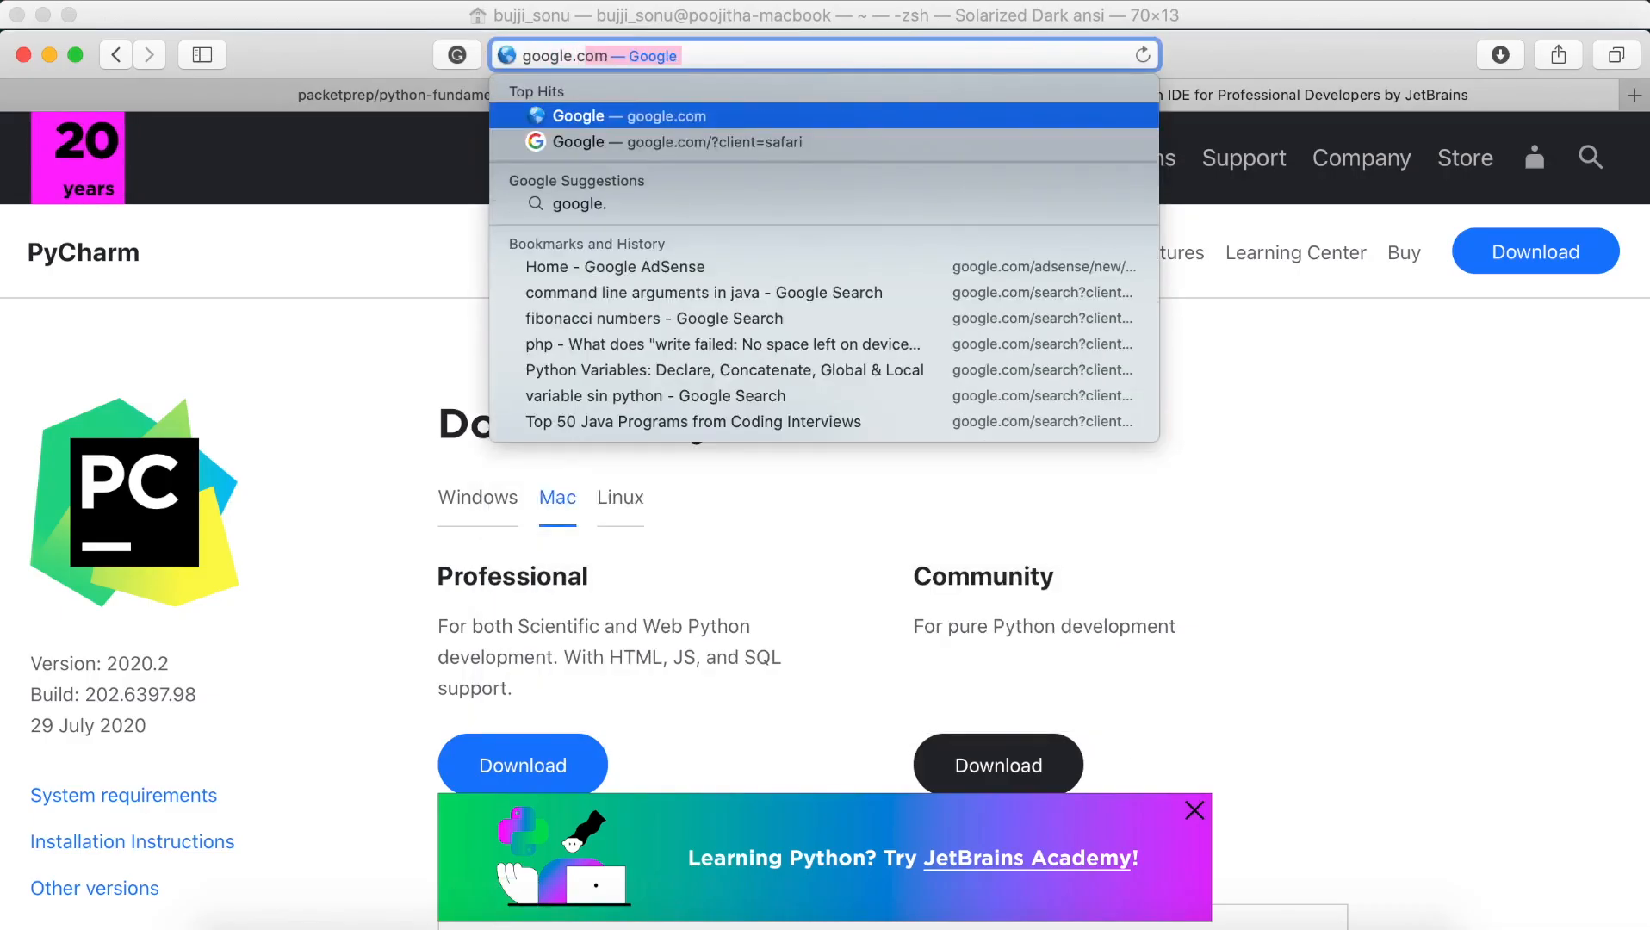
Search Google for python, open python.org, and decline the Python 3.8.5 download prompt.
text(python)
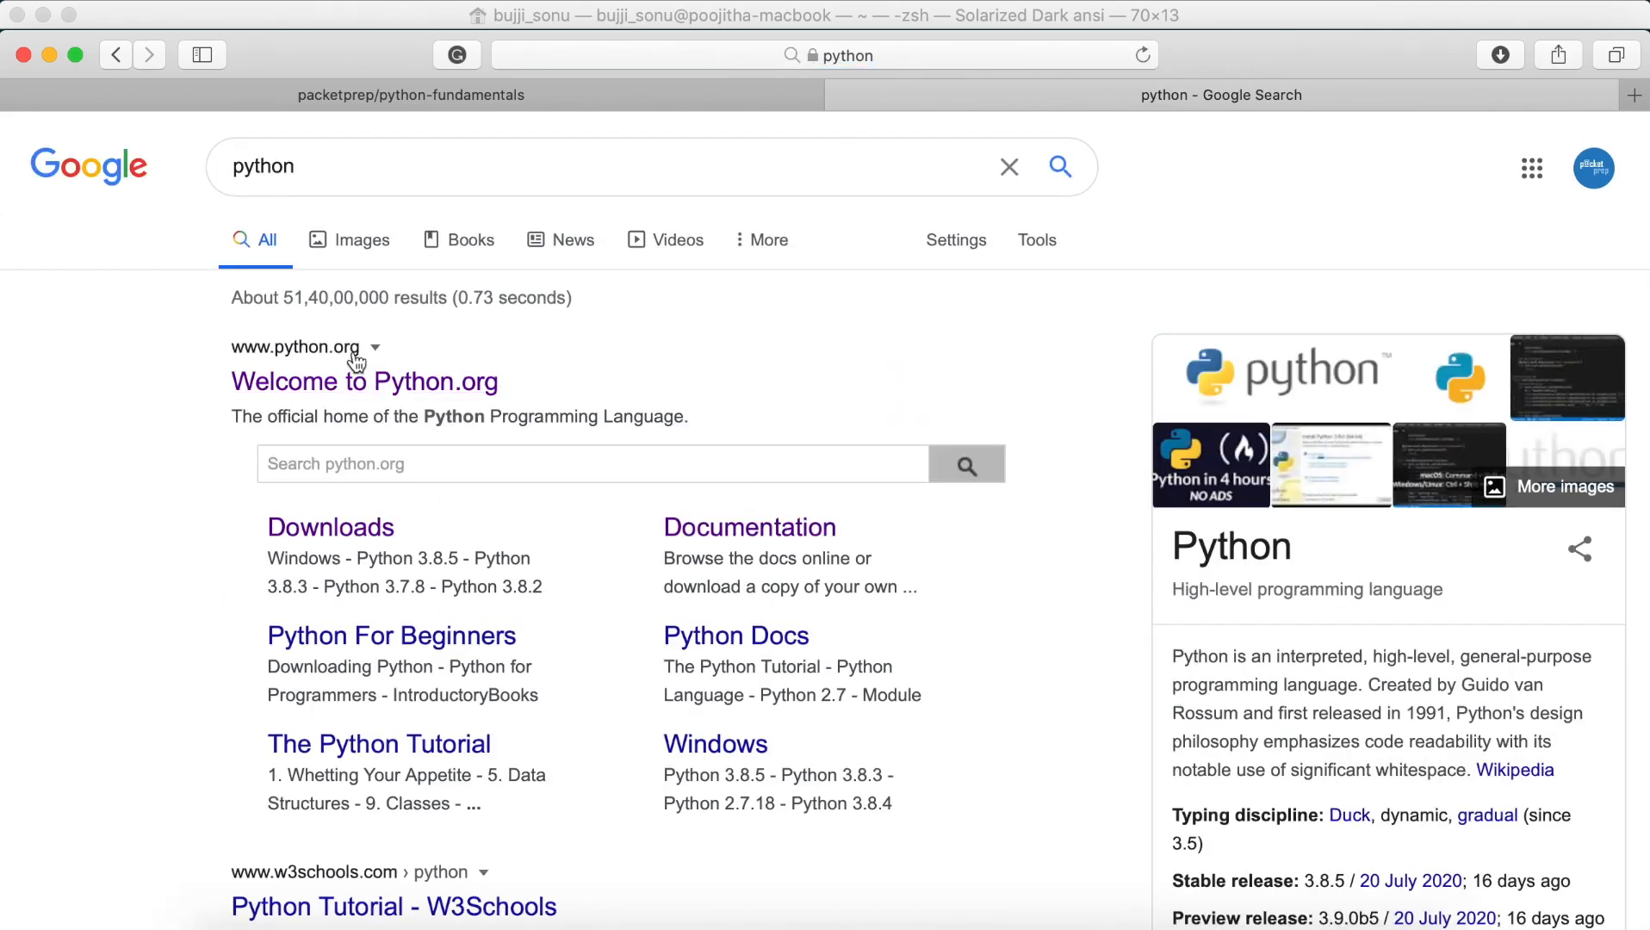
click(365, 383)
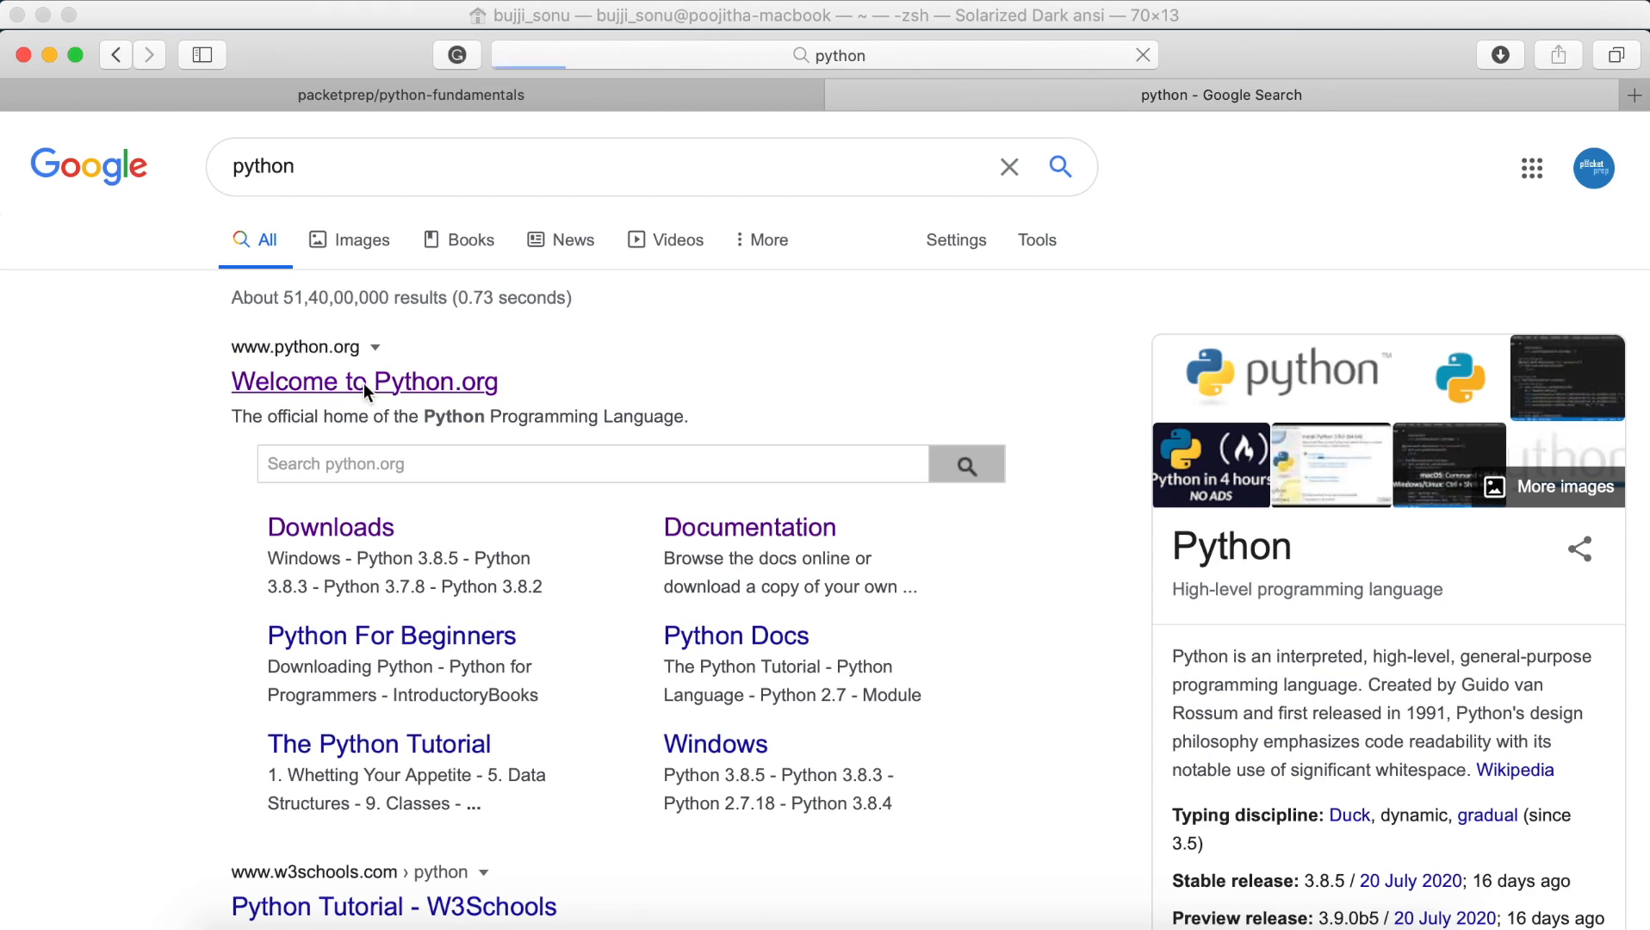
click(364, 382)
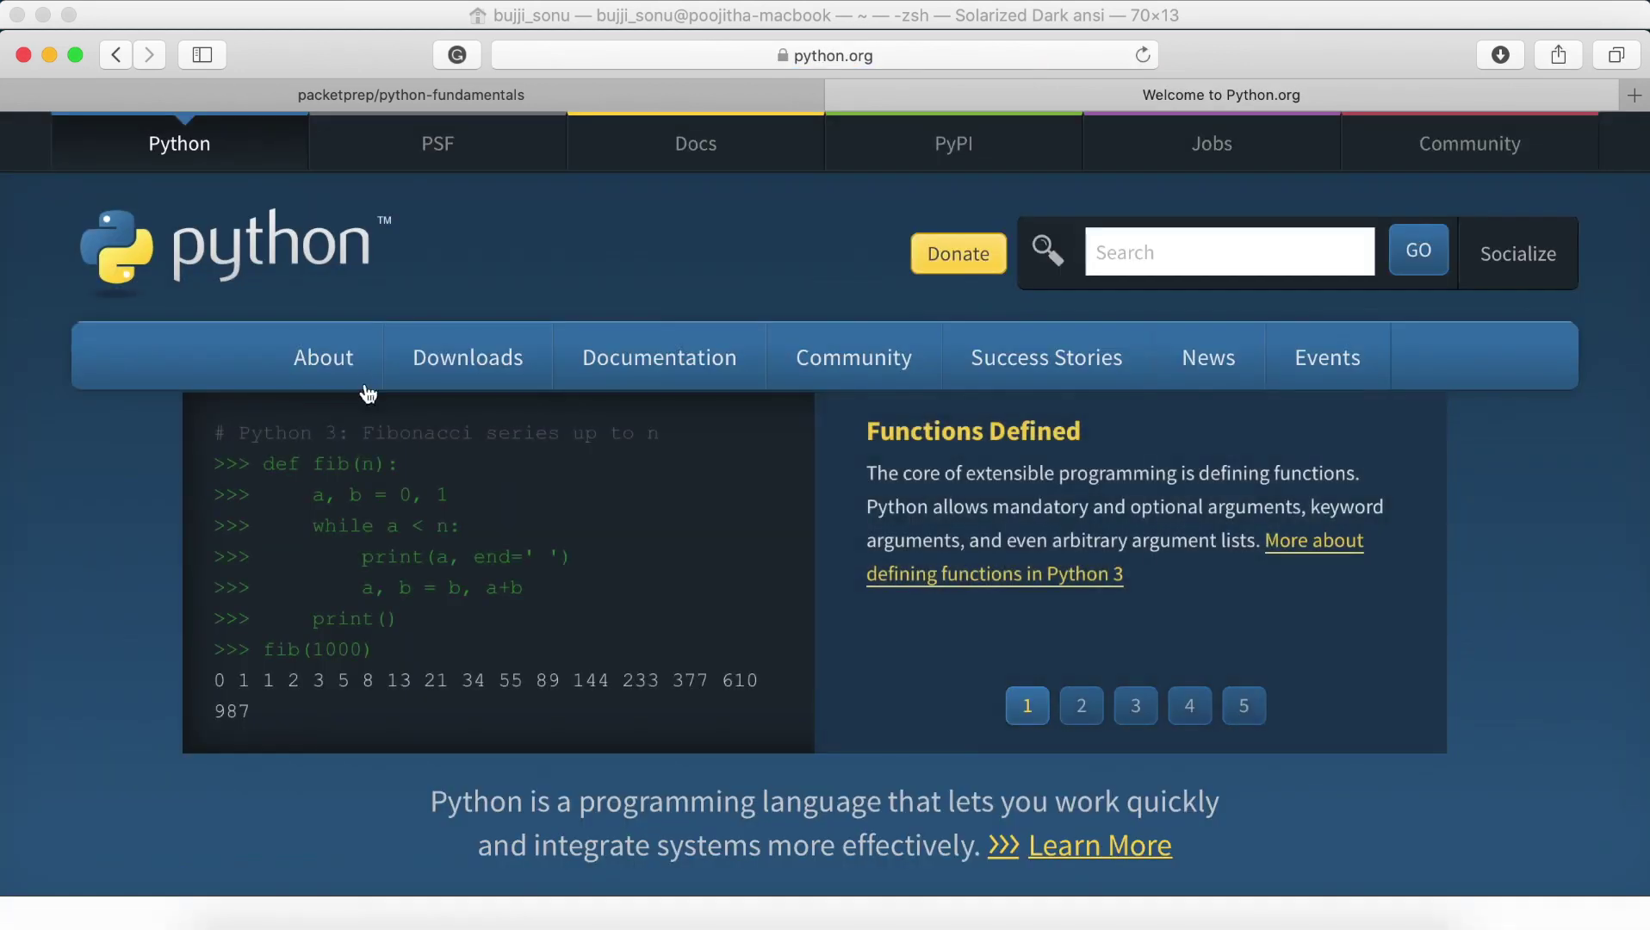
click(467, 357)
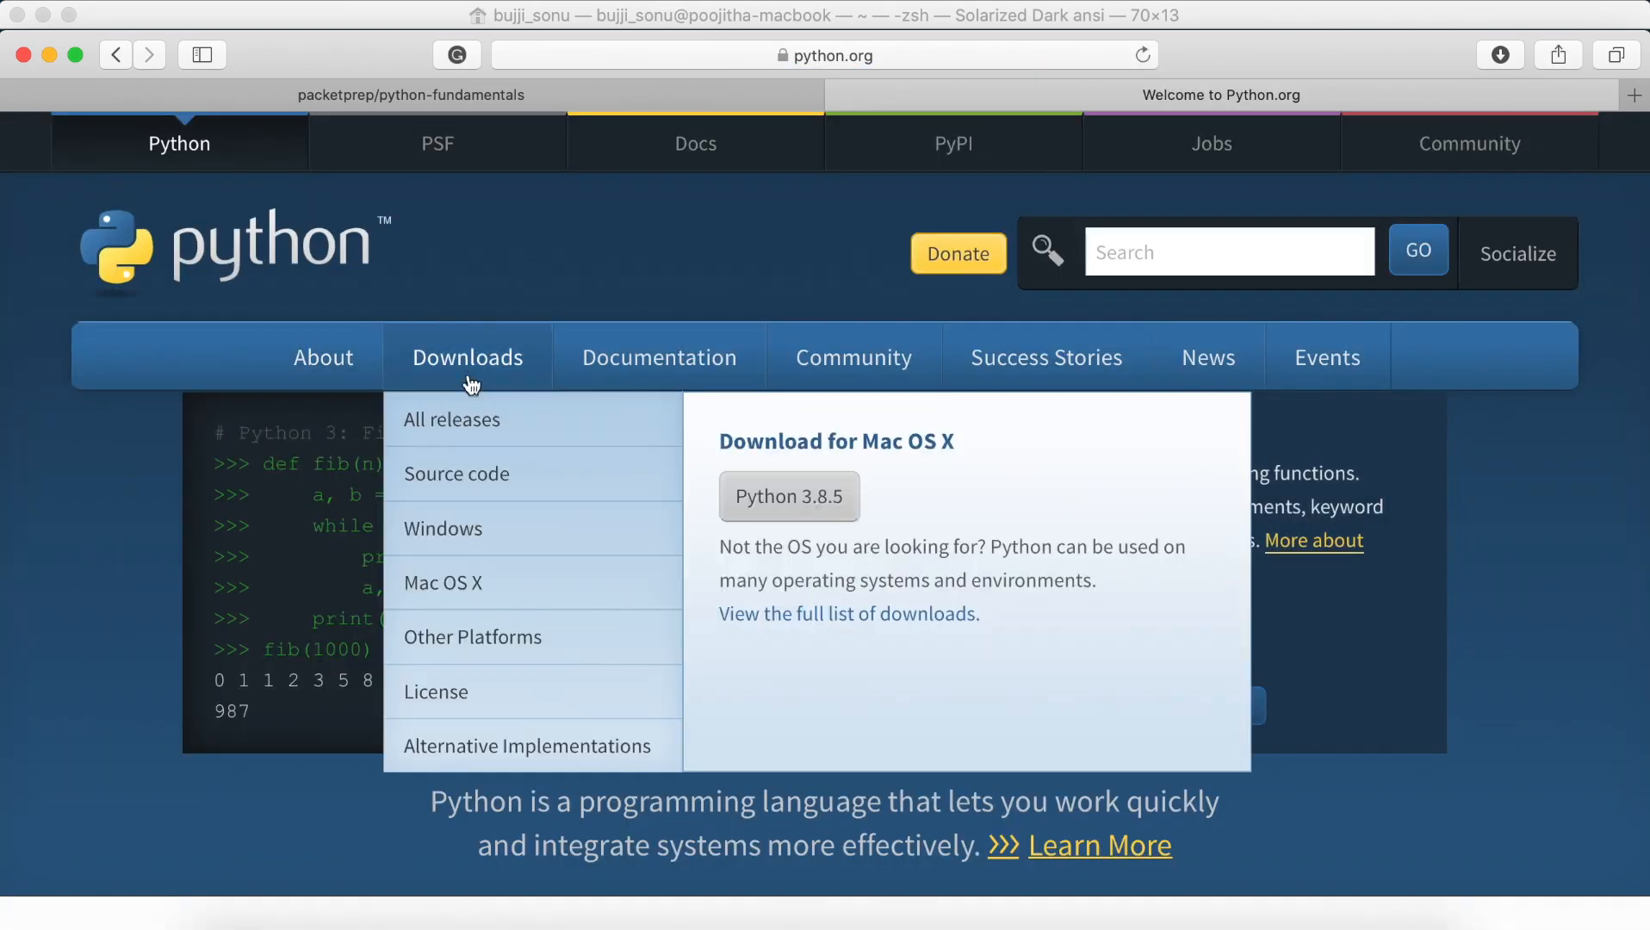
click(789, 496)
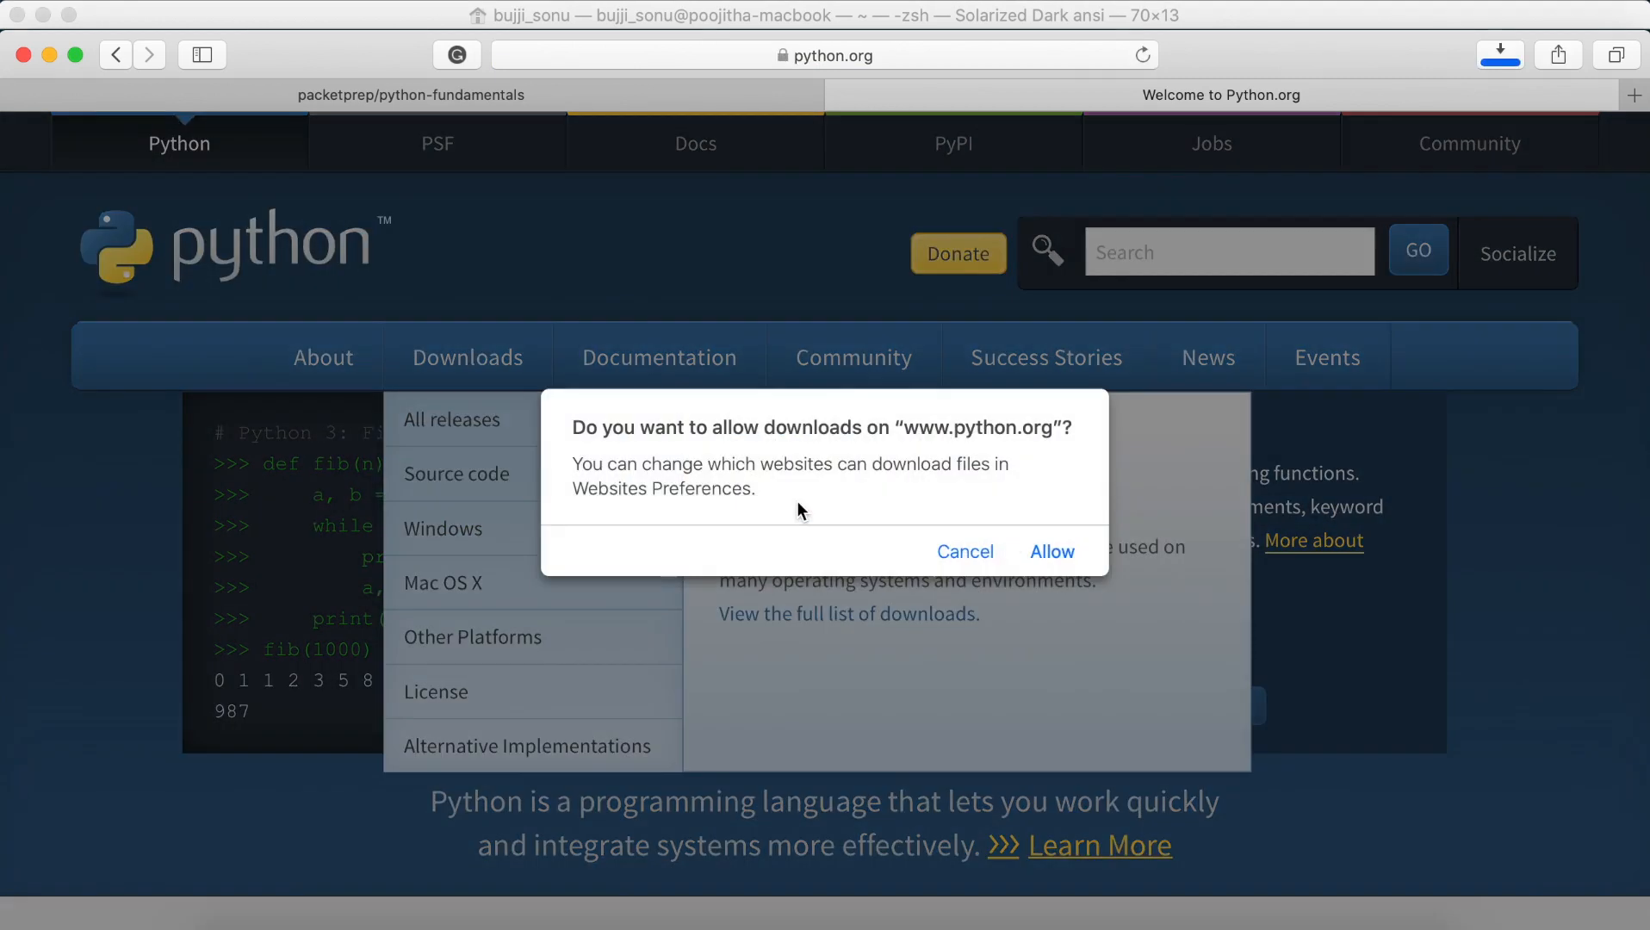
mouse_move(979, 485)
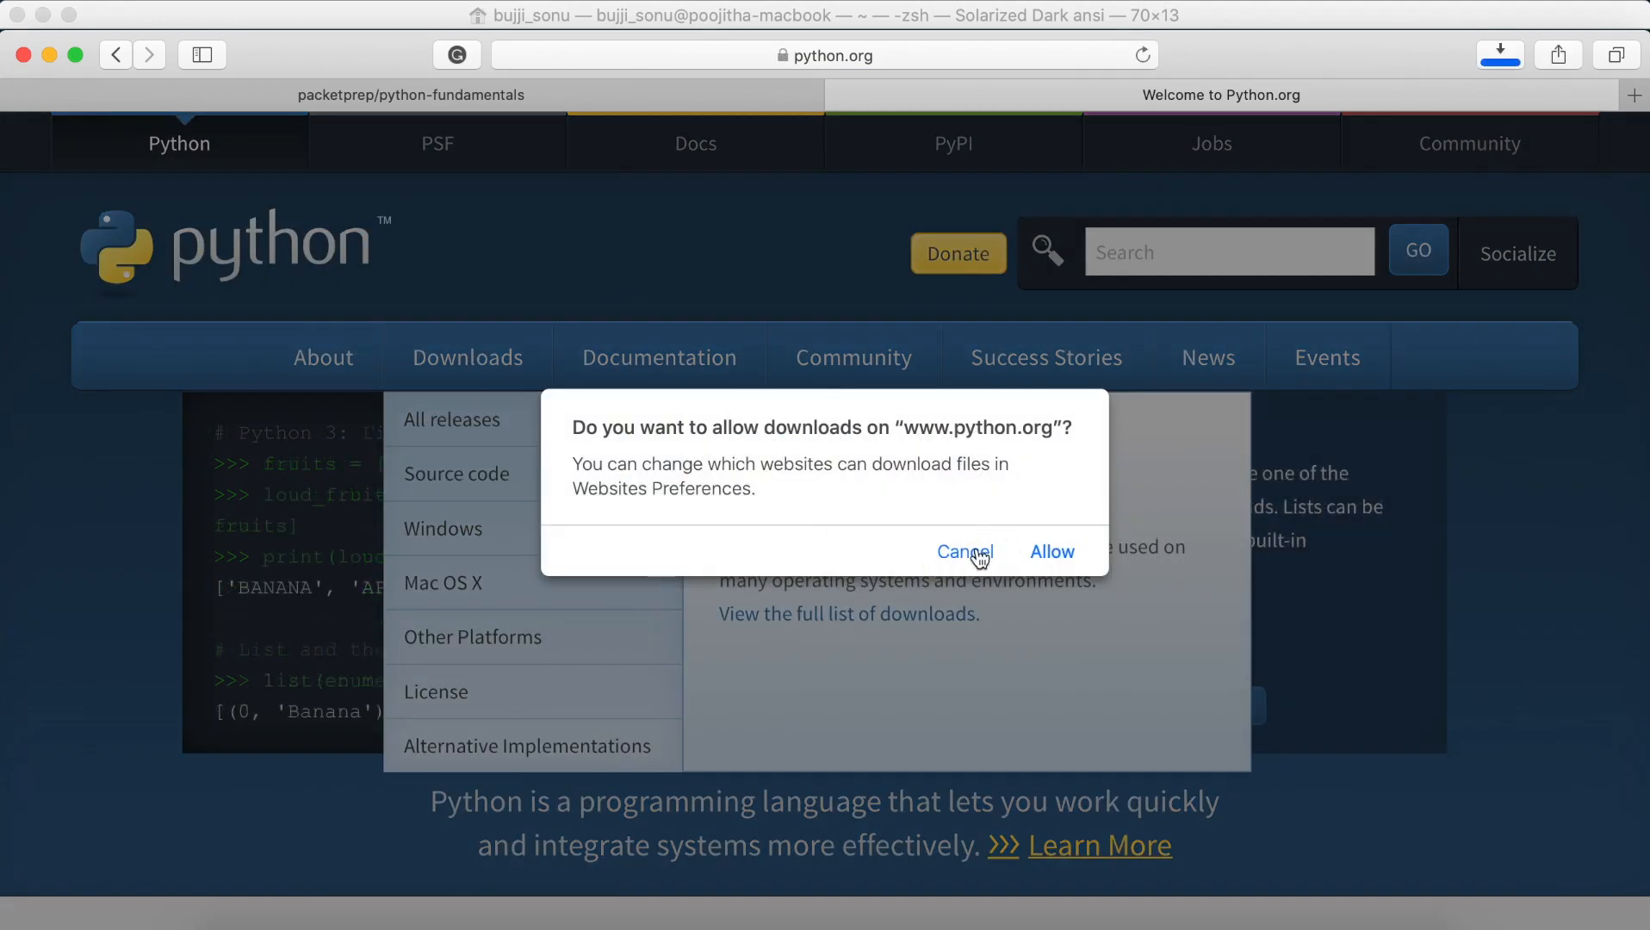
click(965, 552)
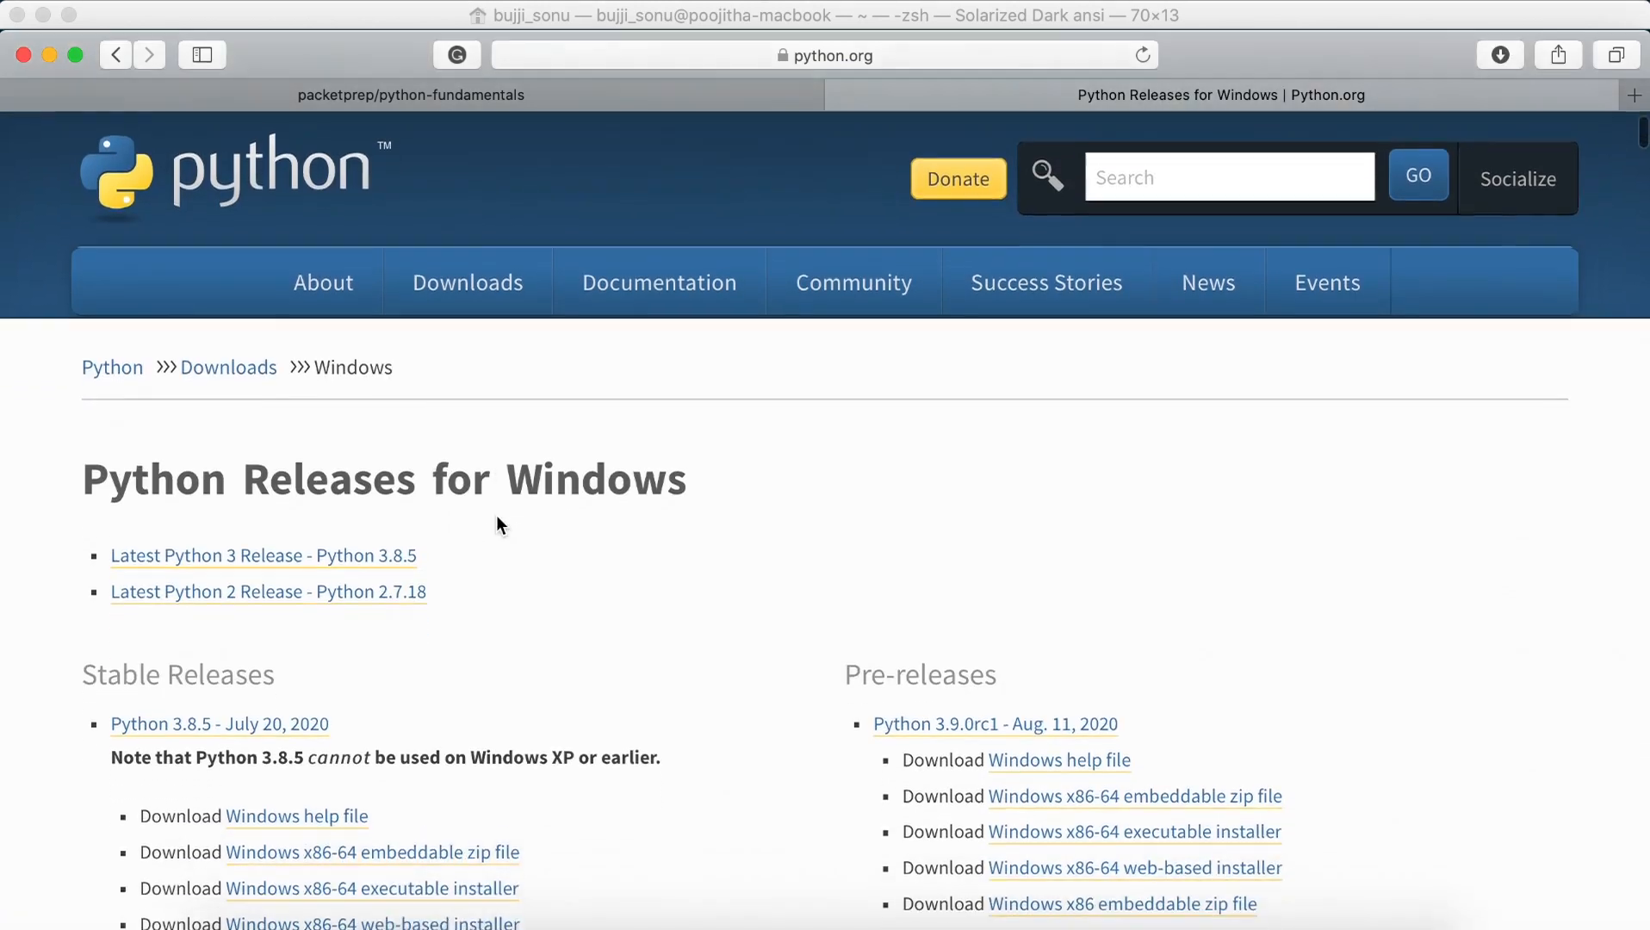
scroll(down, 3)
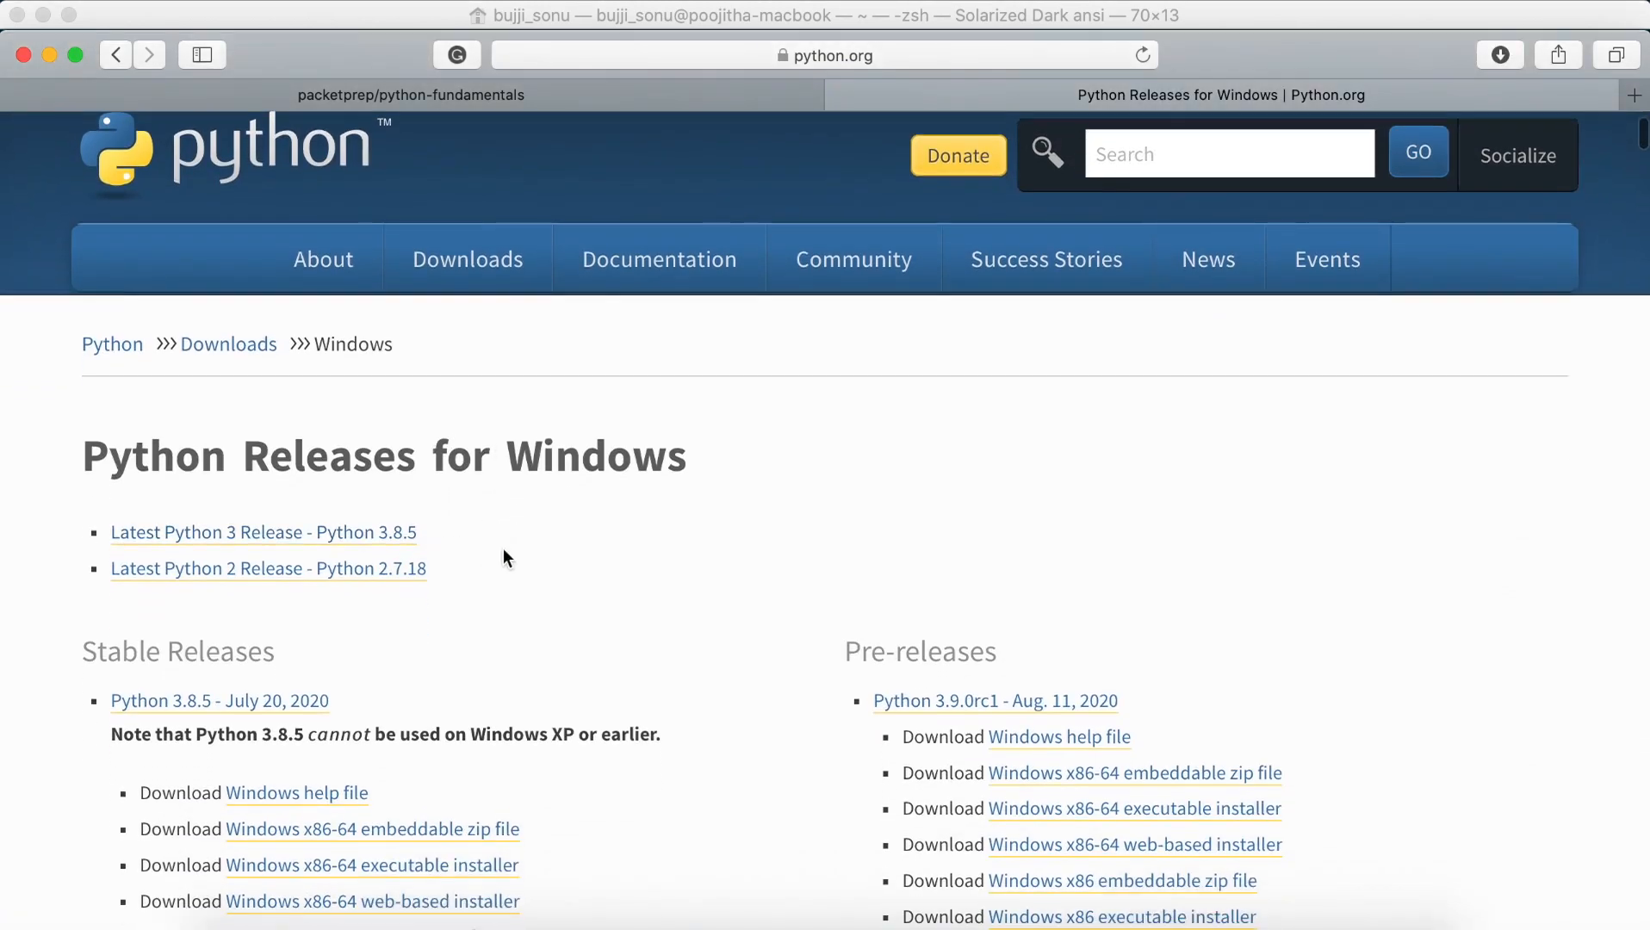
mouse_move(521, 562)
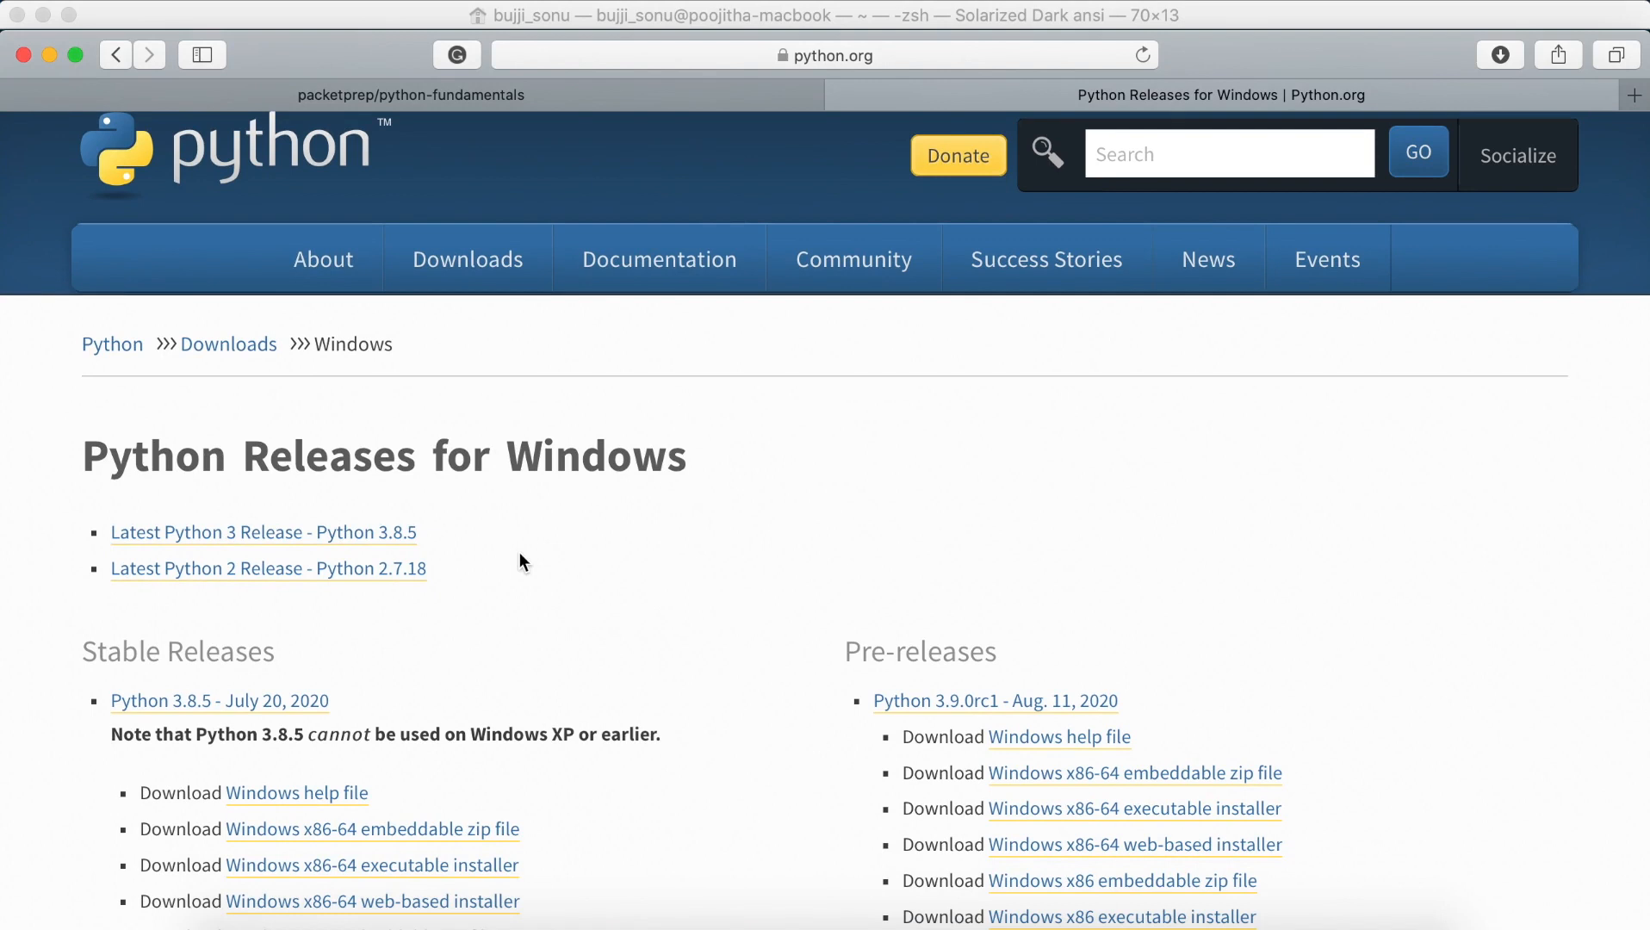
mouse_move(709, 916)
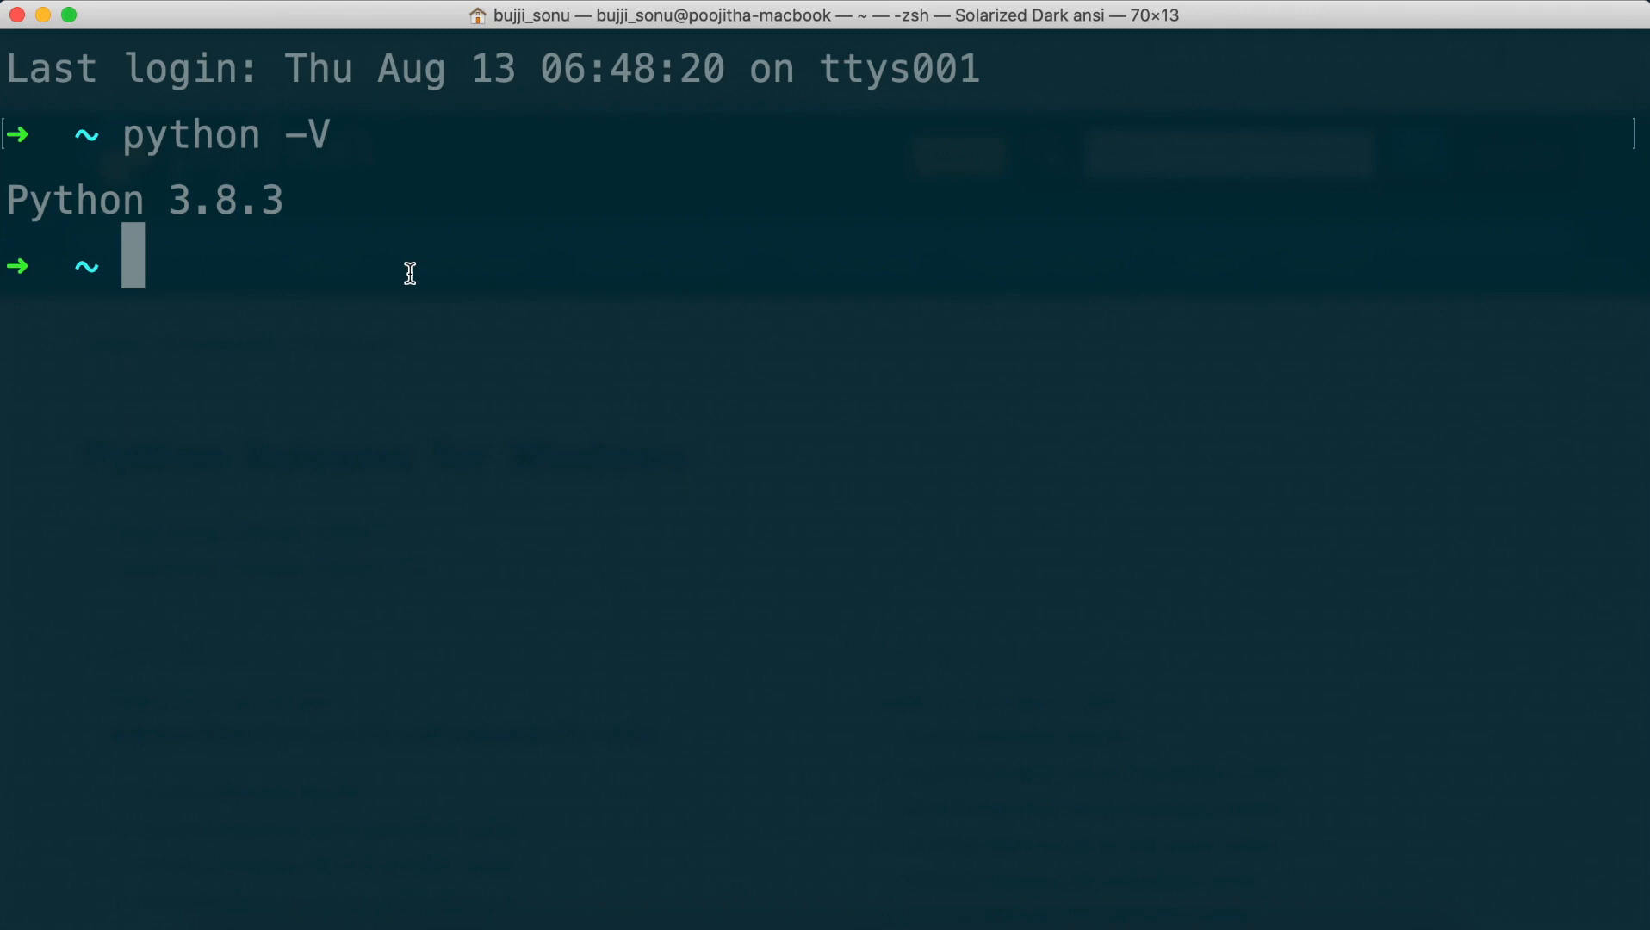
mouse_move(315, 218)
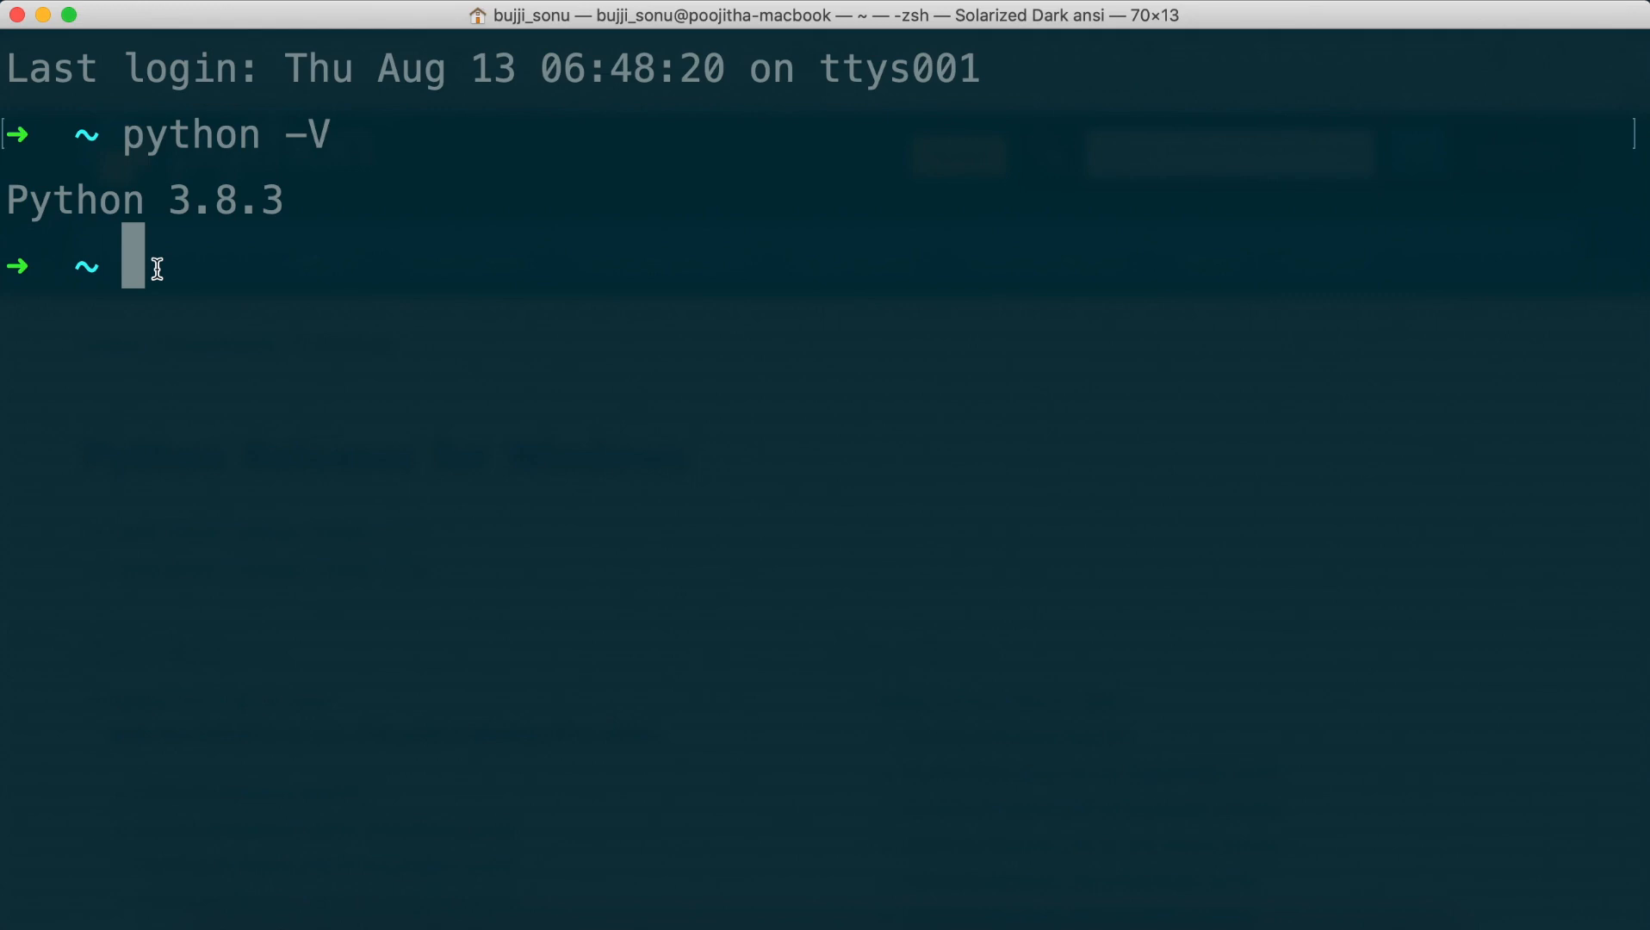
Type the python command at the Terminal prompt.
text(p)
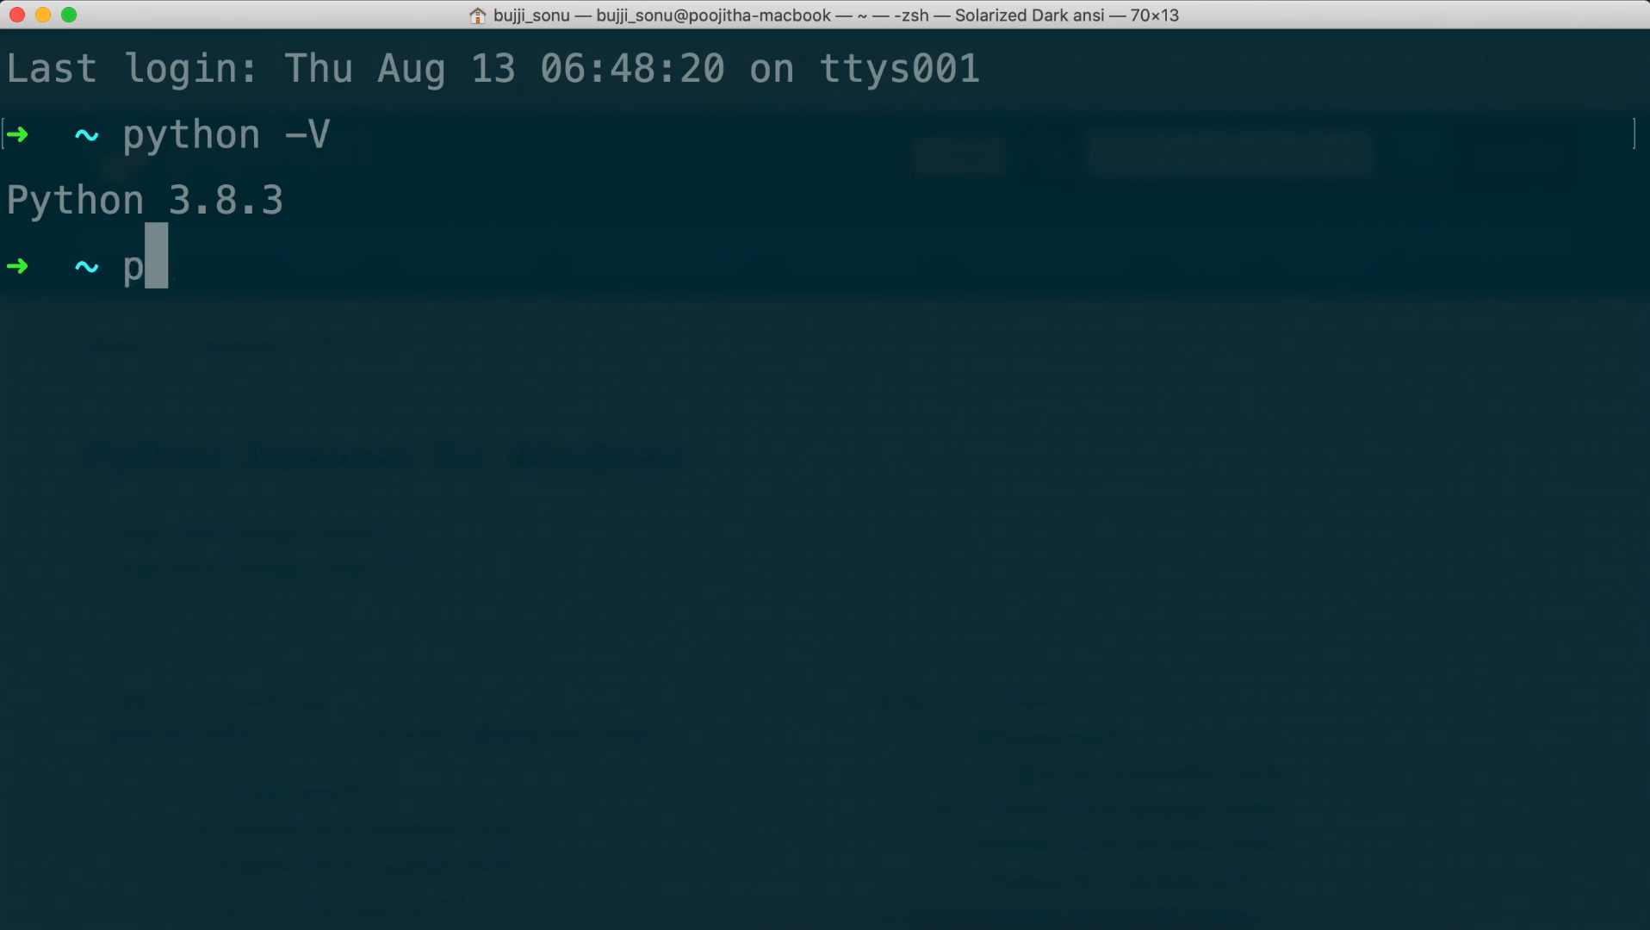
text(ython)
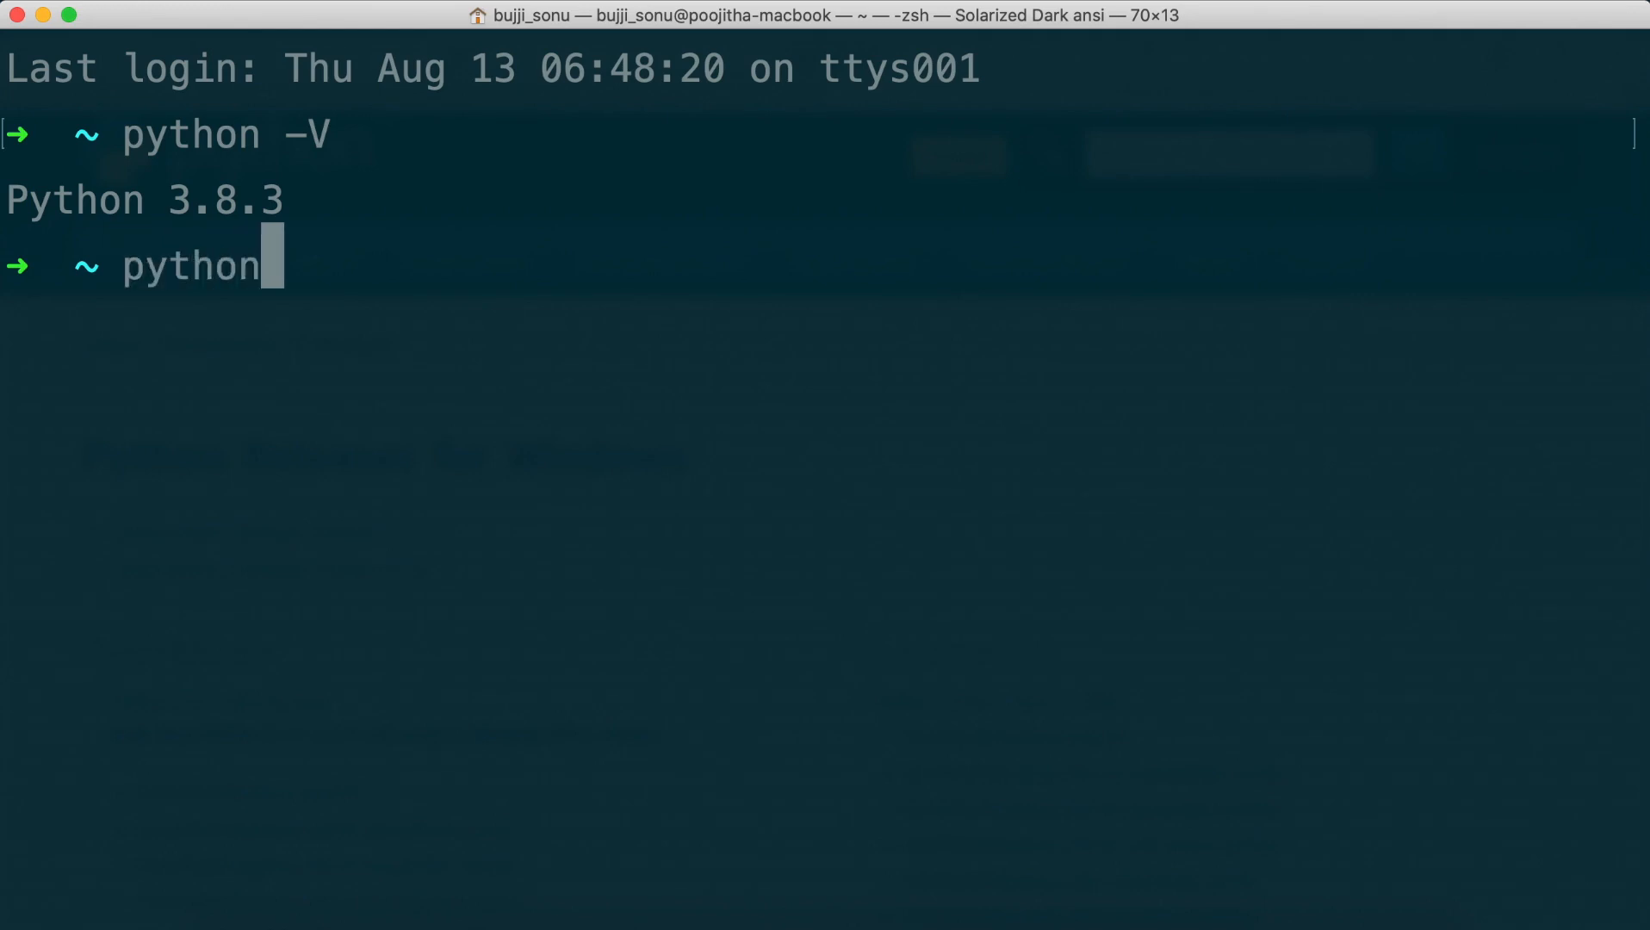
Start the Python interpreter, evaluate 3+5, and run print("hello").
key(Enter)
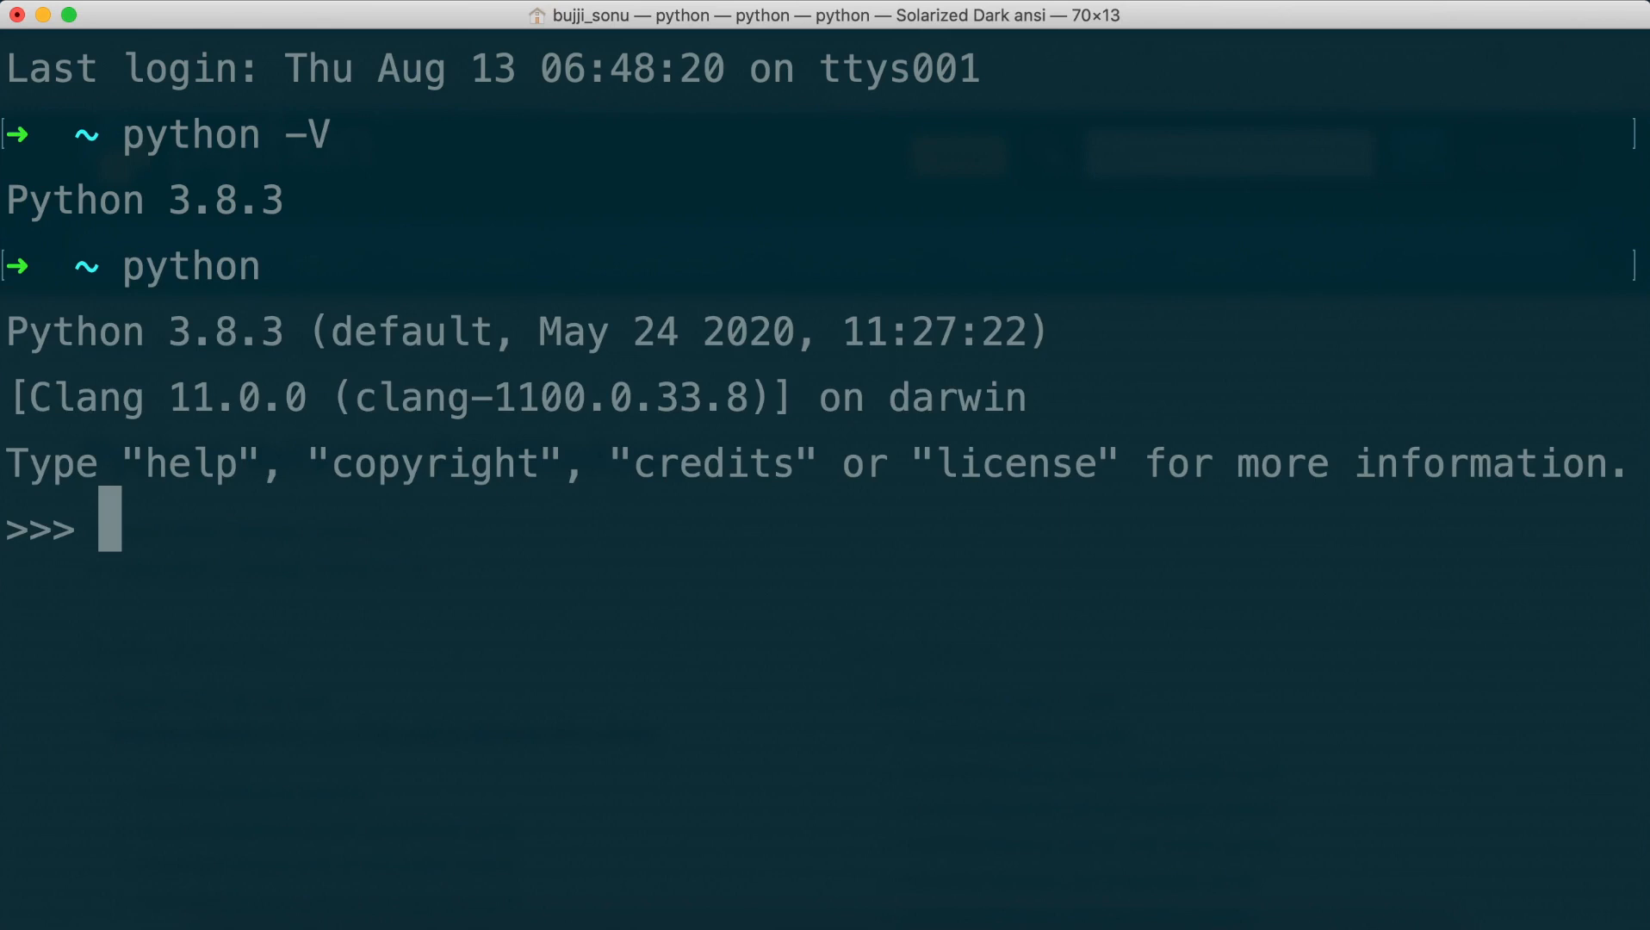
mouse_move(454, 467)
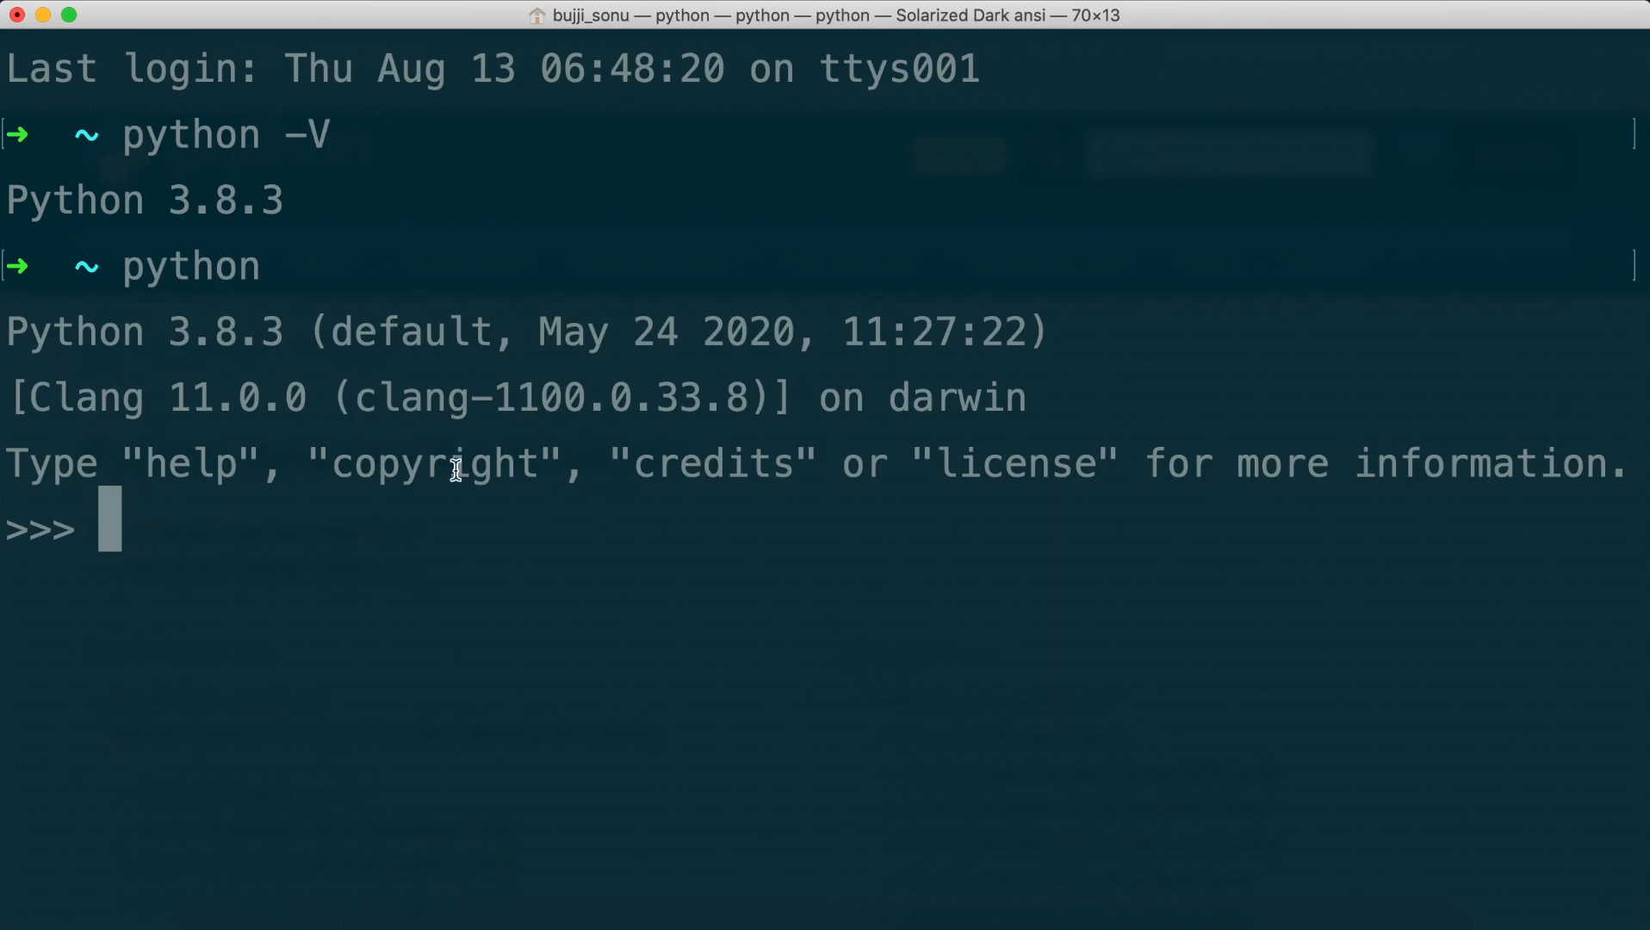
mouse_move(661, 778)
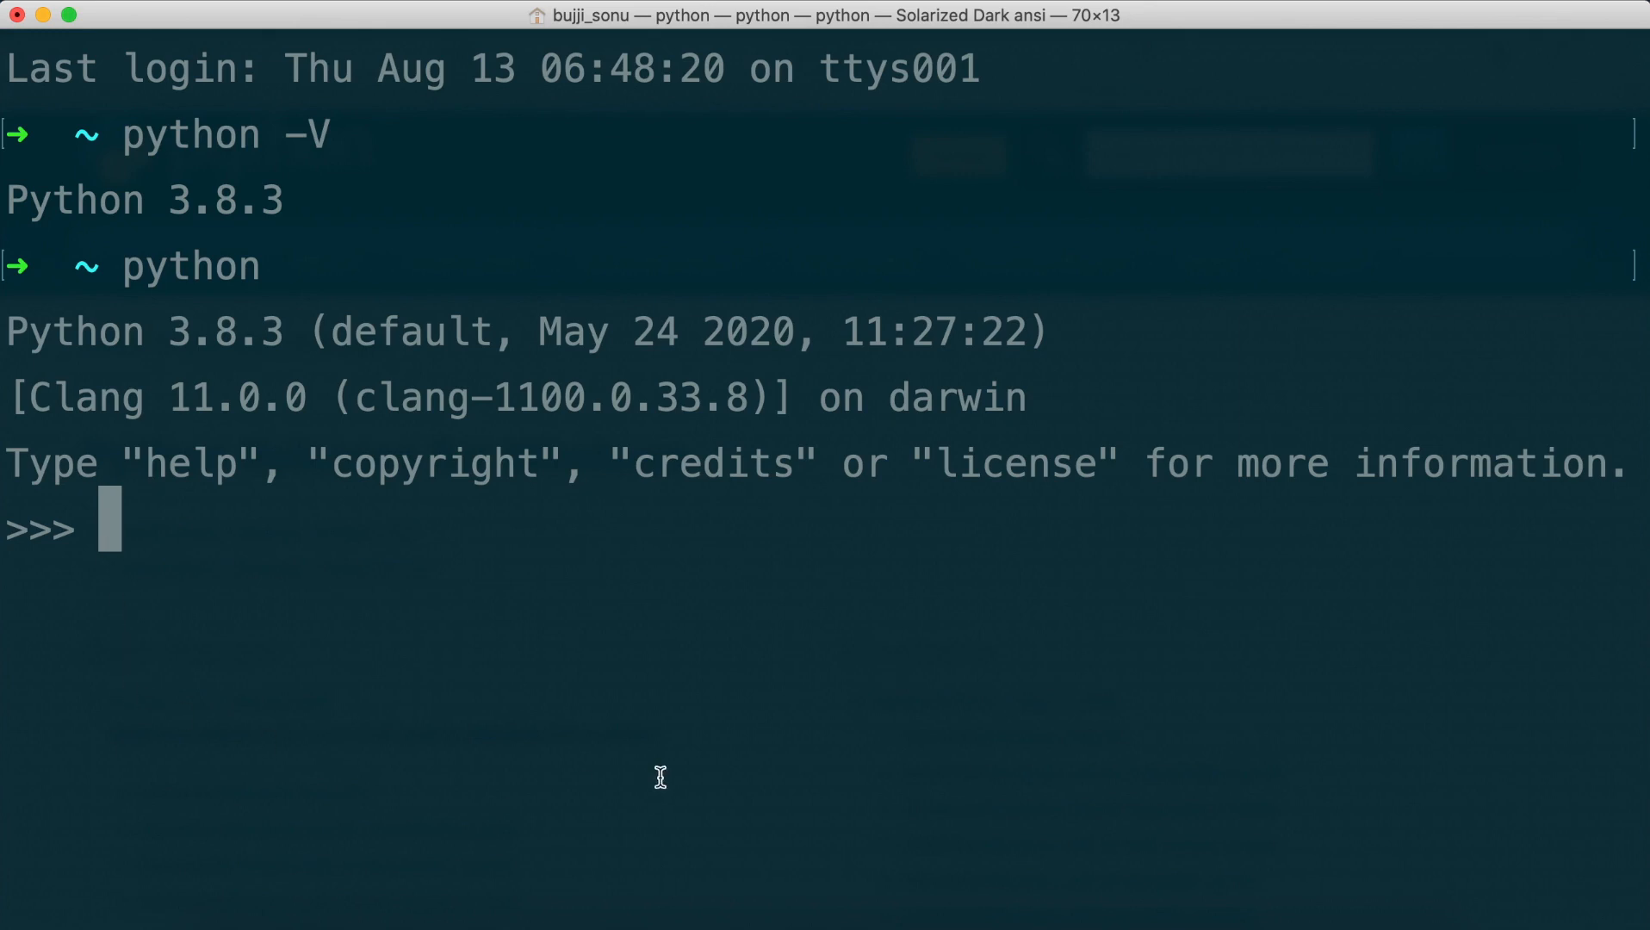
mouse_move(8, 527)
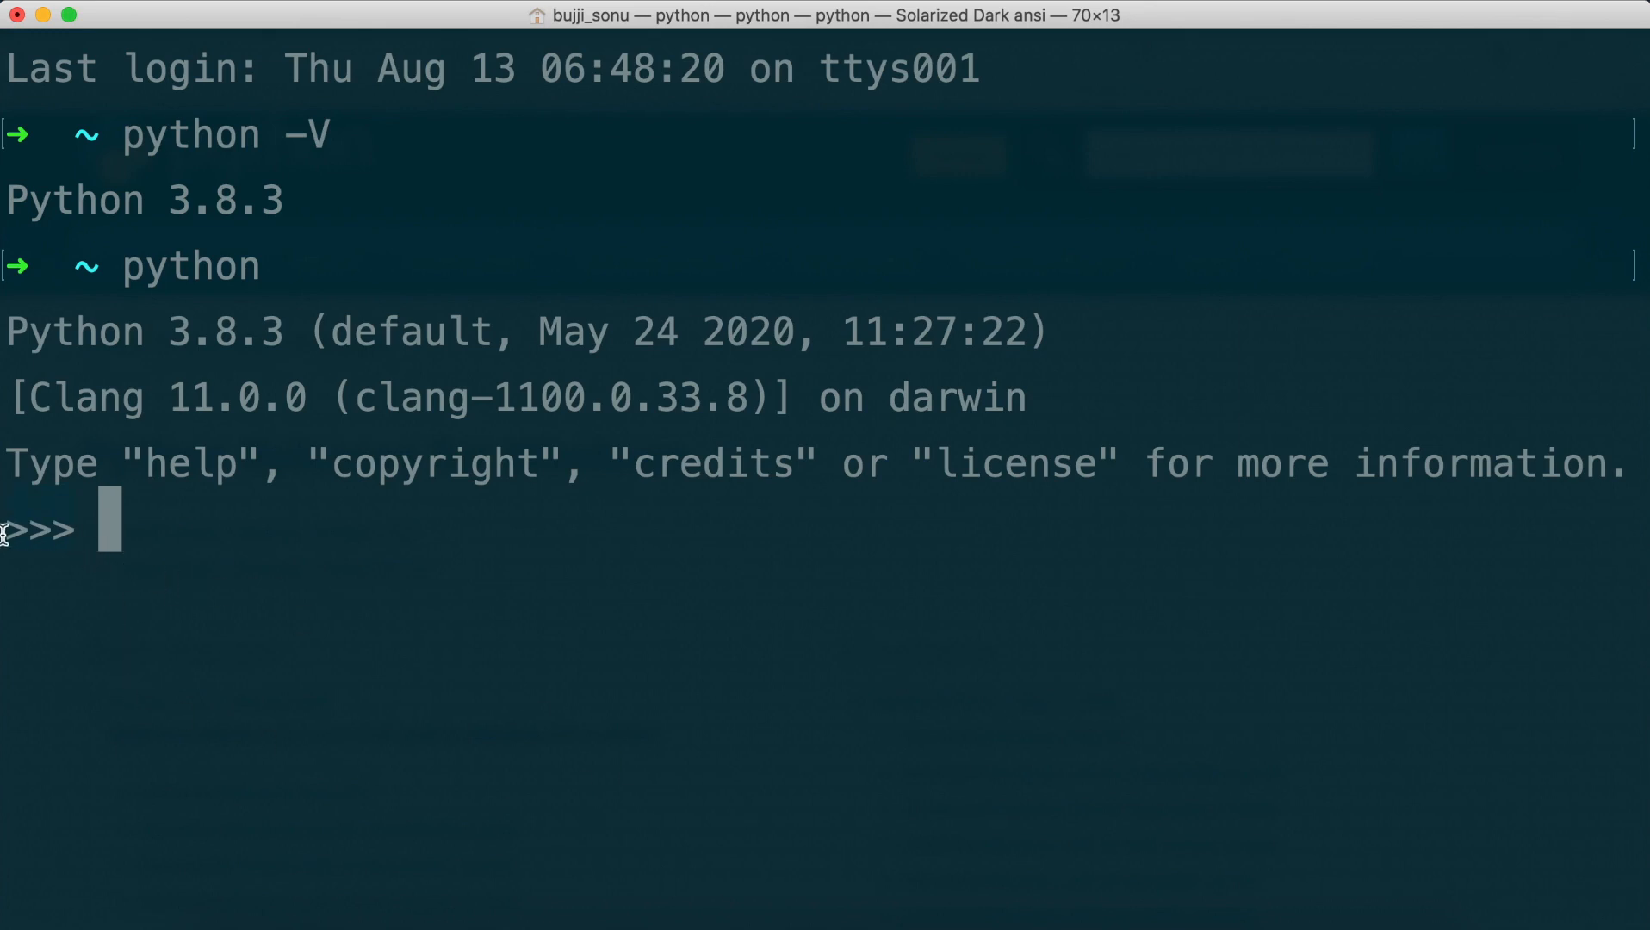
mouse_move(148, 553)
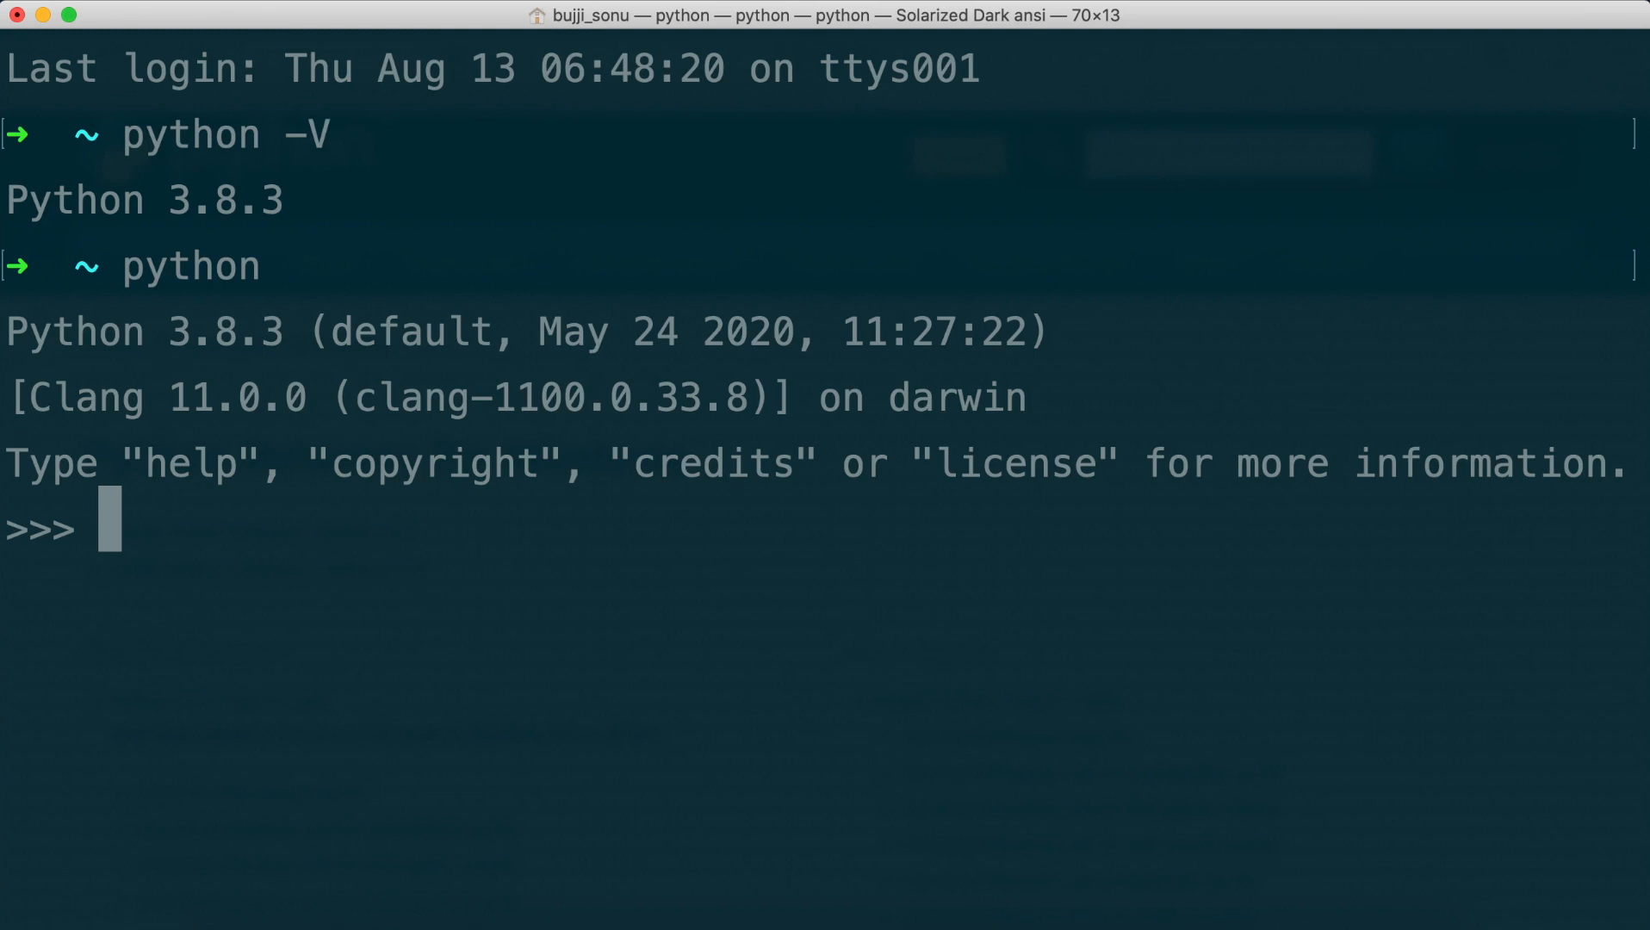
text(3+5)
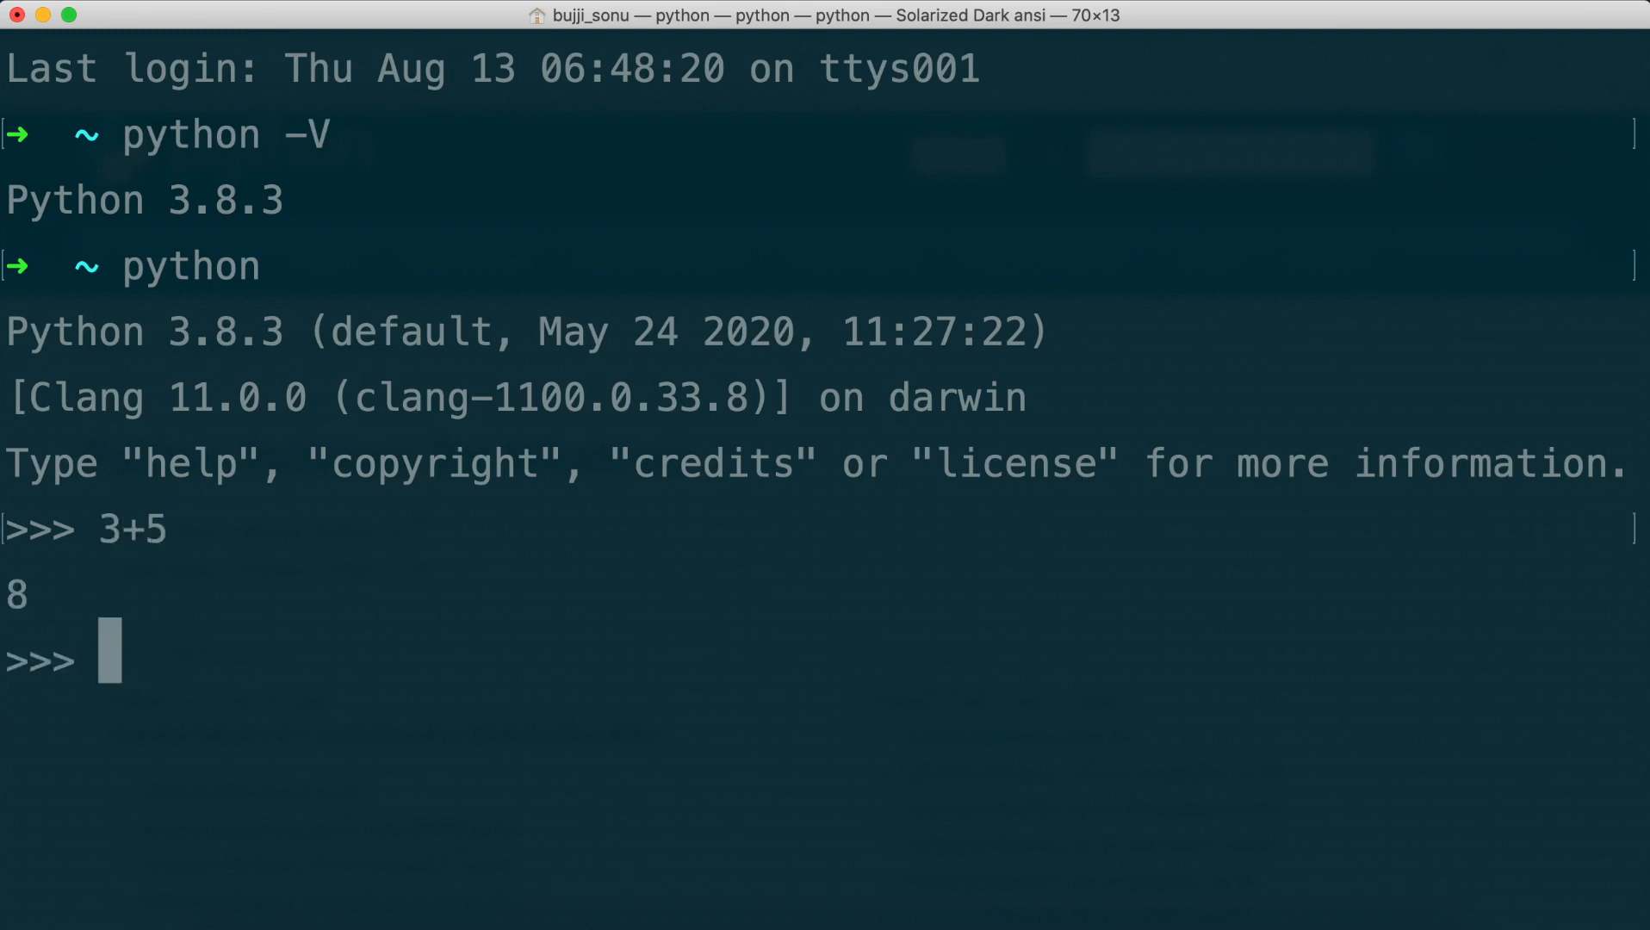
text(prin)
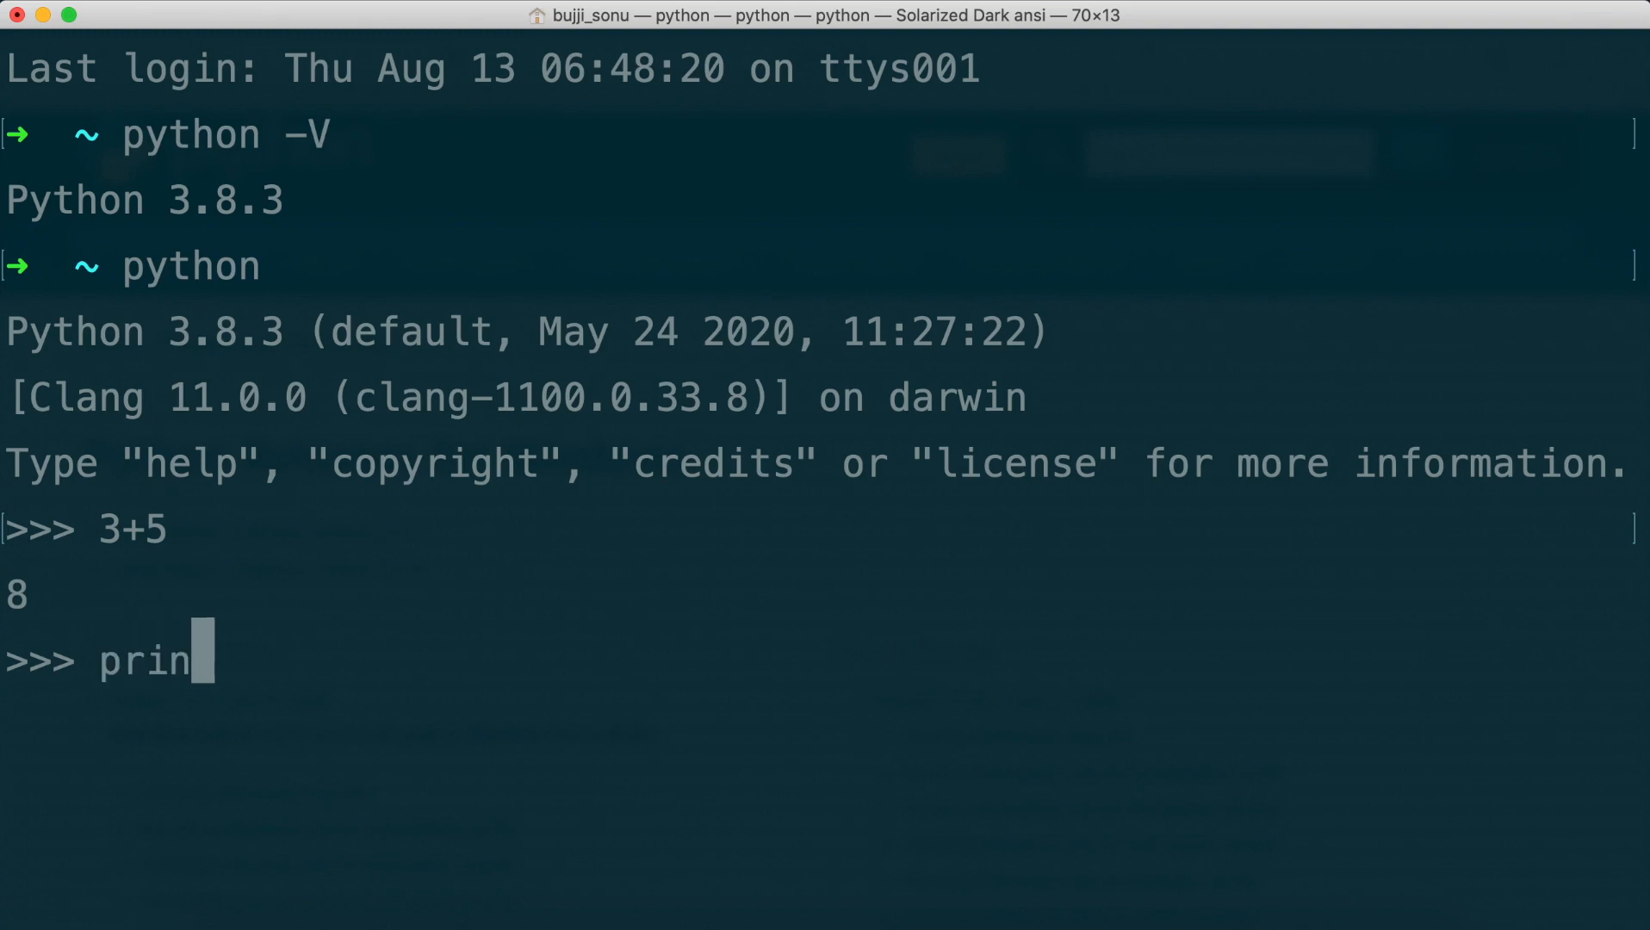
text(t(")
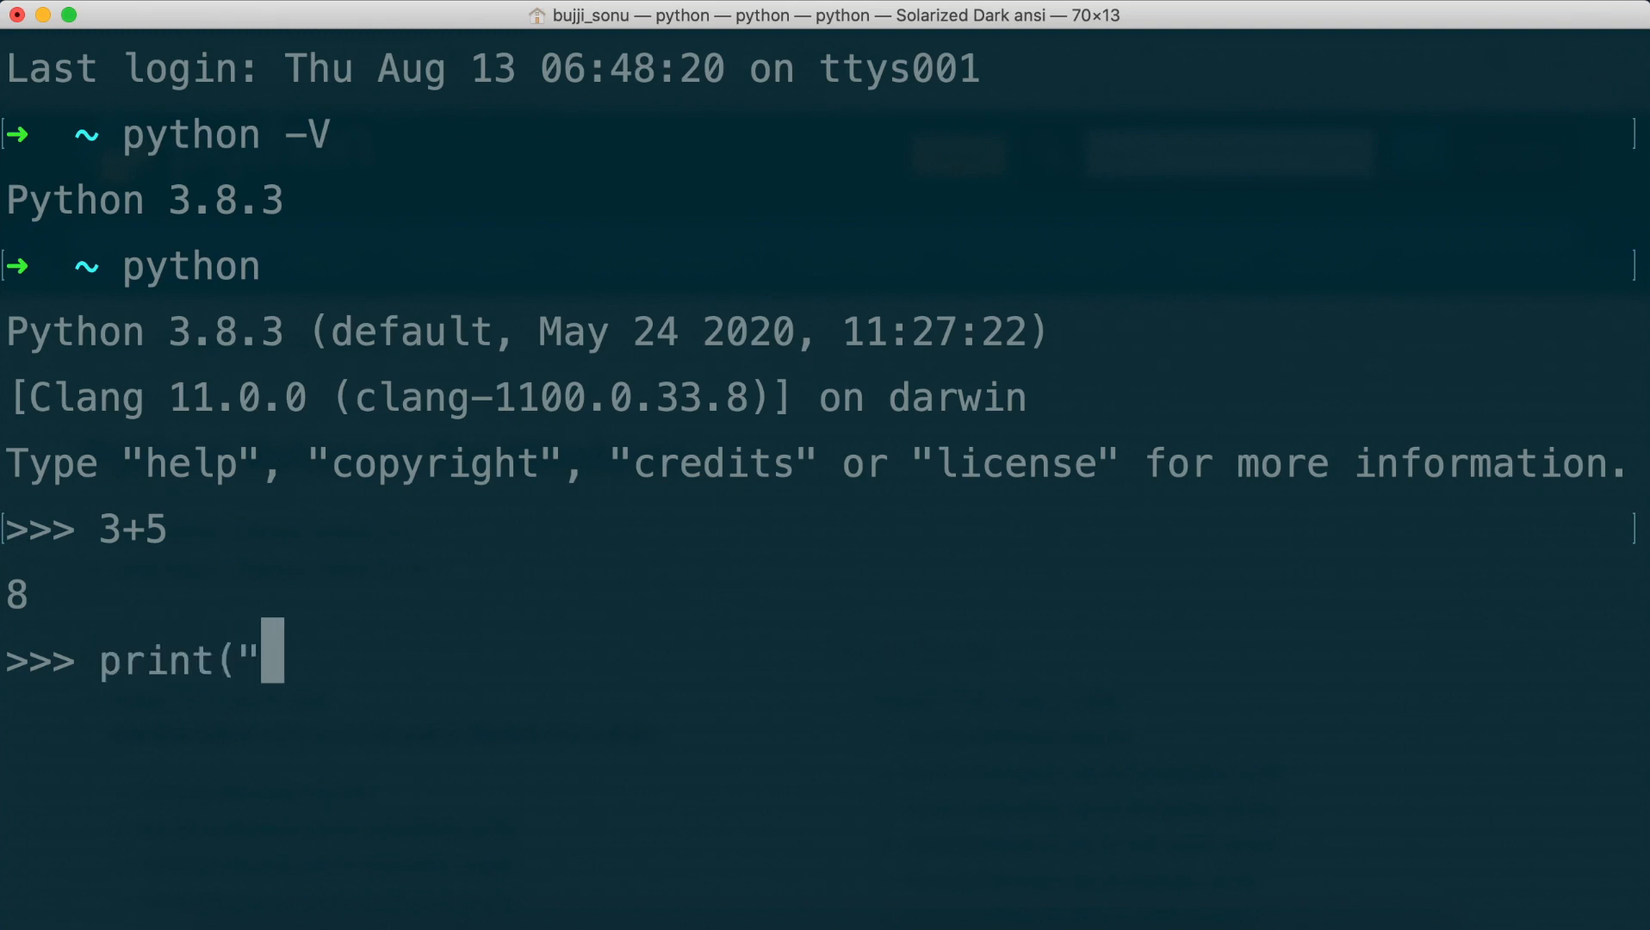
text(hello"))
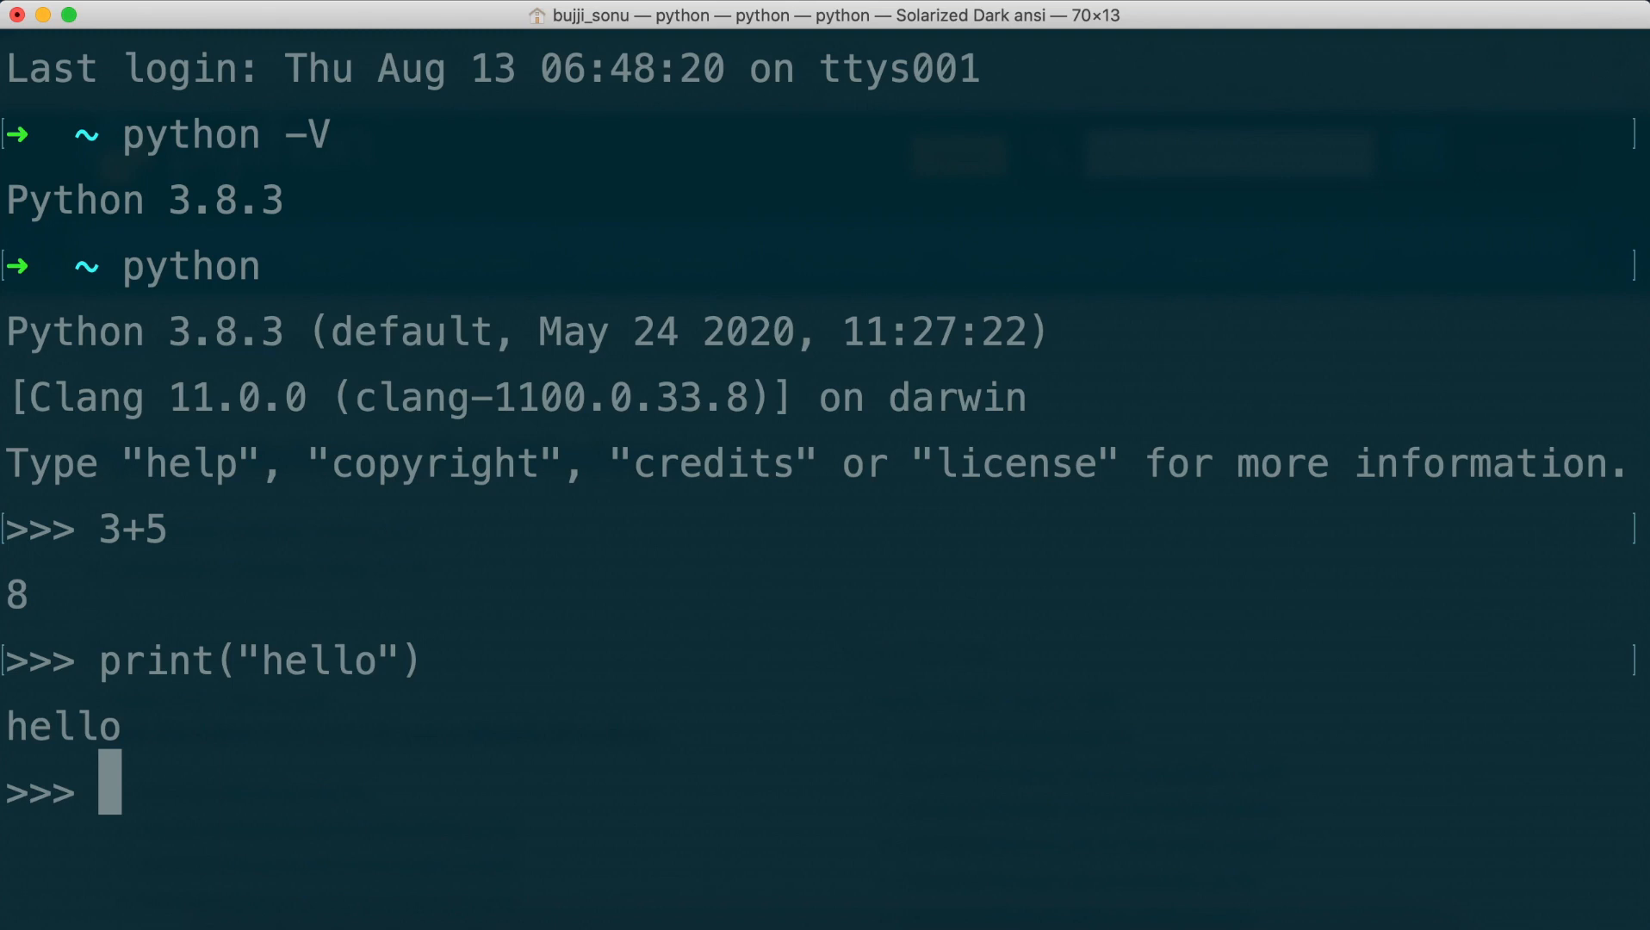
Run exit() to leave the interpreter and return to zsh.
text(exit)
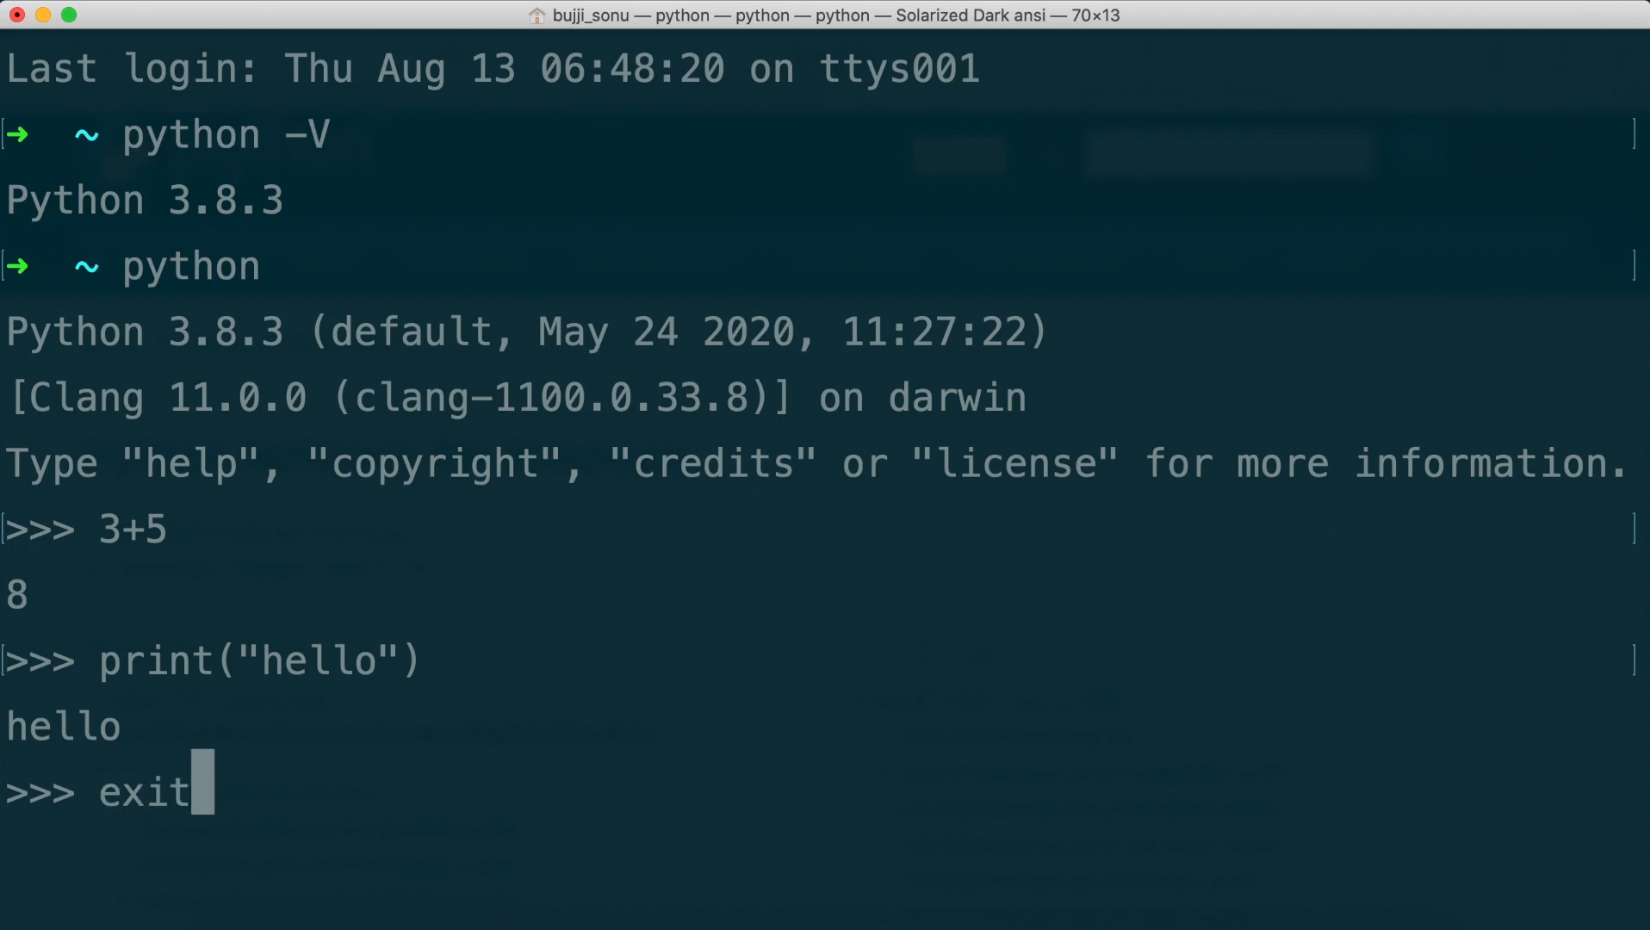
text(())
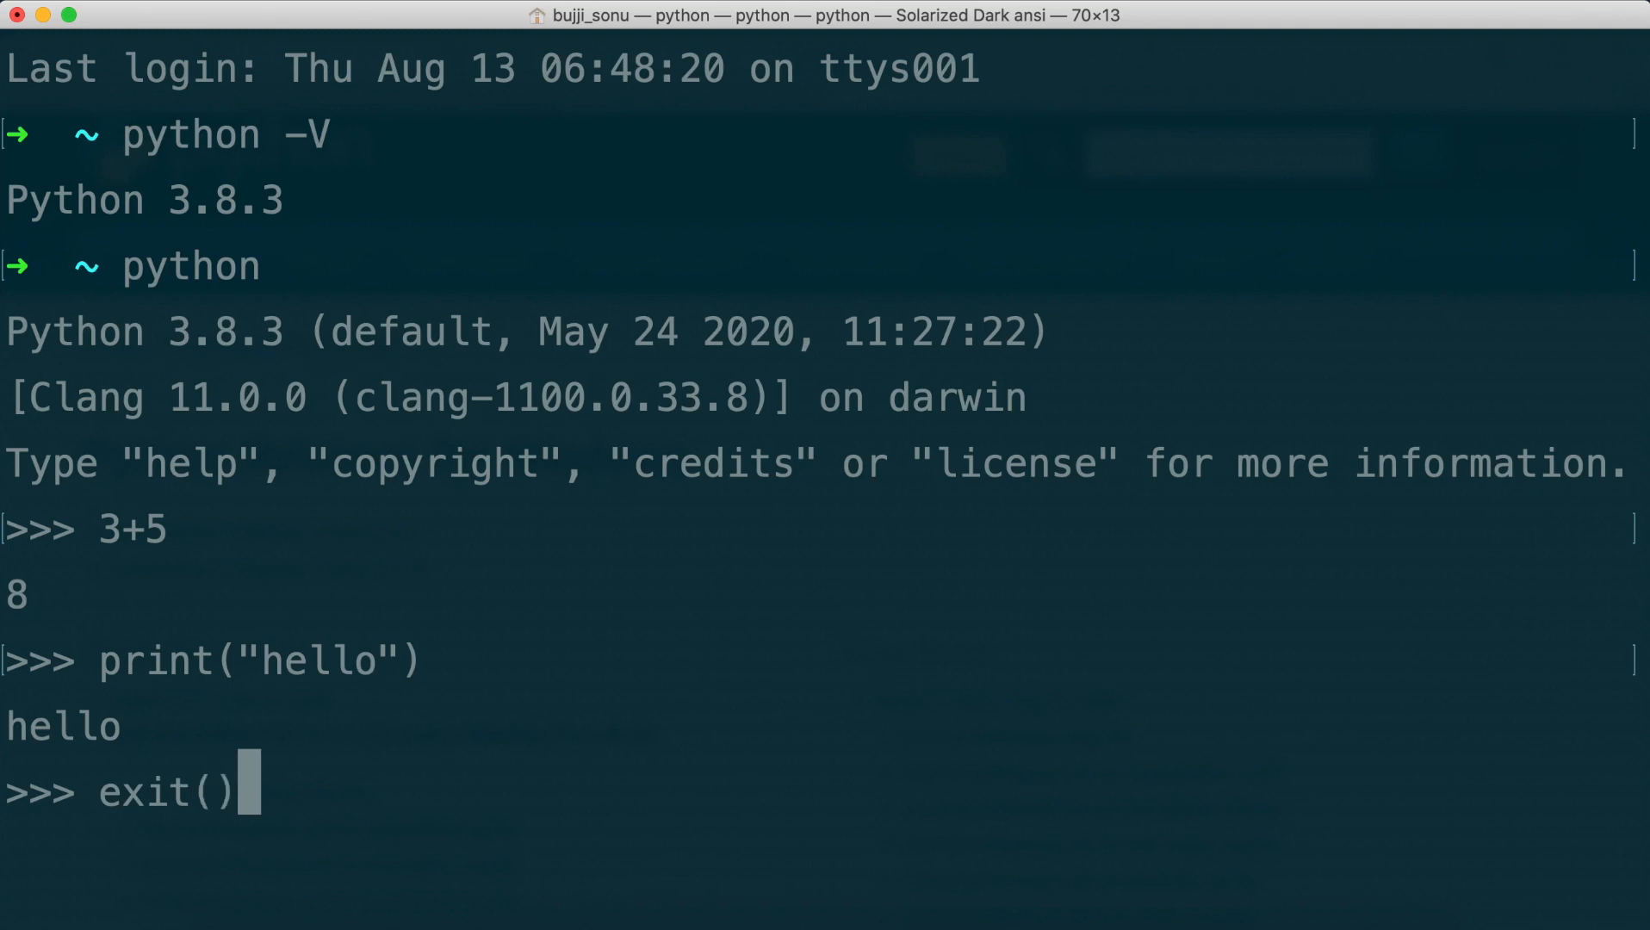
key(Return)
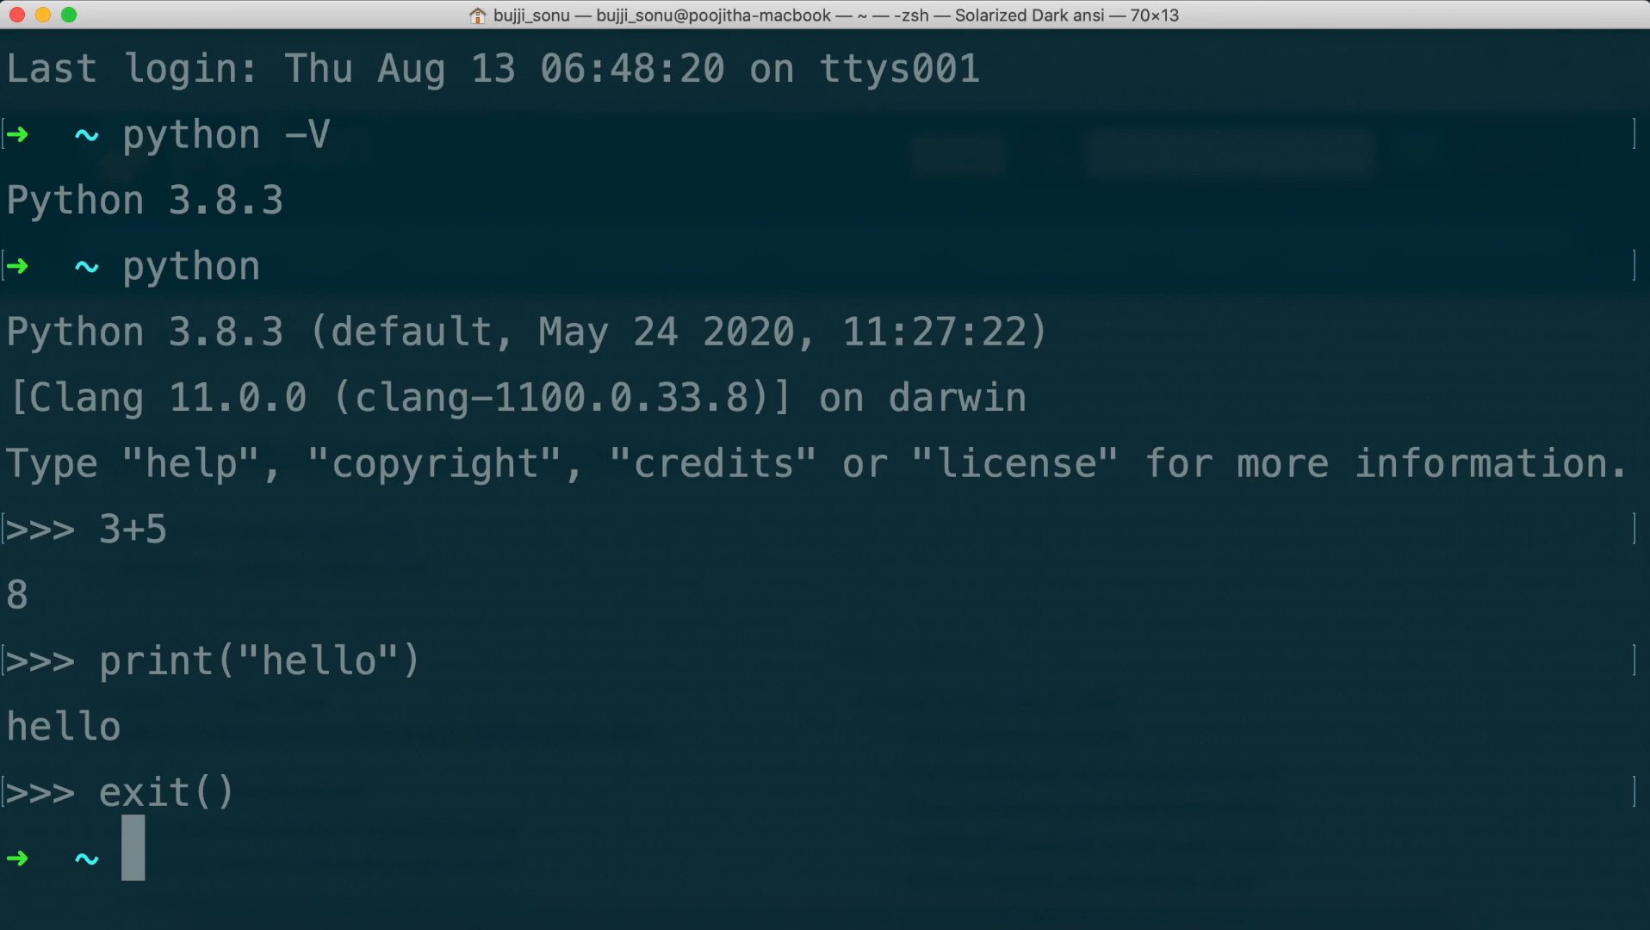
mouse_move(902, 895)
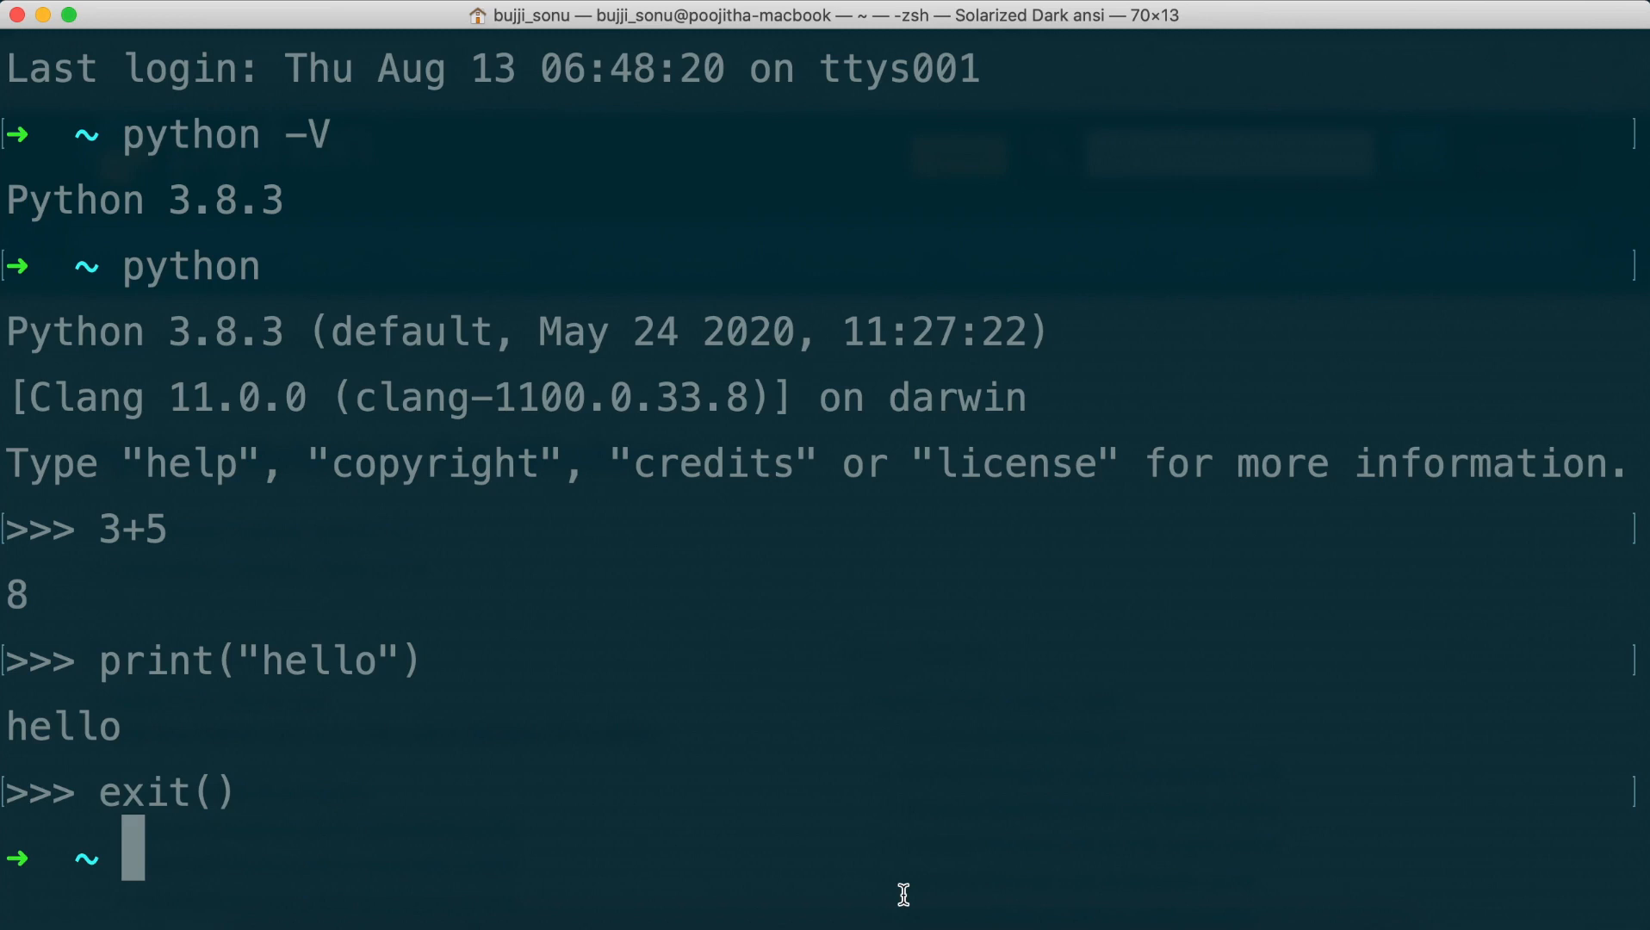
mouse_move(943, 898)
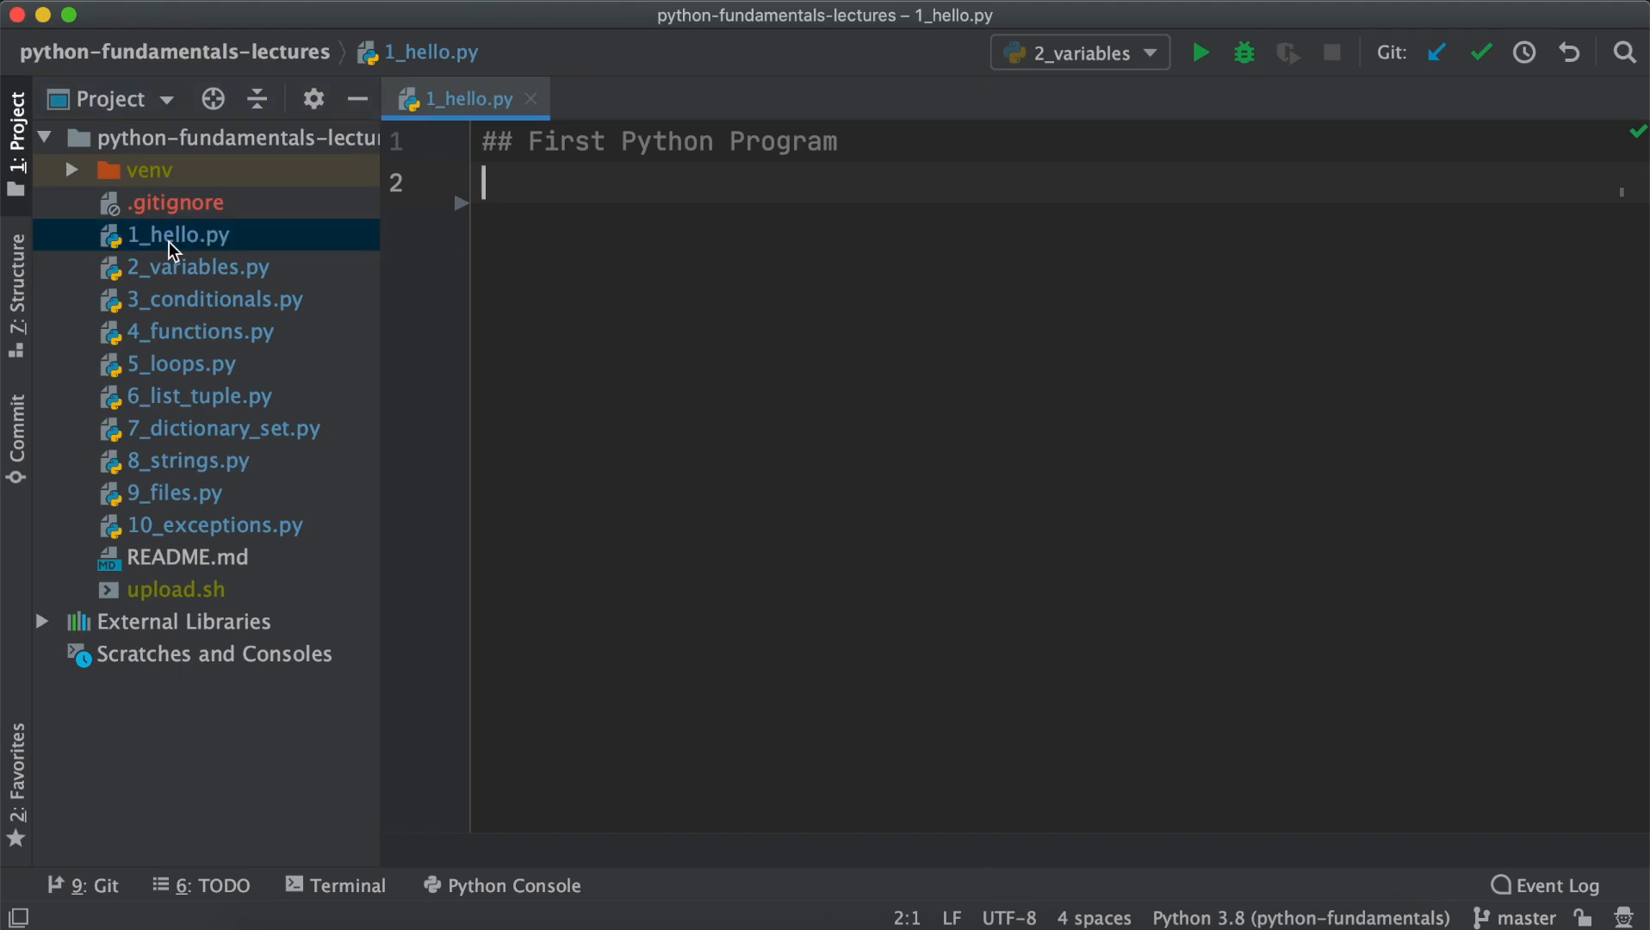
mouse_move(678, 178)
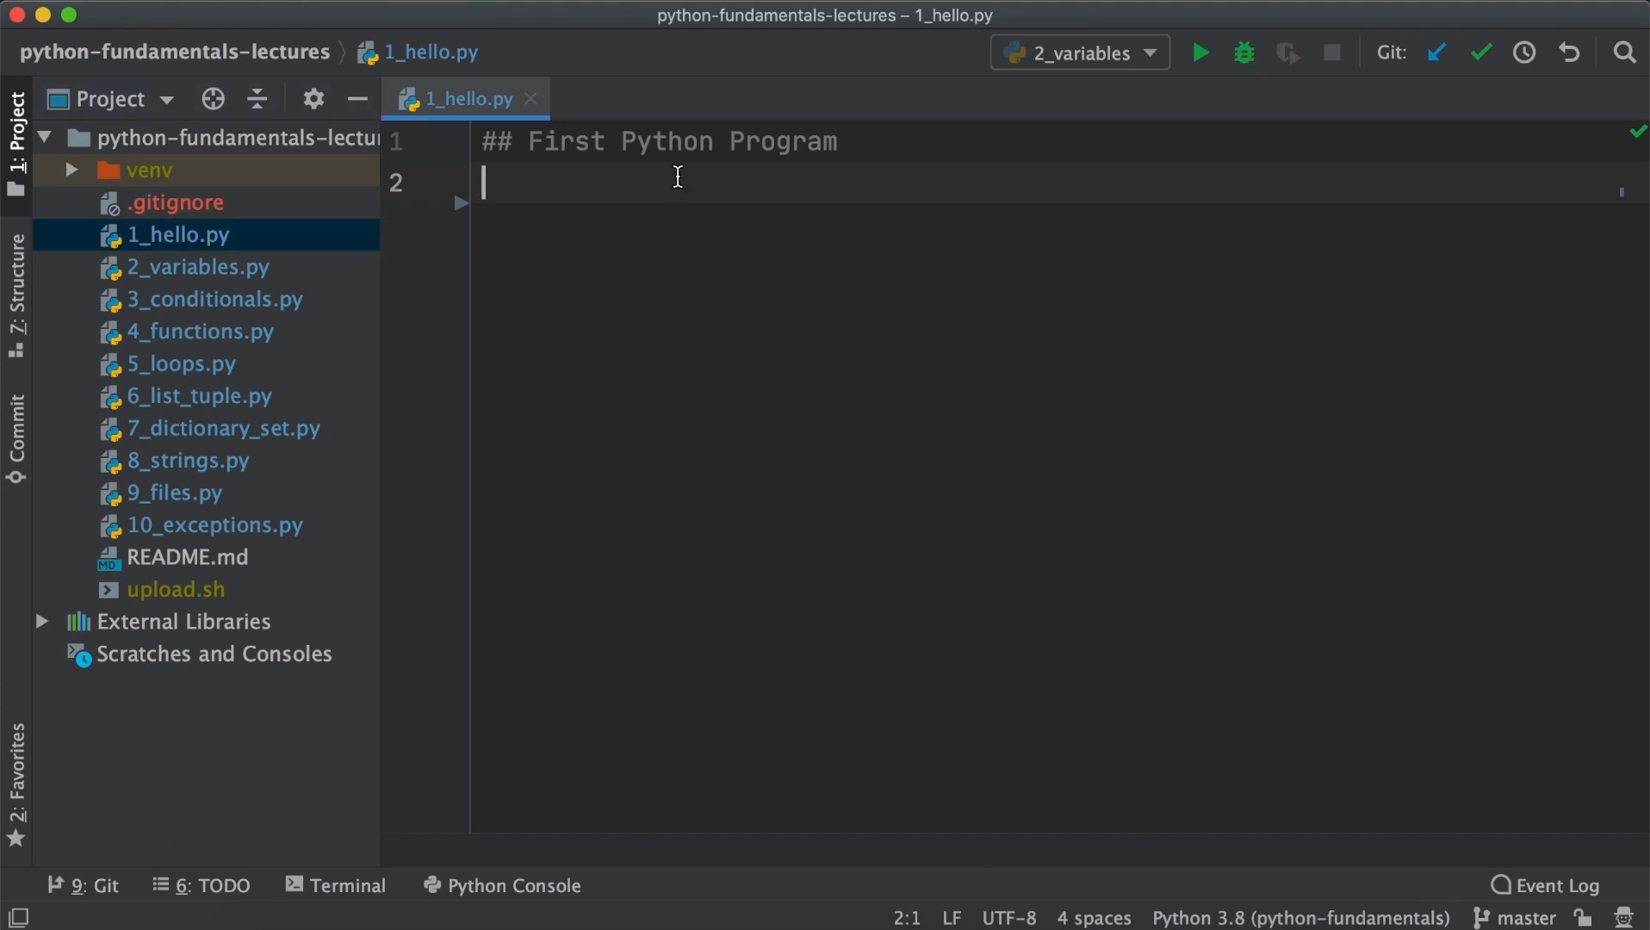
Write print("hello") on line 2 of 1_hello.py below the comment.
text(prin)
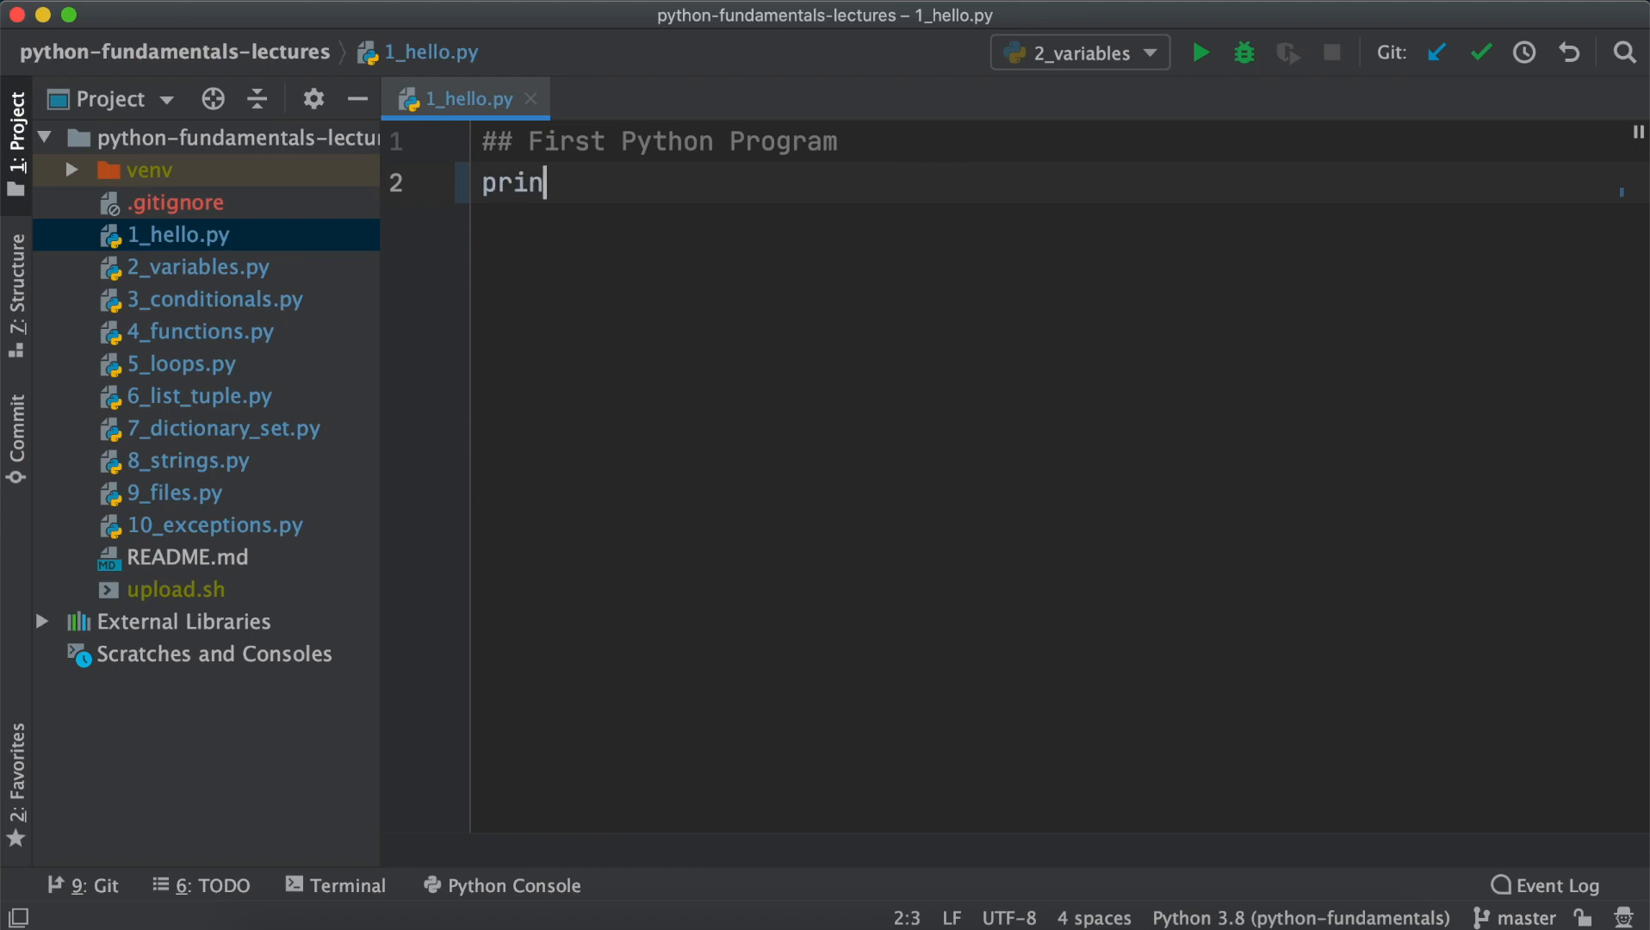
text(t())
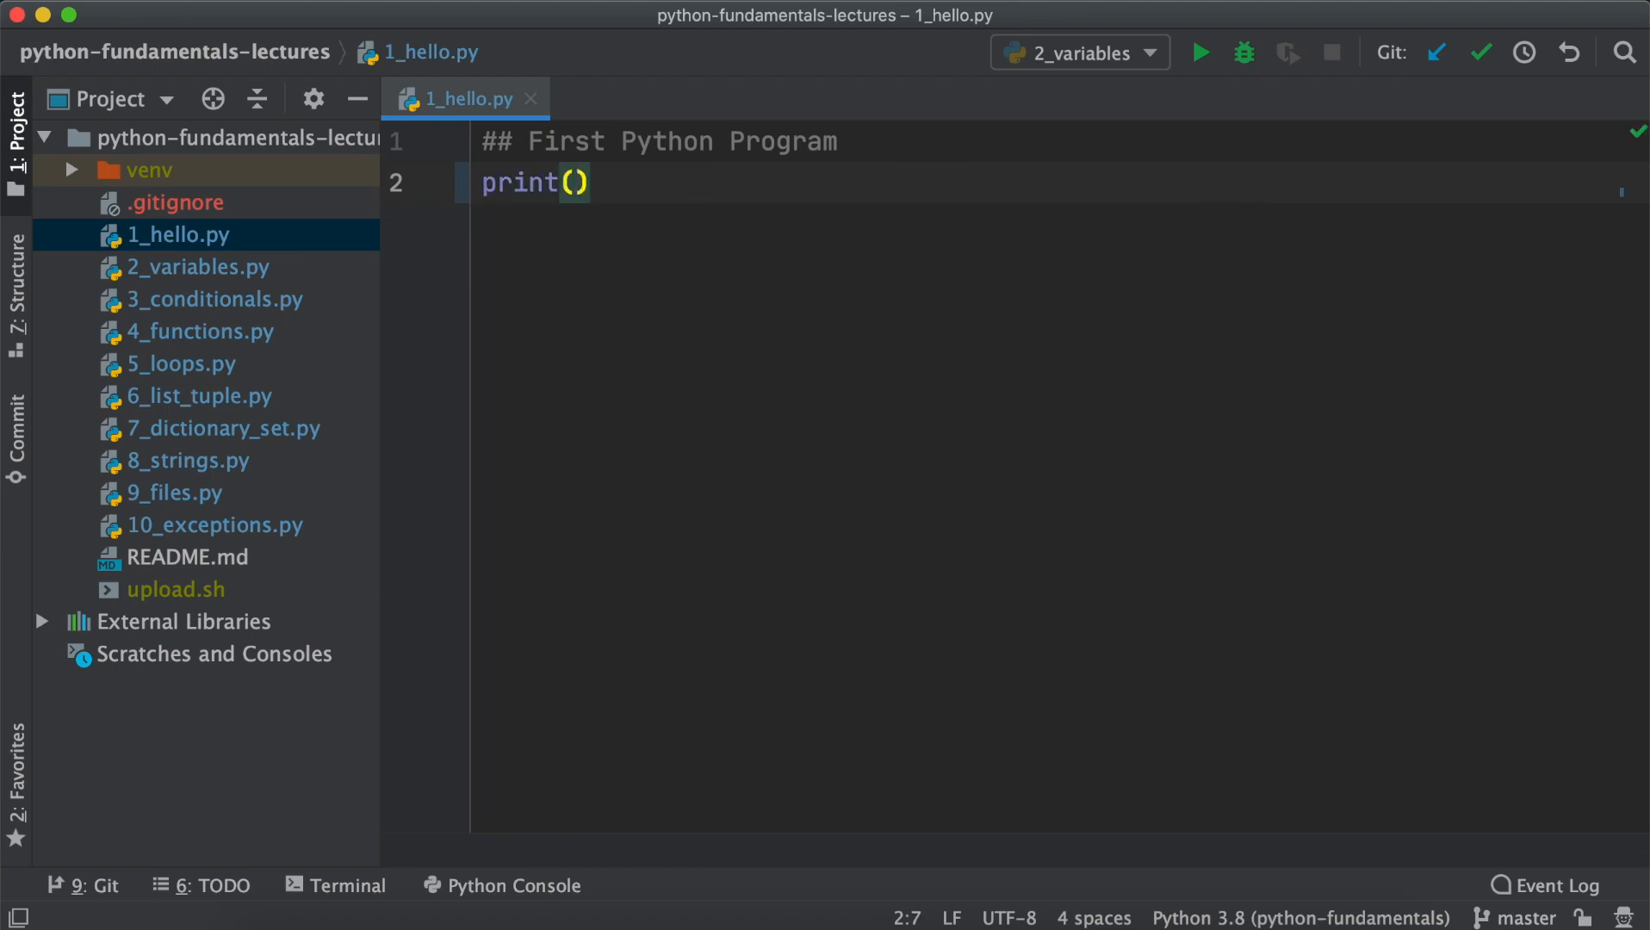
text("he)
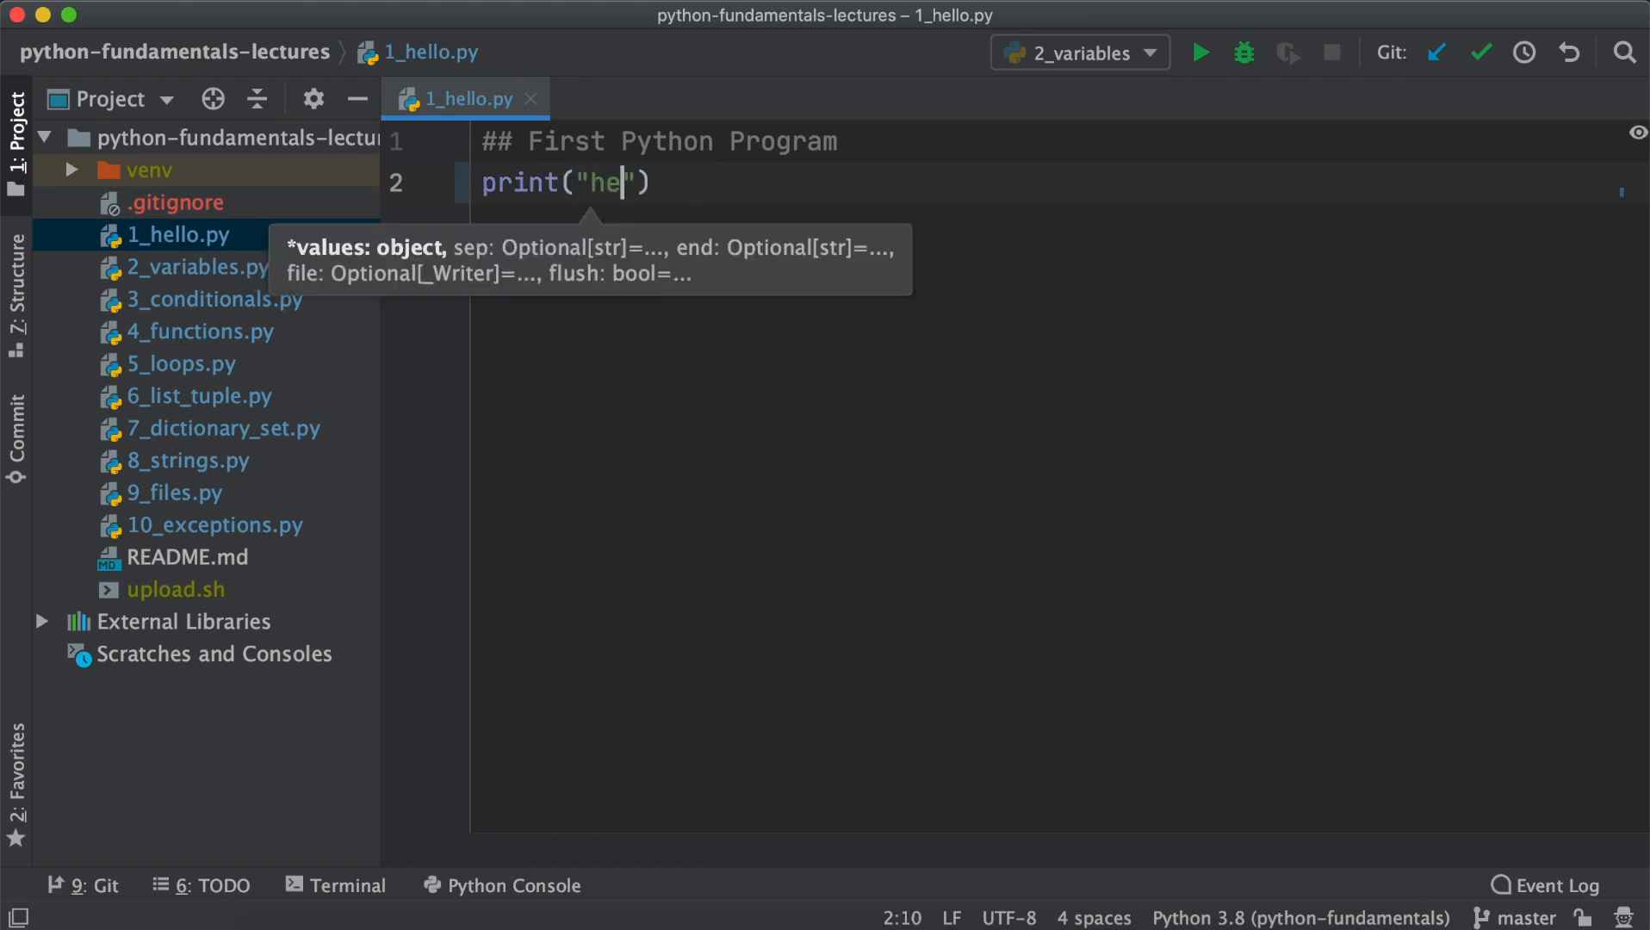
text(llo)
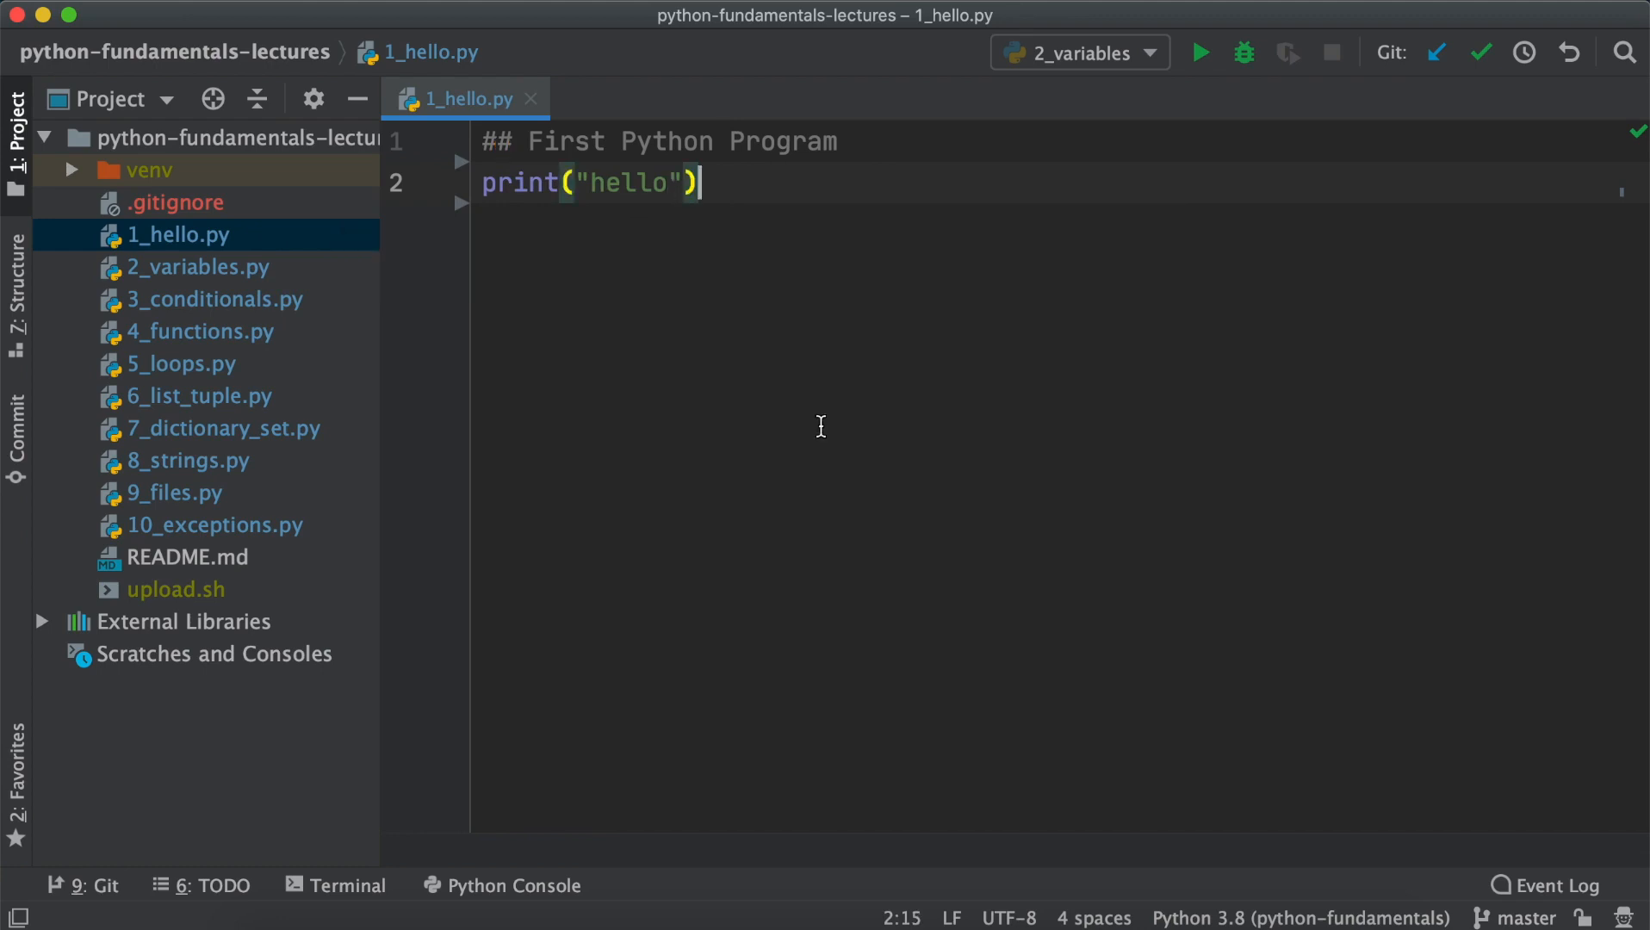
double_click(515, 183)
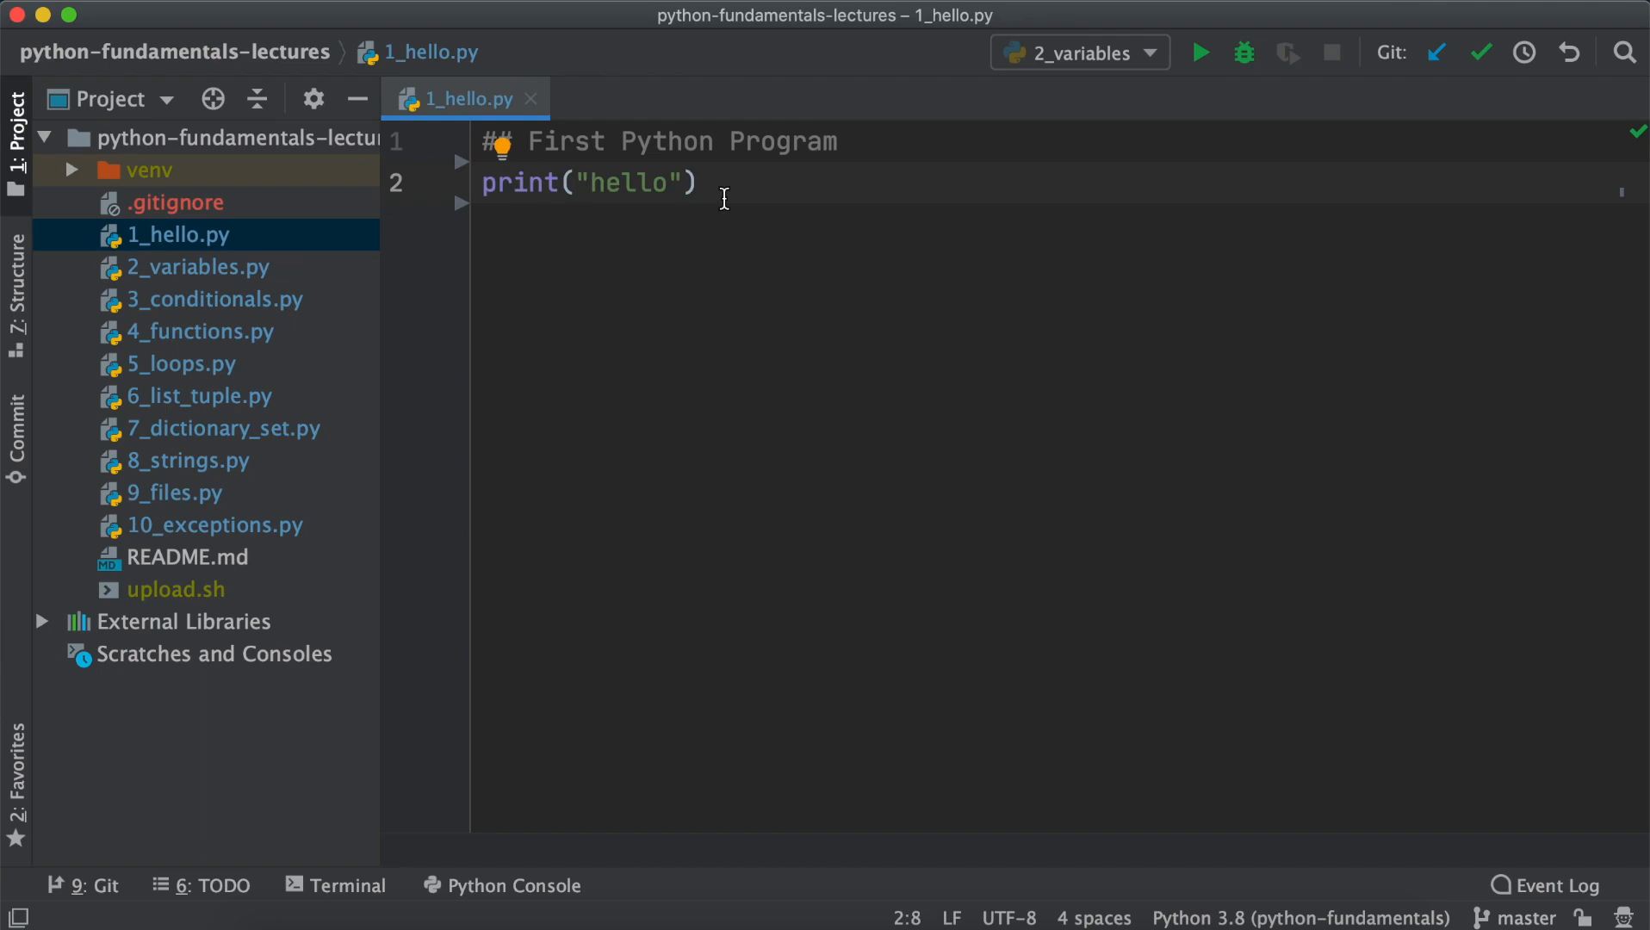
mouse_move(748, 288)
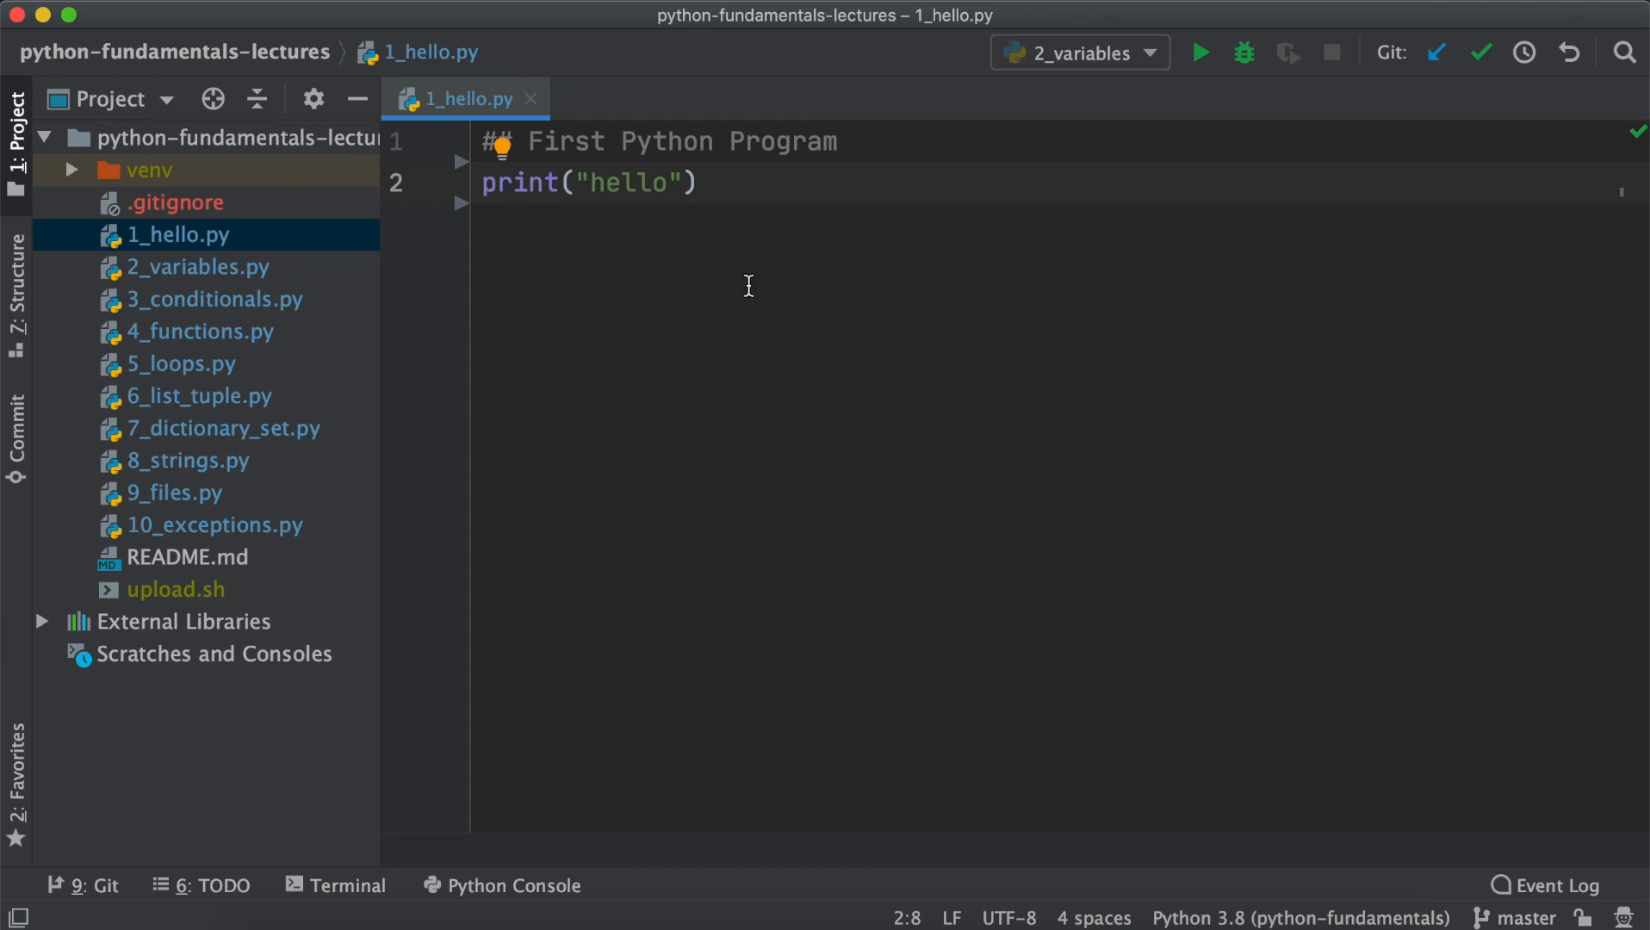
mouse_move(725, 218)
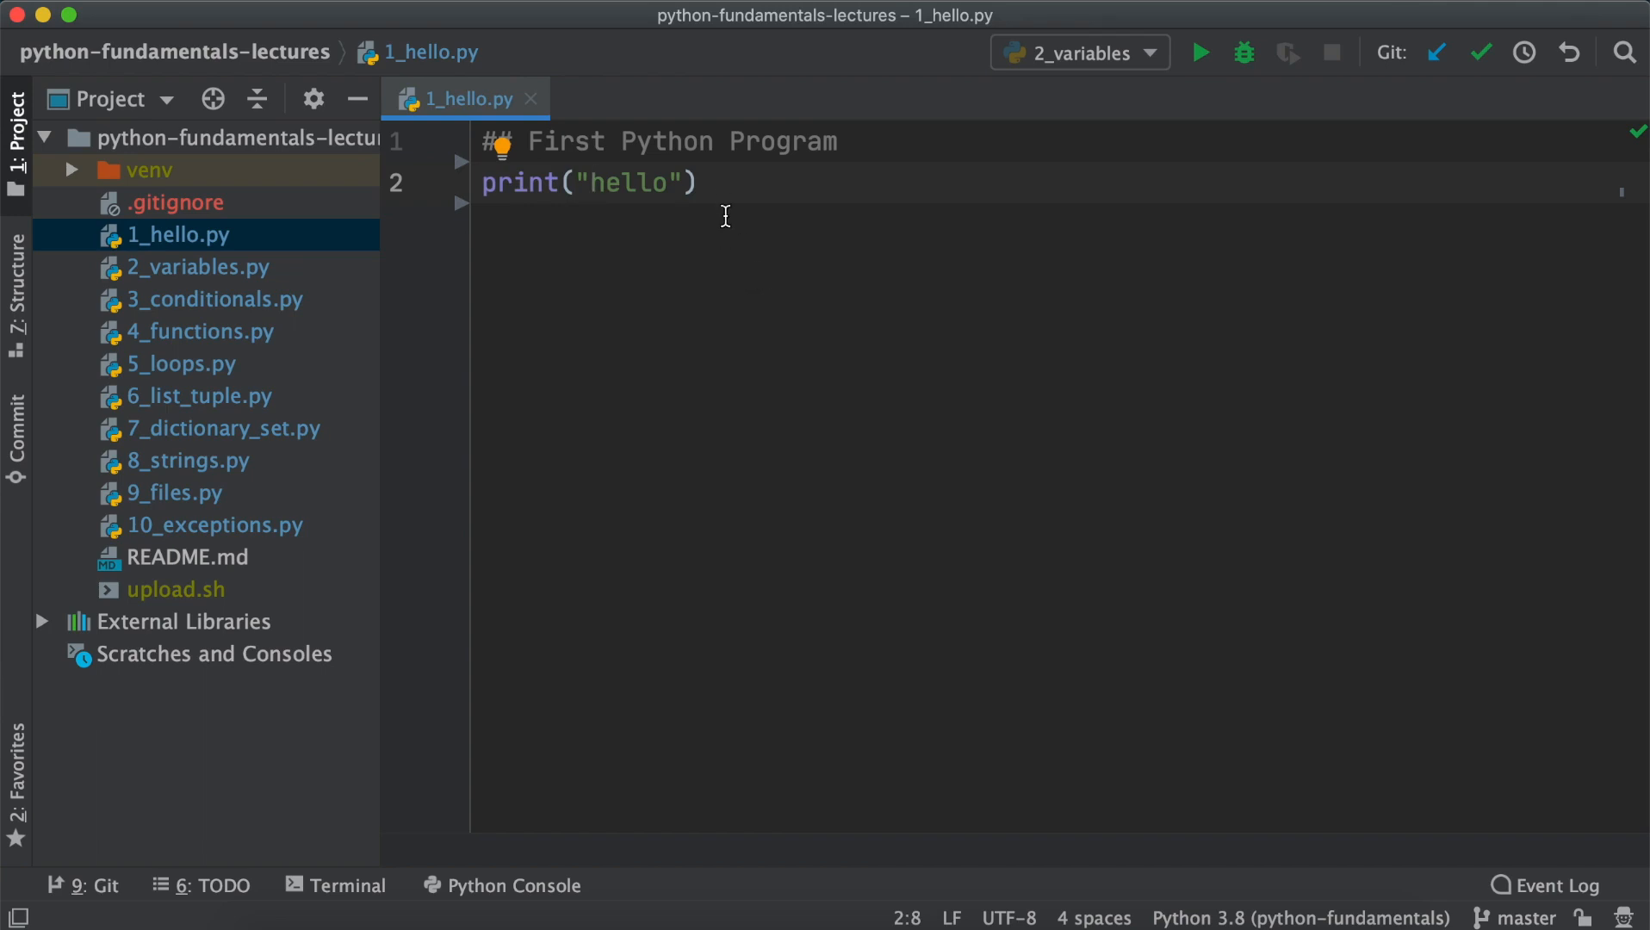
Run '1_hello' from the editor context menu and select the printed hello output.
right_click(725, 217)
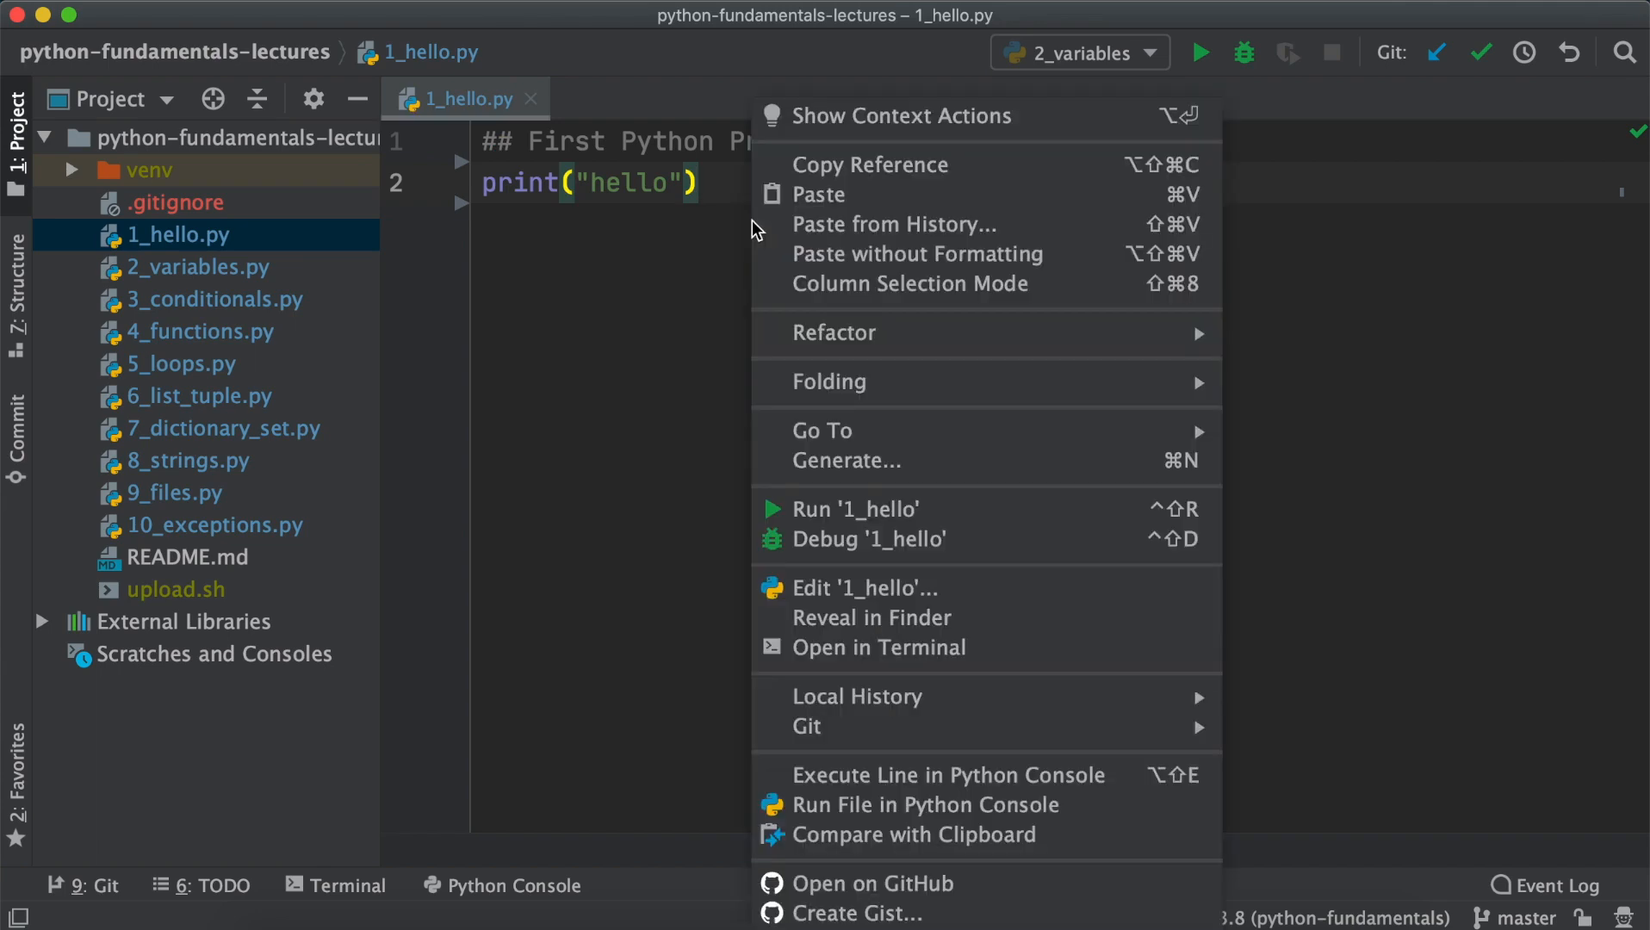
mouse_move(827, 518)
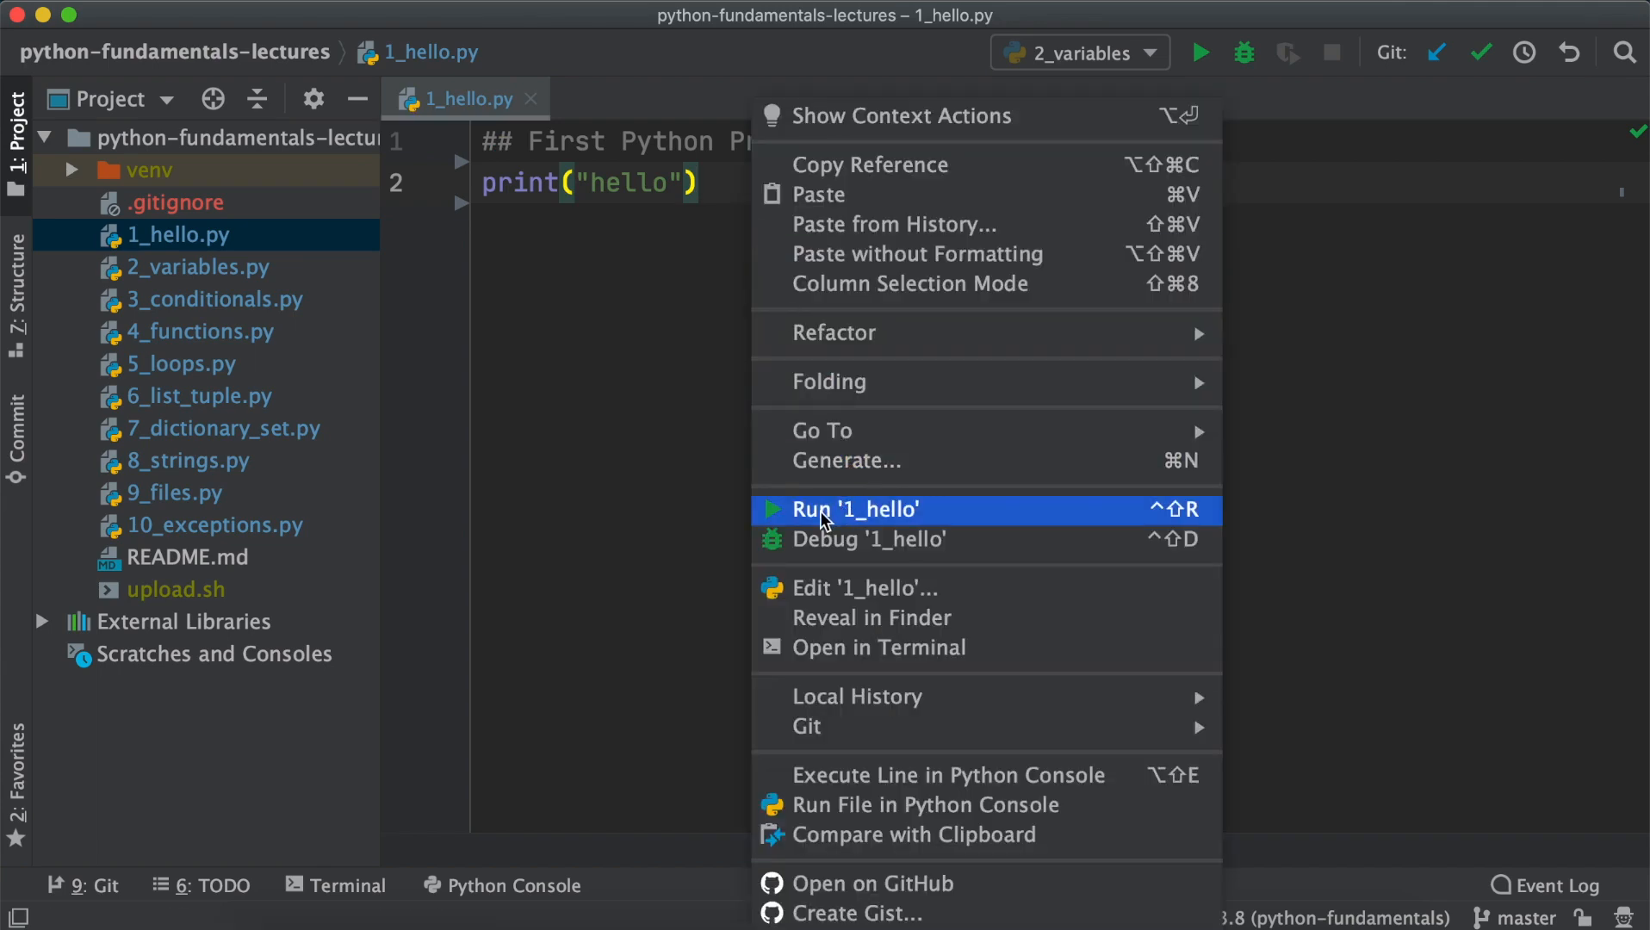
click(856, 509)
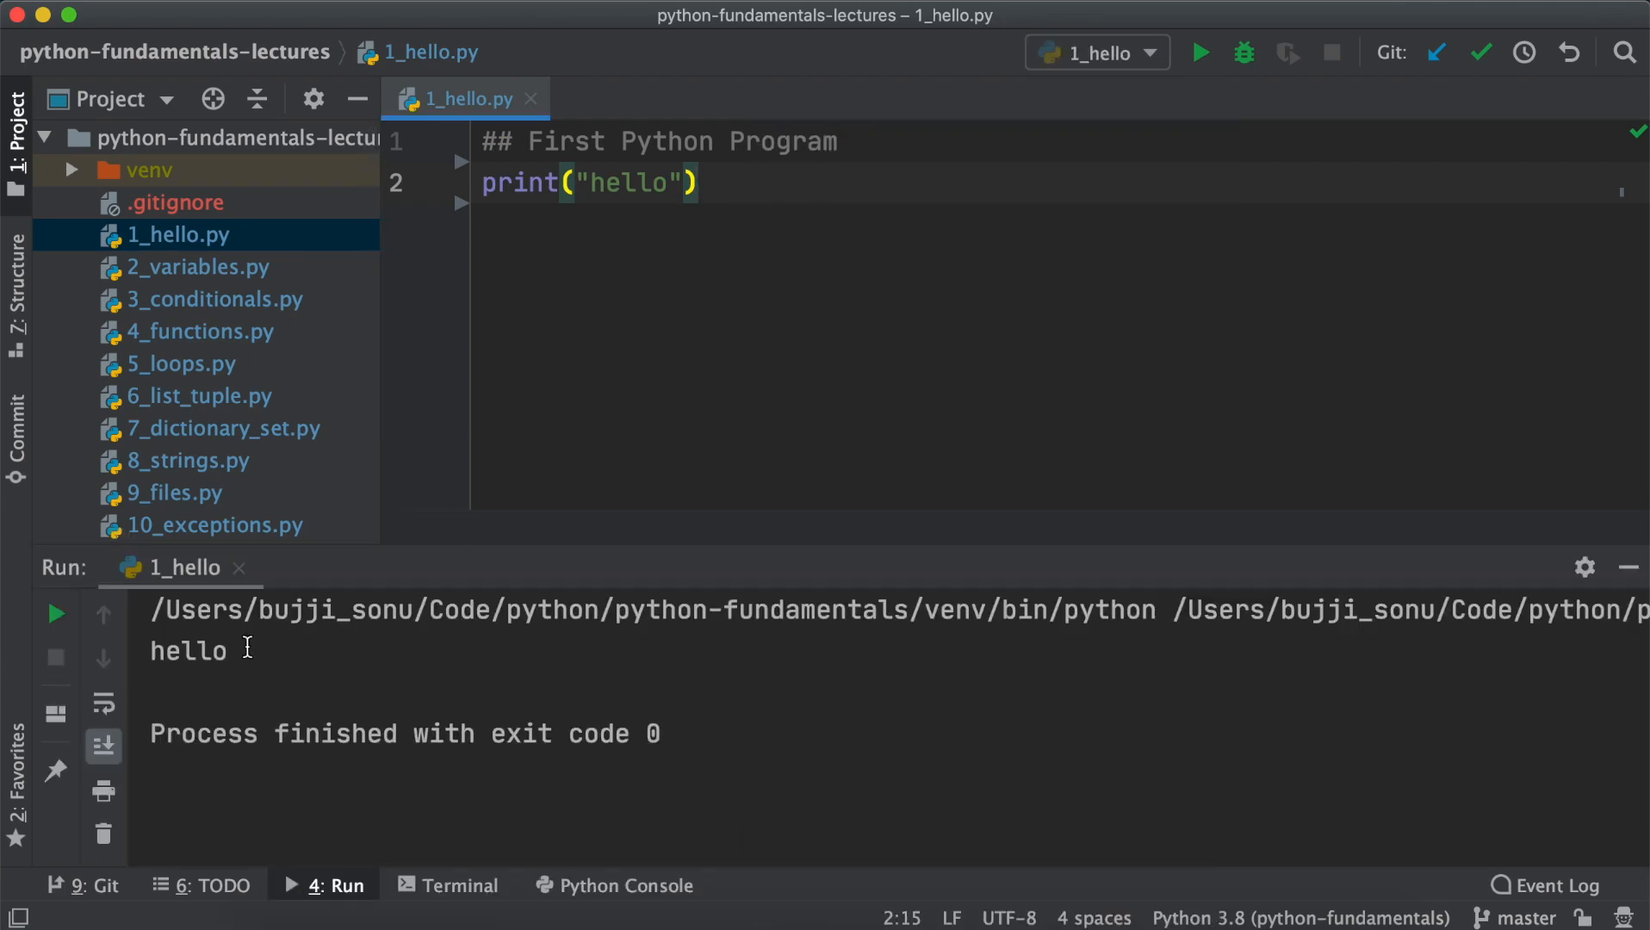
double_click(188, 650)
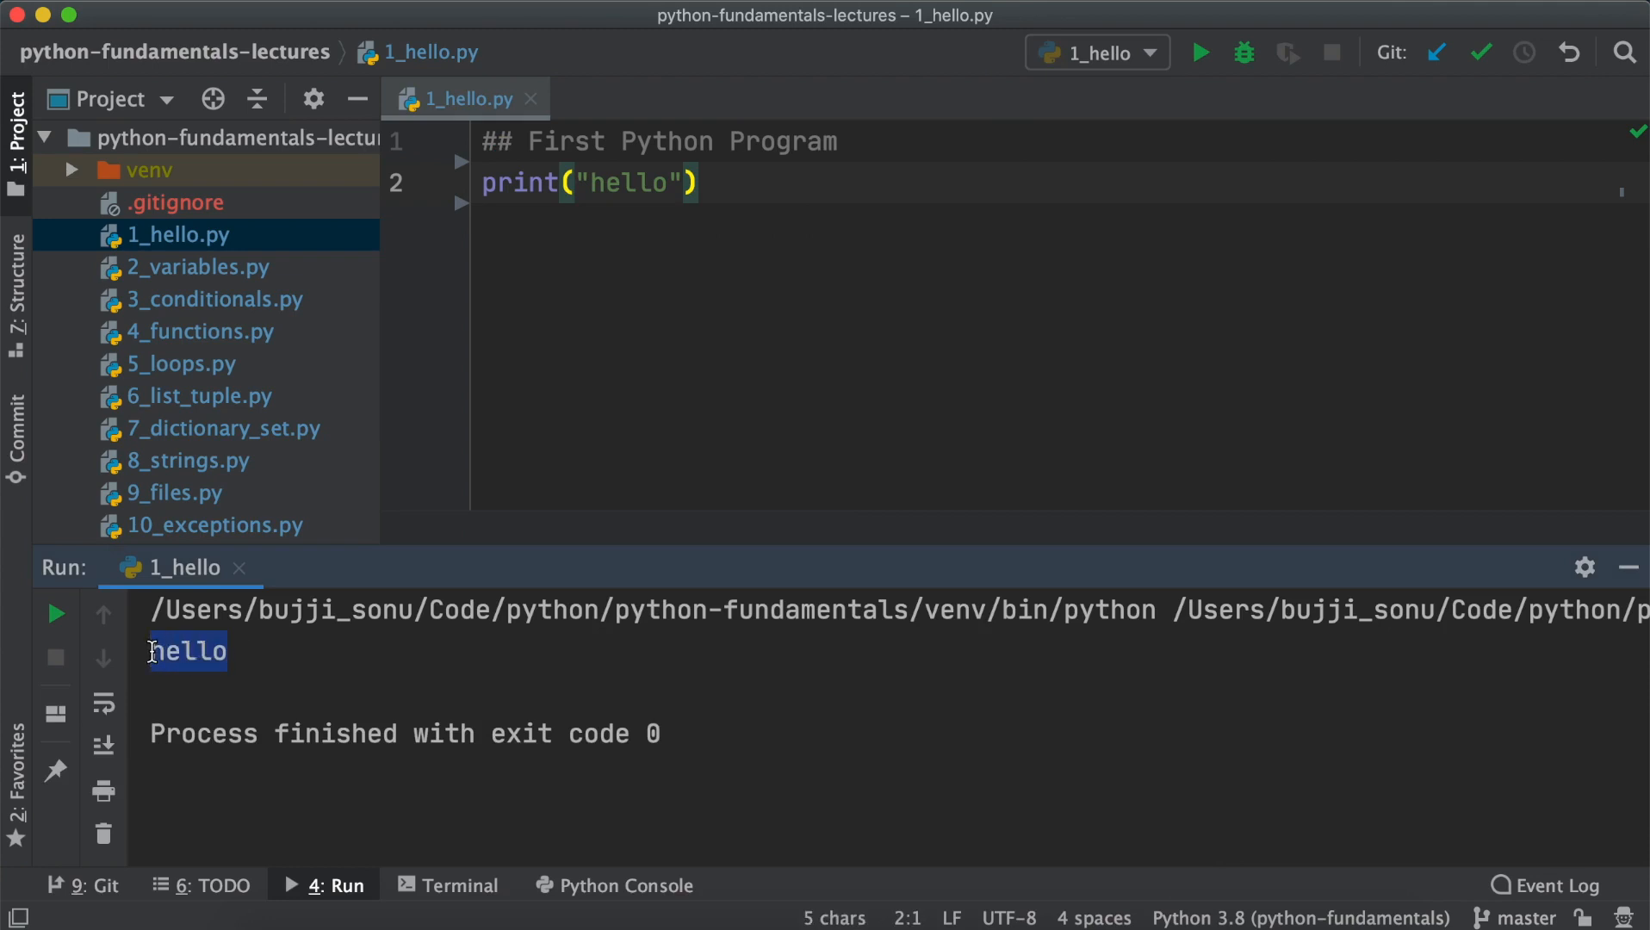